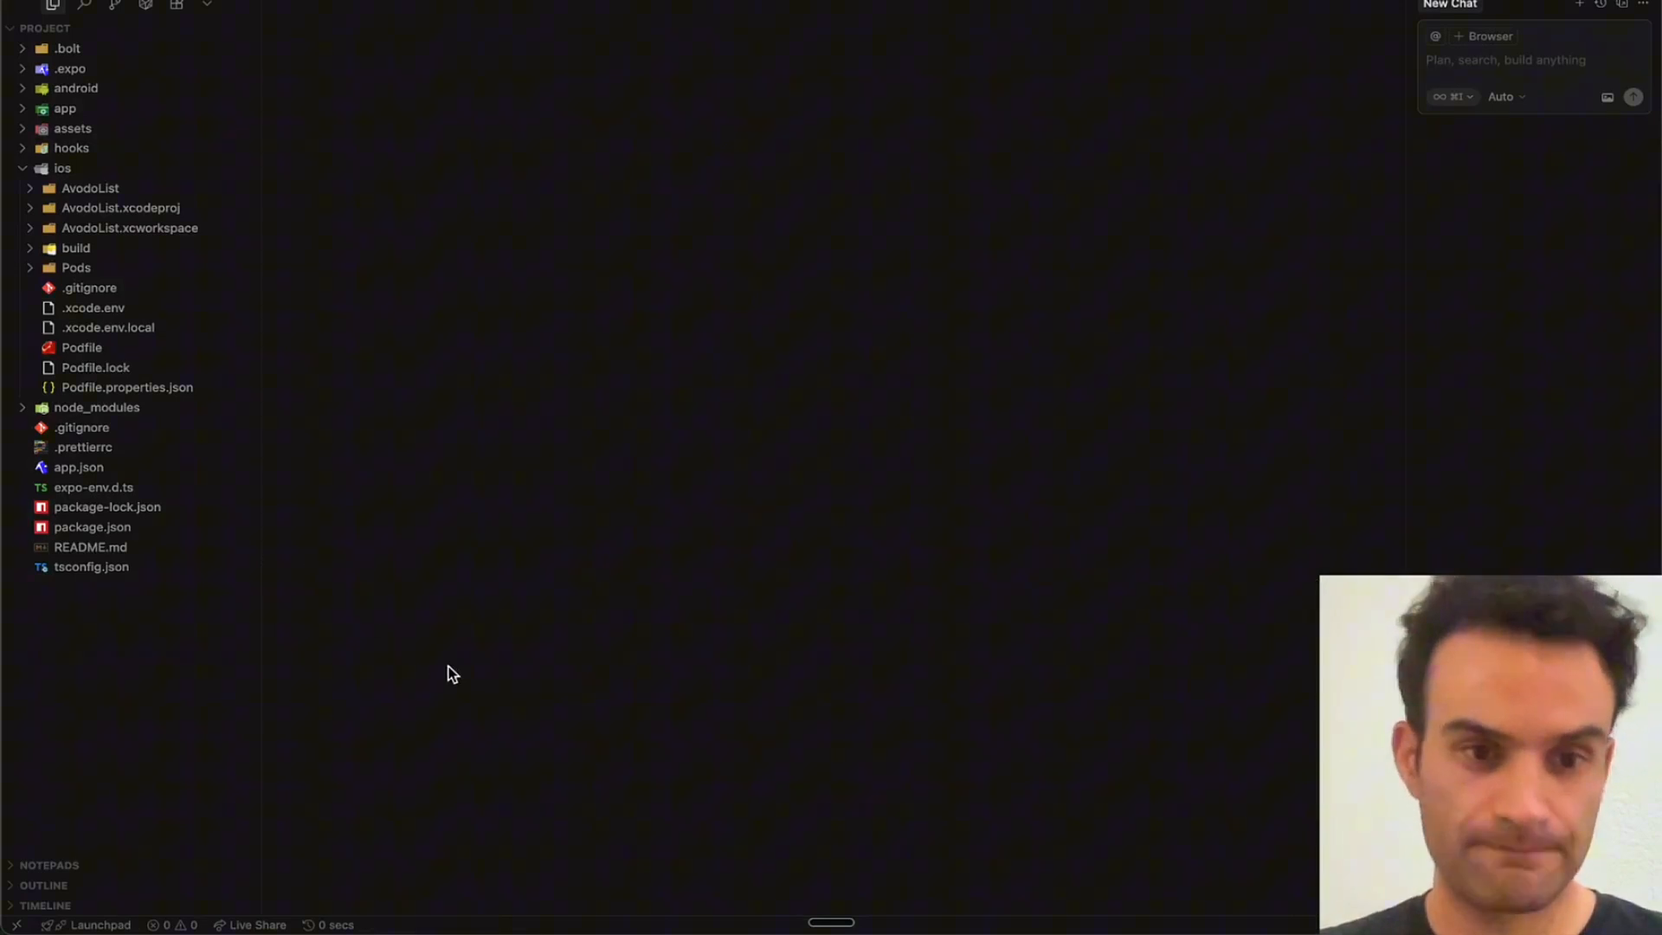
mouse_move(589, 667)
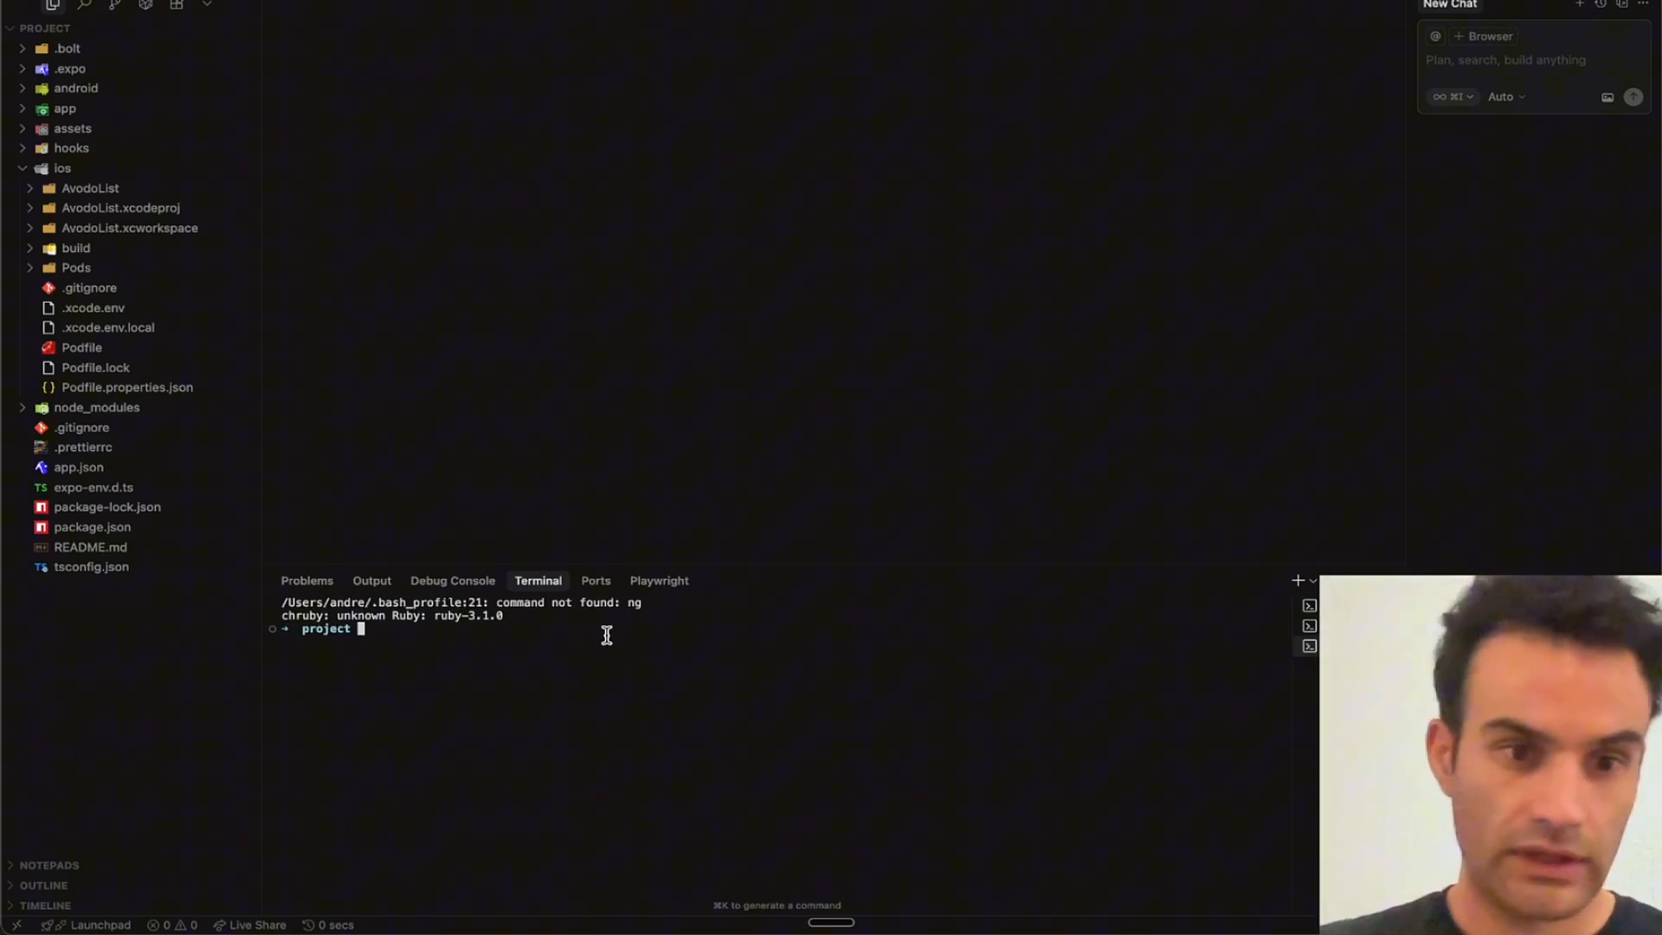
- Install the project dependencies with 'npm i', collapse the ios folder, and begin the next npx expo command
text(npm i)
text(npx expo prebuild)
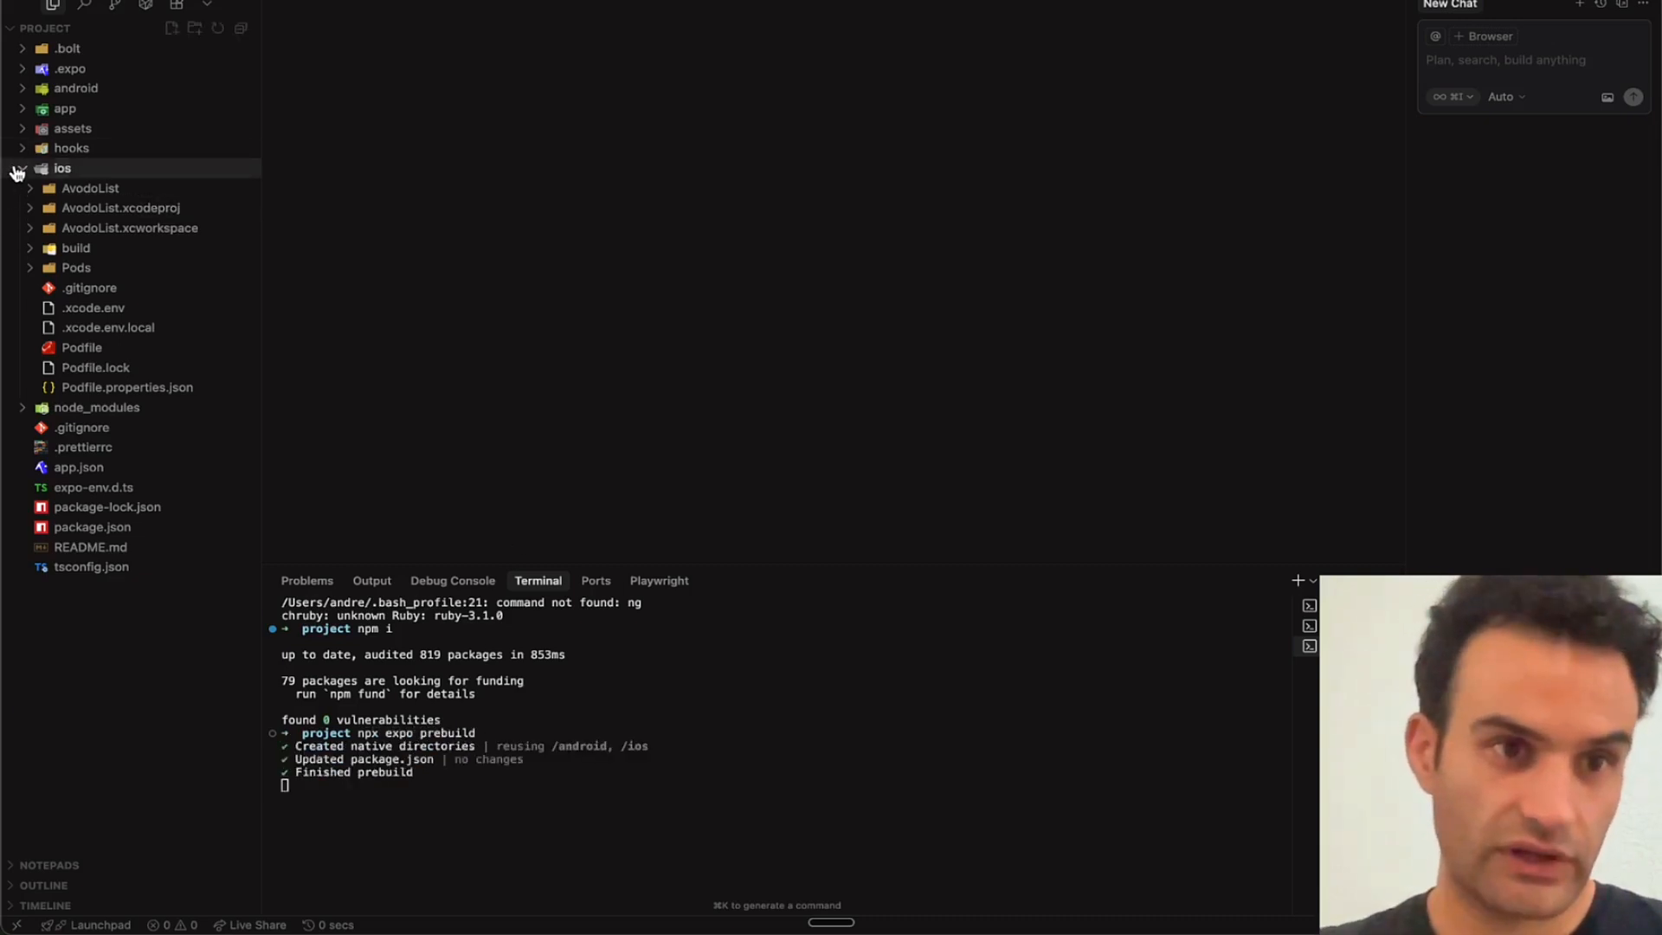
click(76, 88)
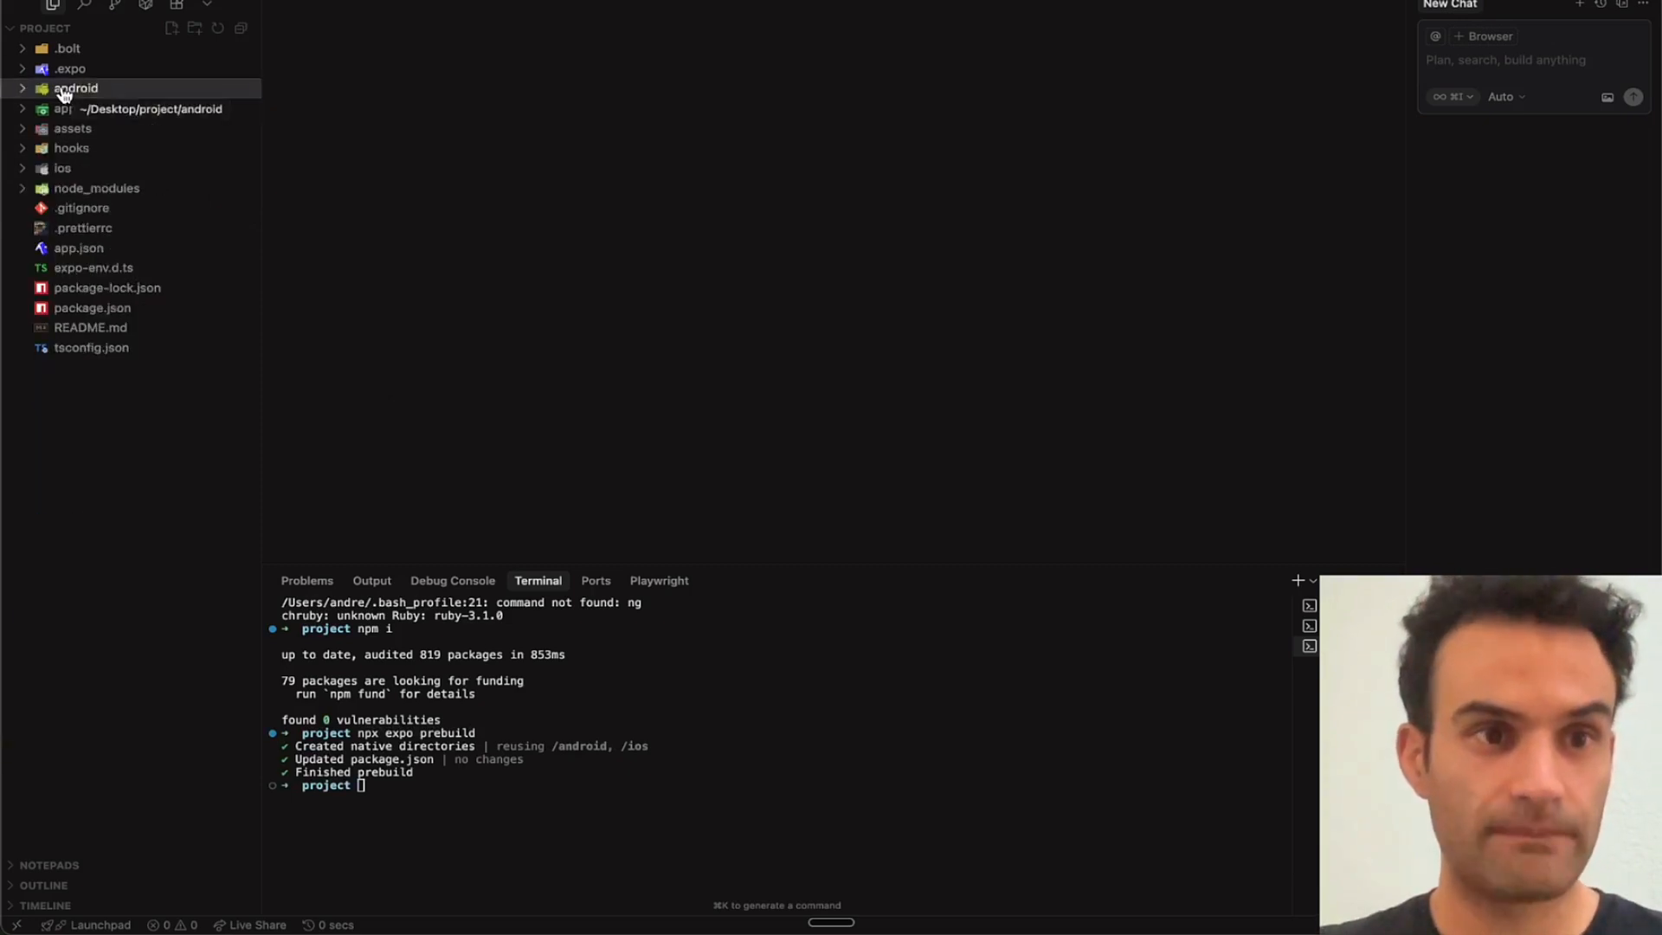
text(npx expo expo)
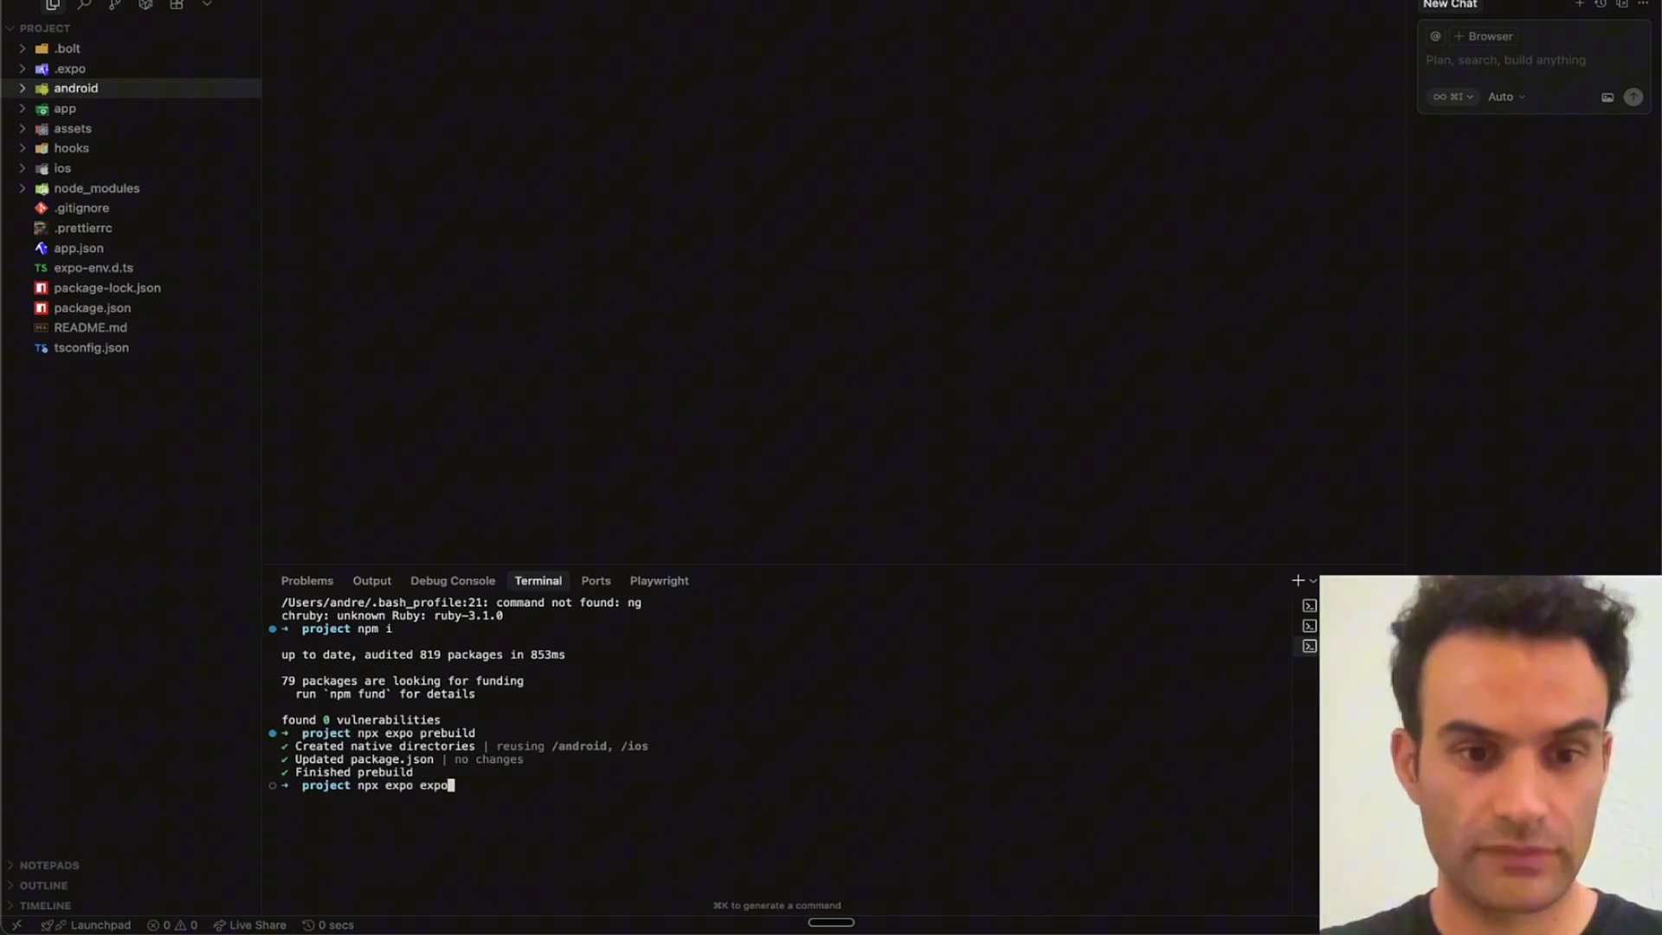
- Launch the Metro bundler with 'npx expo start', then switch to Android Studio via Spotlight
key(Return)
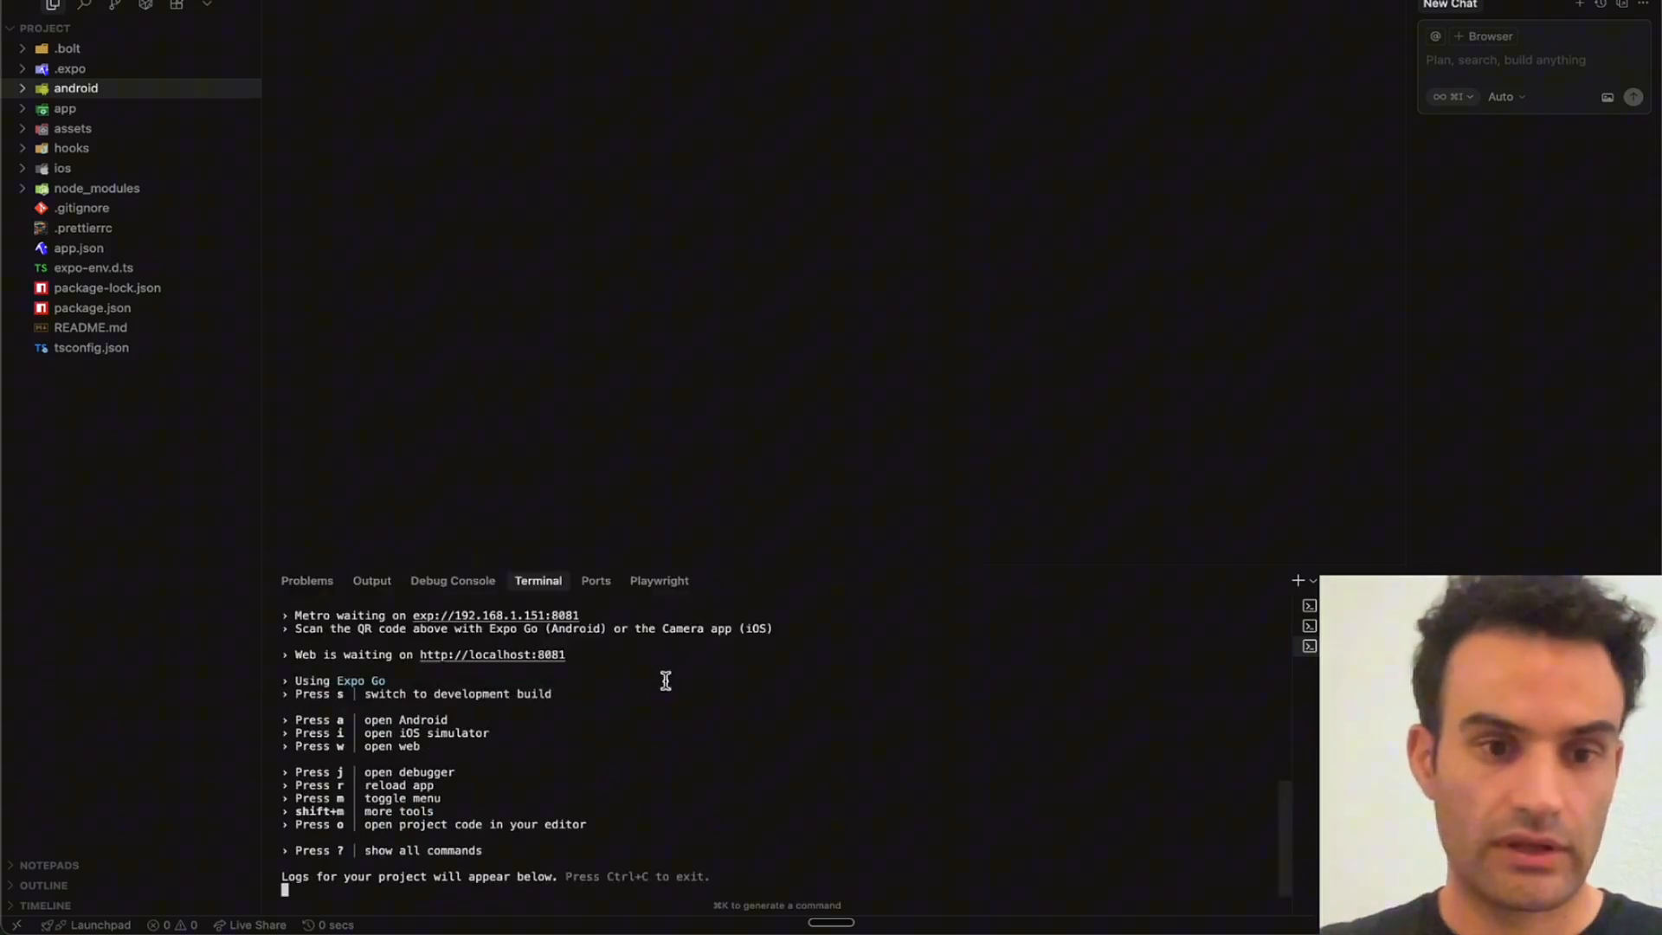
mouse_move(882, 662)
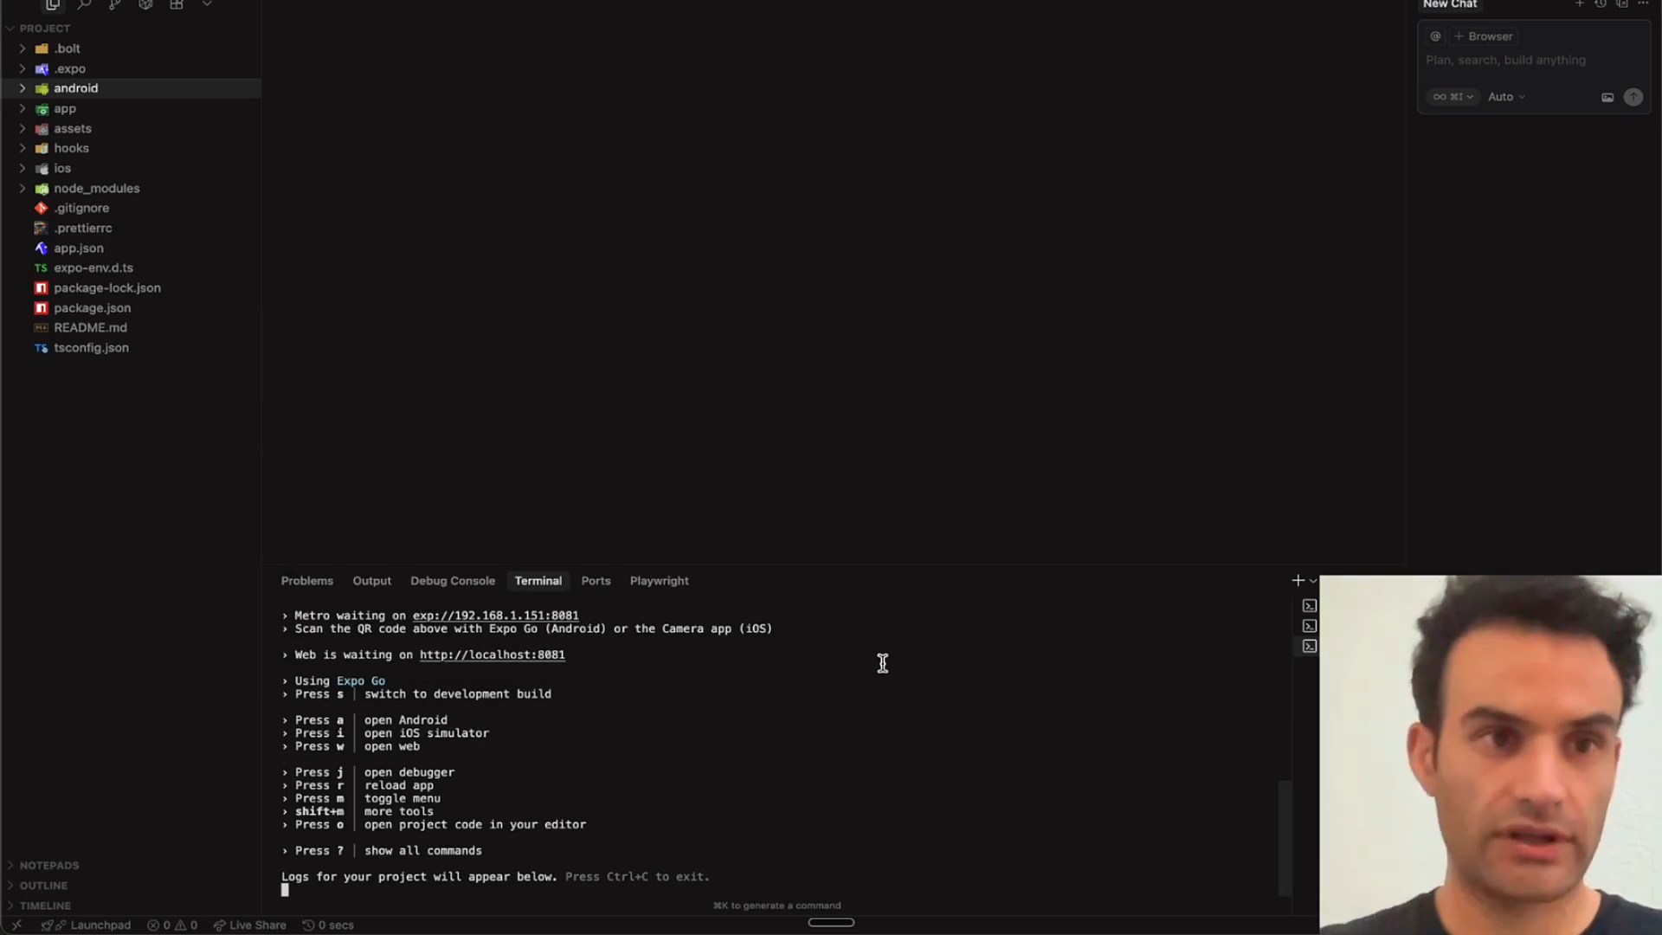
key(cmd+space)
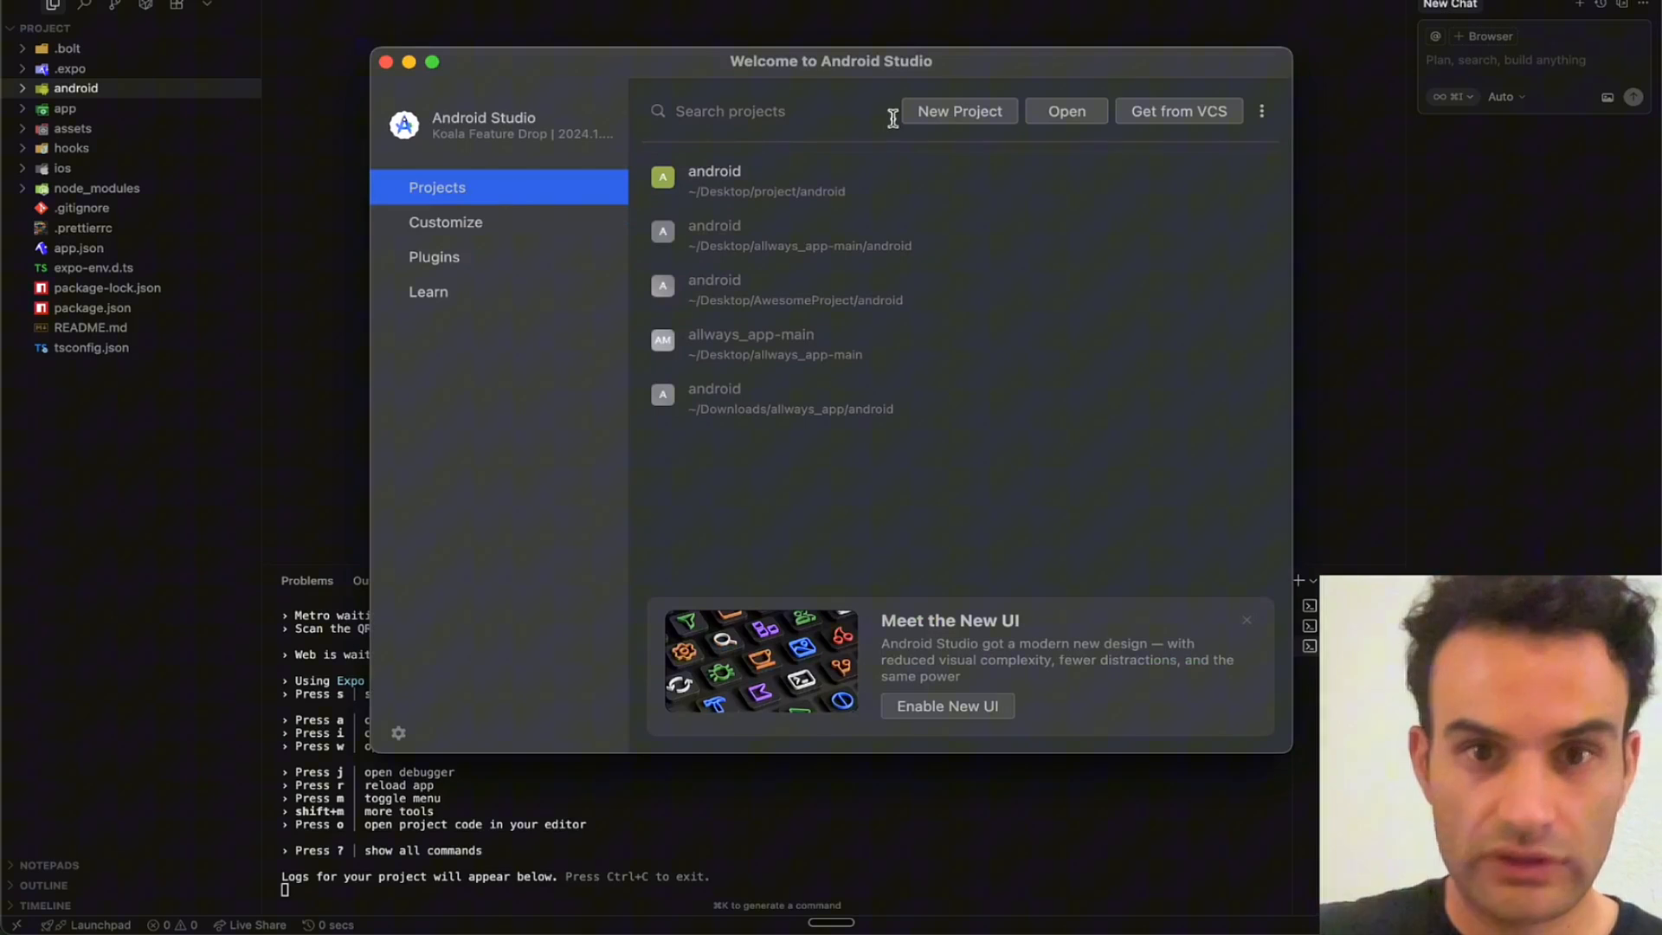
mouse_move(1075, 117)
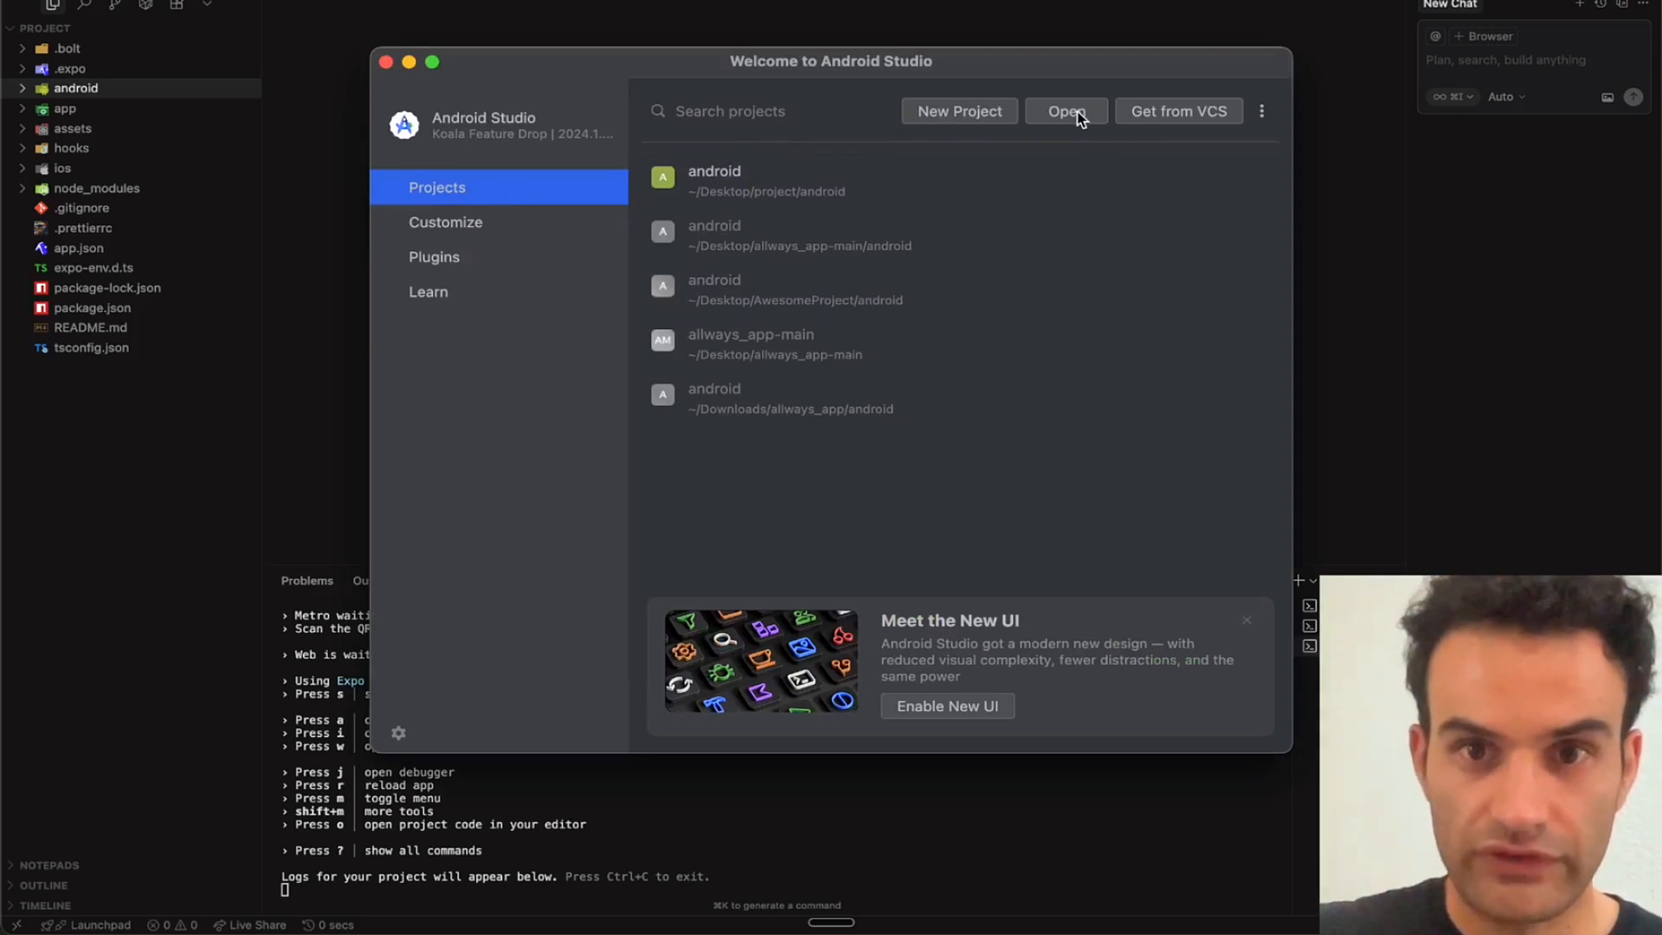
- Open Desktop > project > android as a project in Android Studio
click(1066, 109)
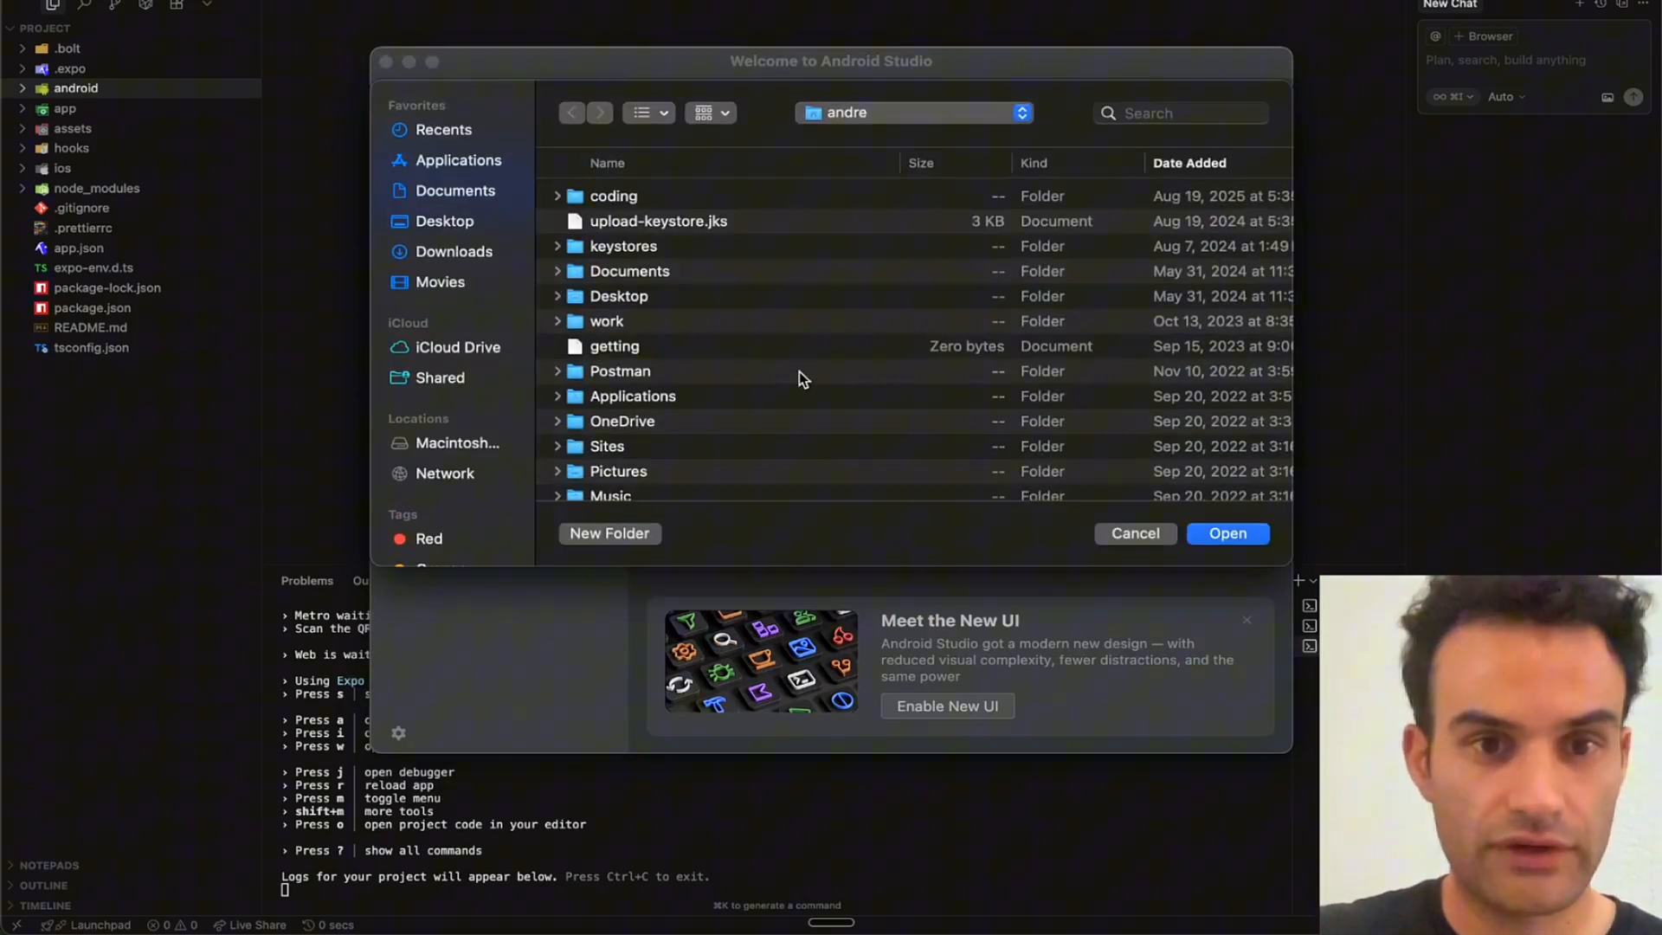
click(444, 221)
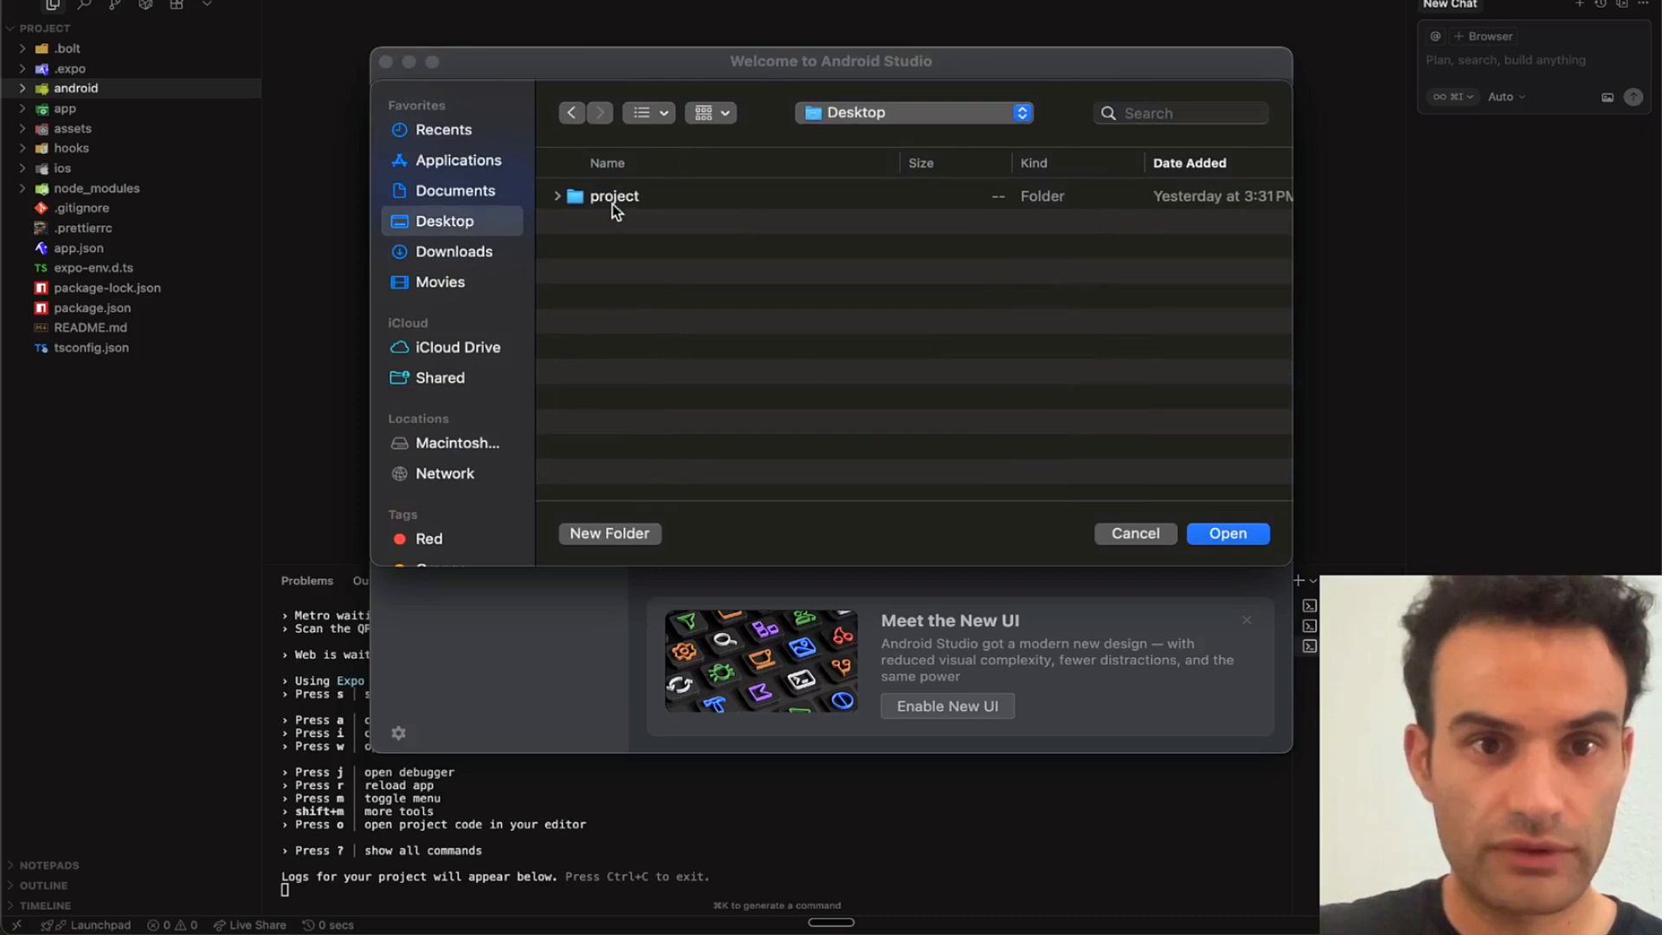
double_click(613, 195)
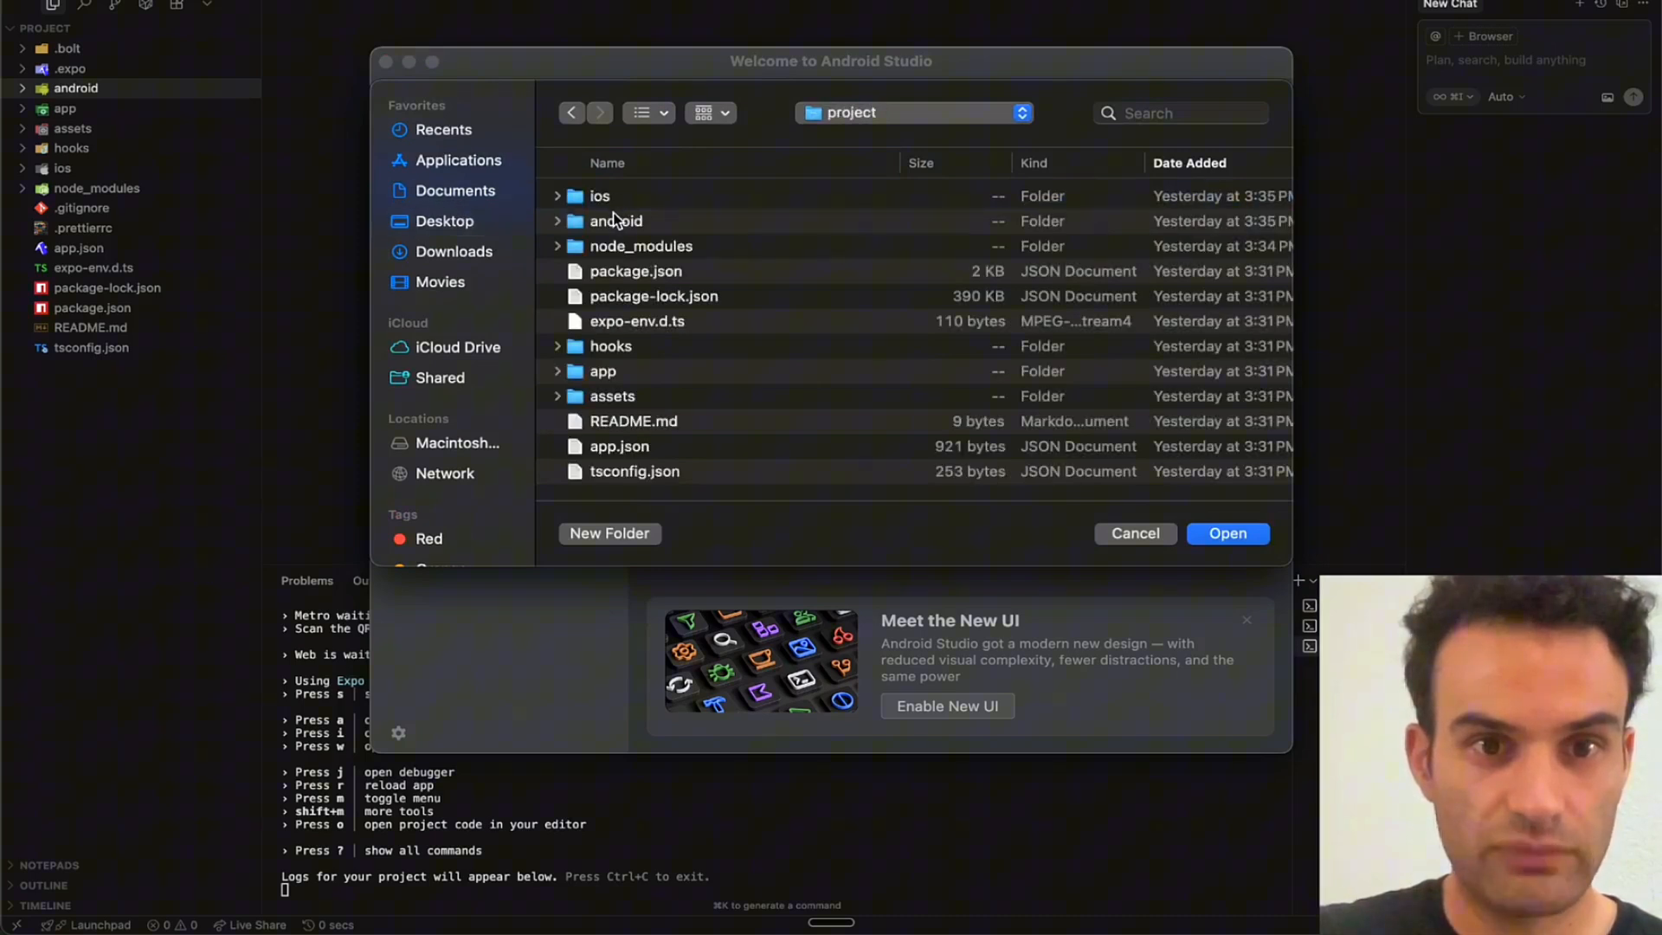
double_click(616, 221)
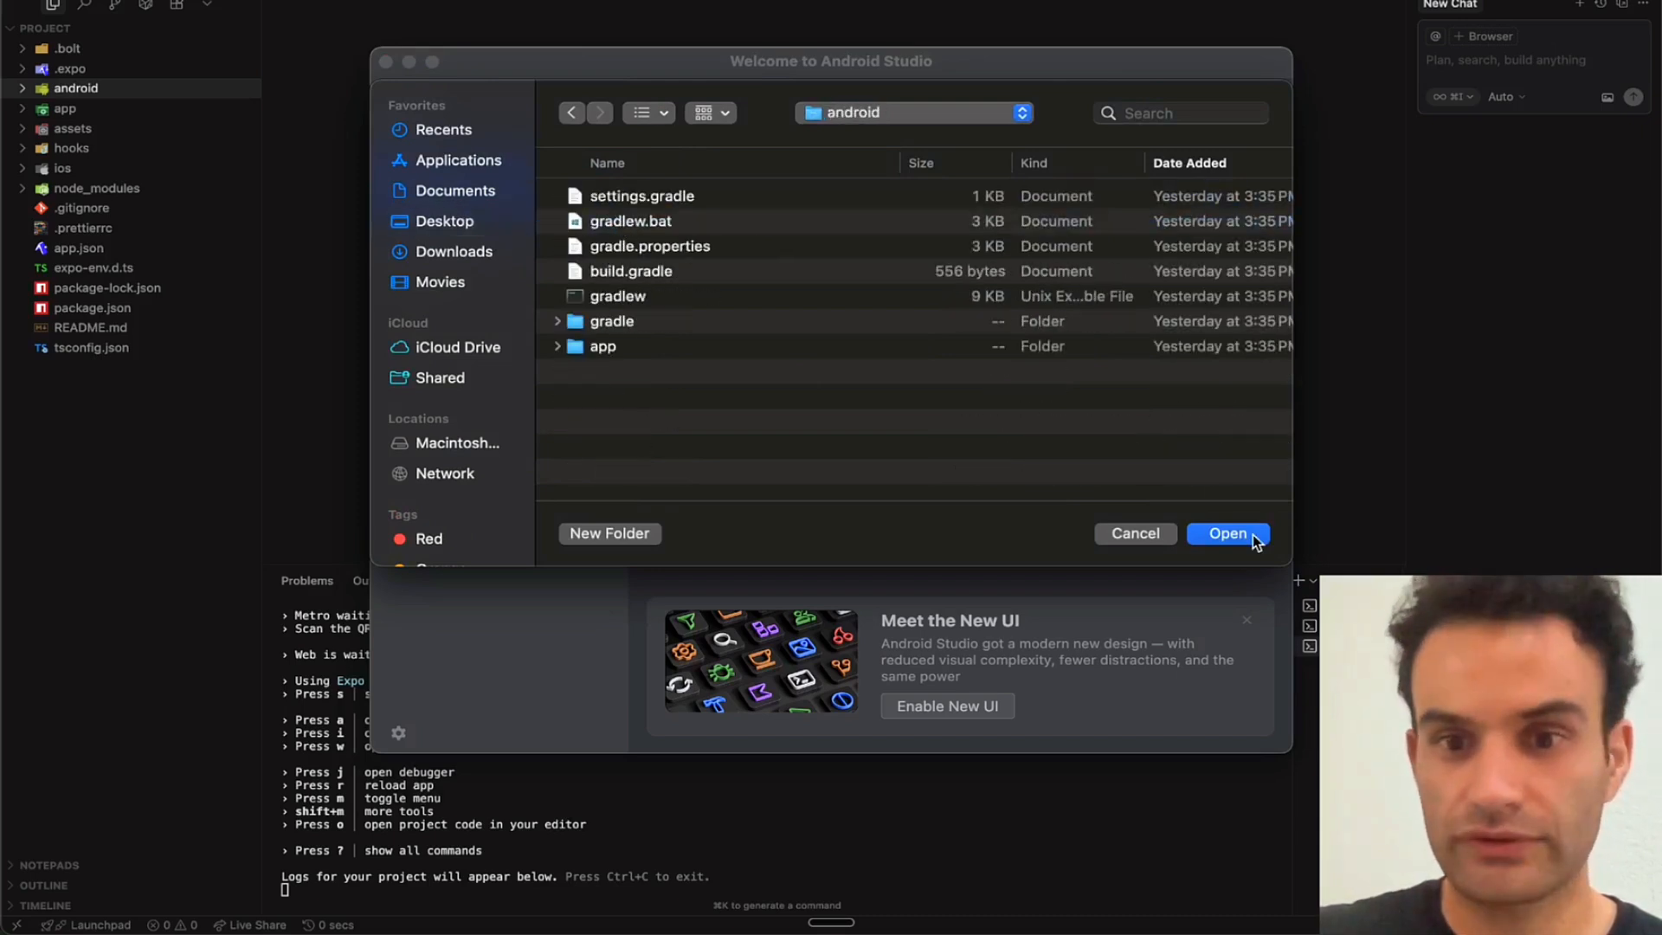
click(1226, 533)
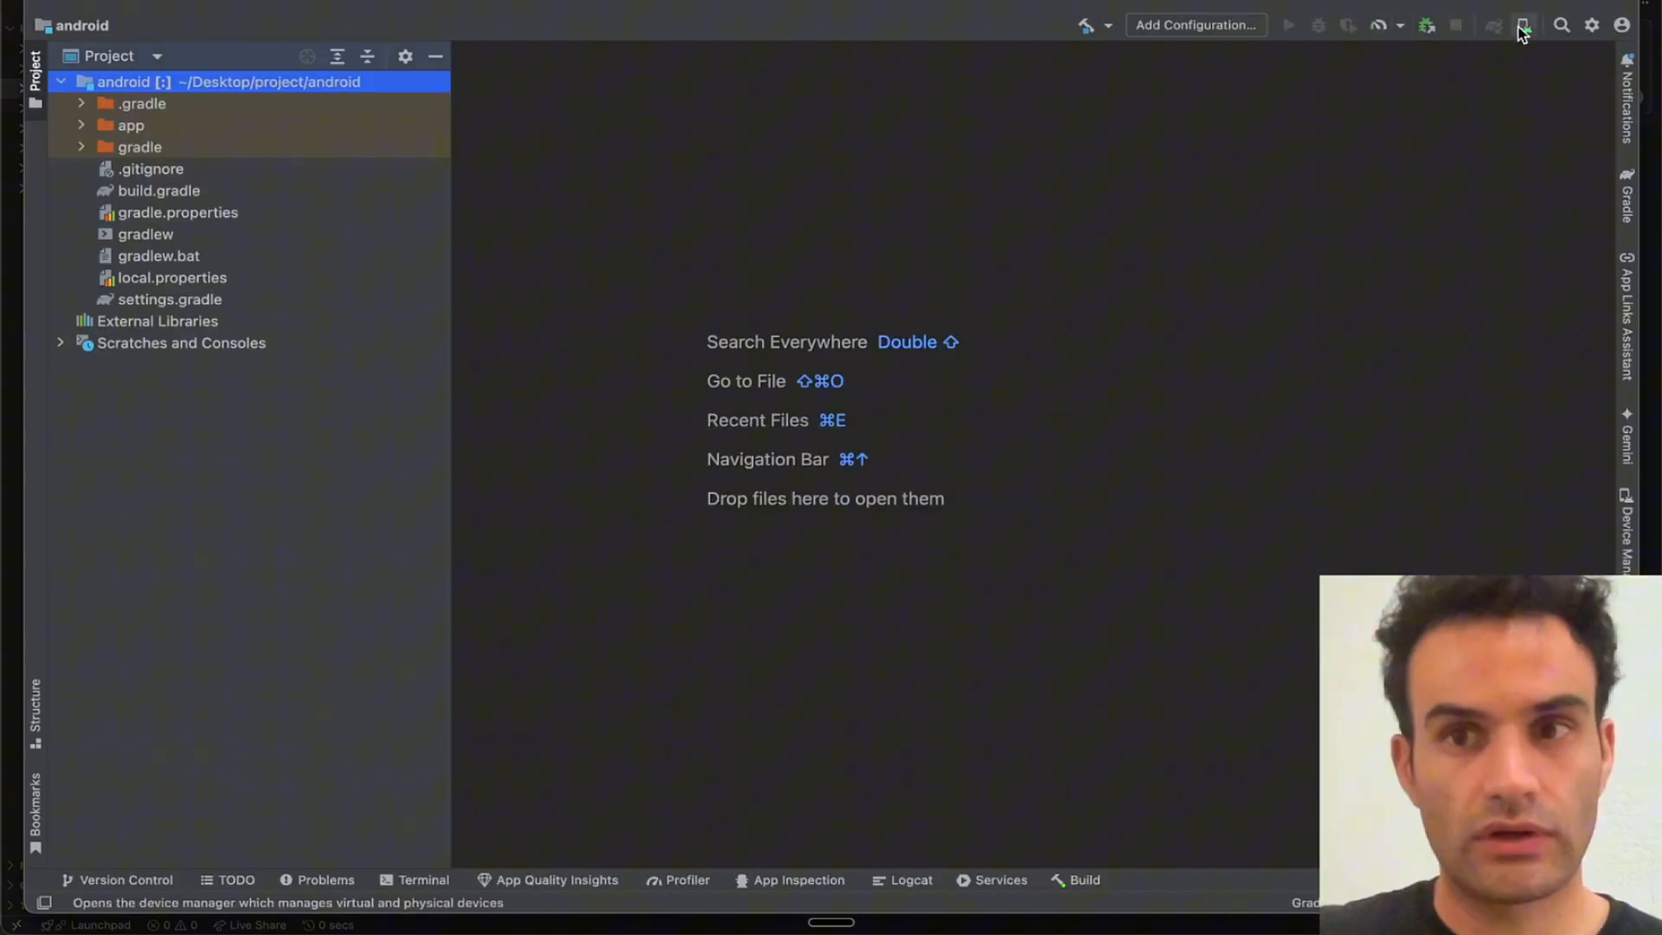
mouse_move(1531, 32)
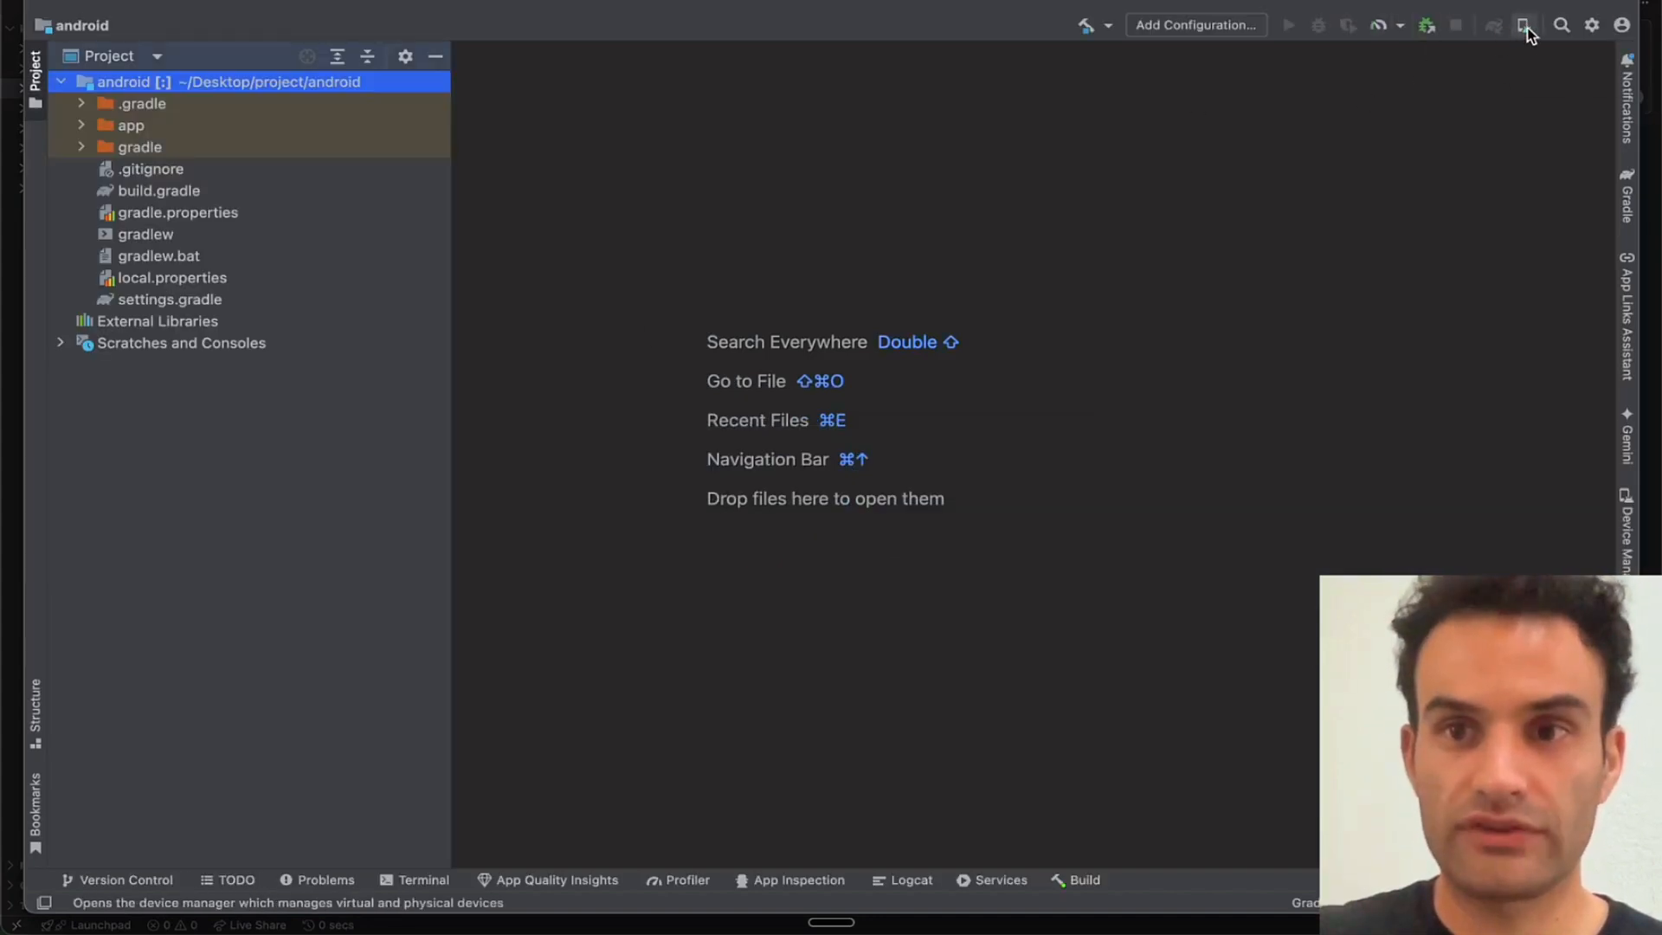
- Show the Device Manager's virtual device list and its options for adding a device
click(1524, 24)
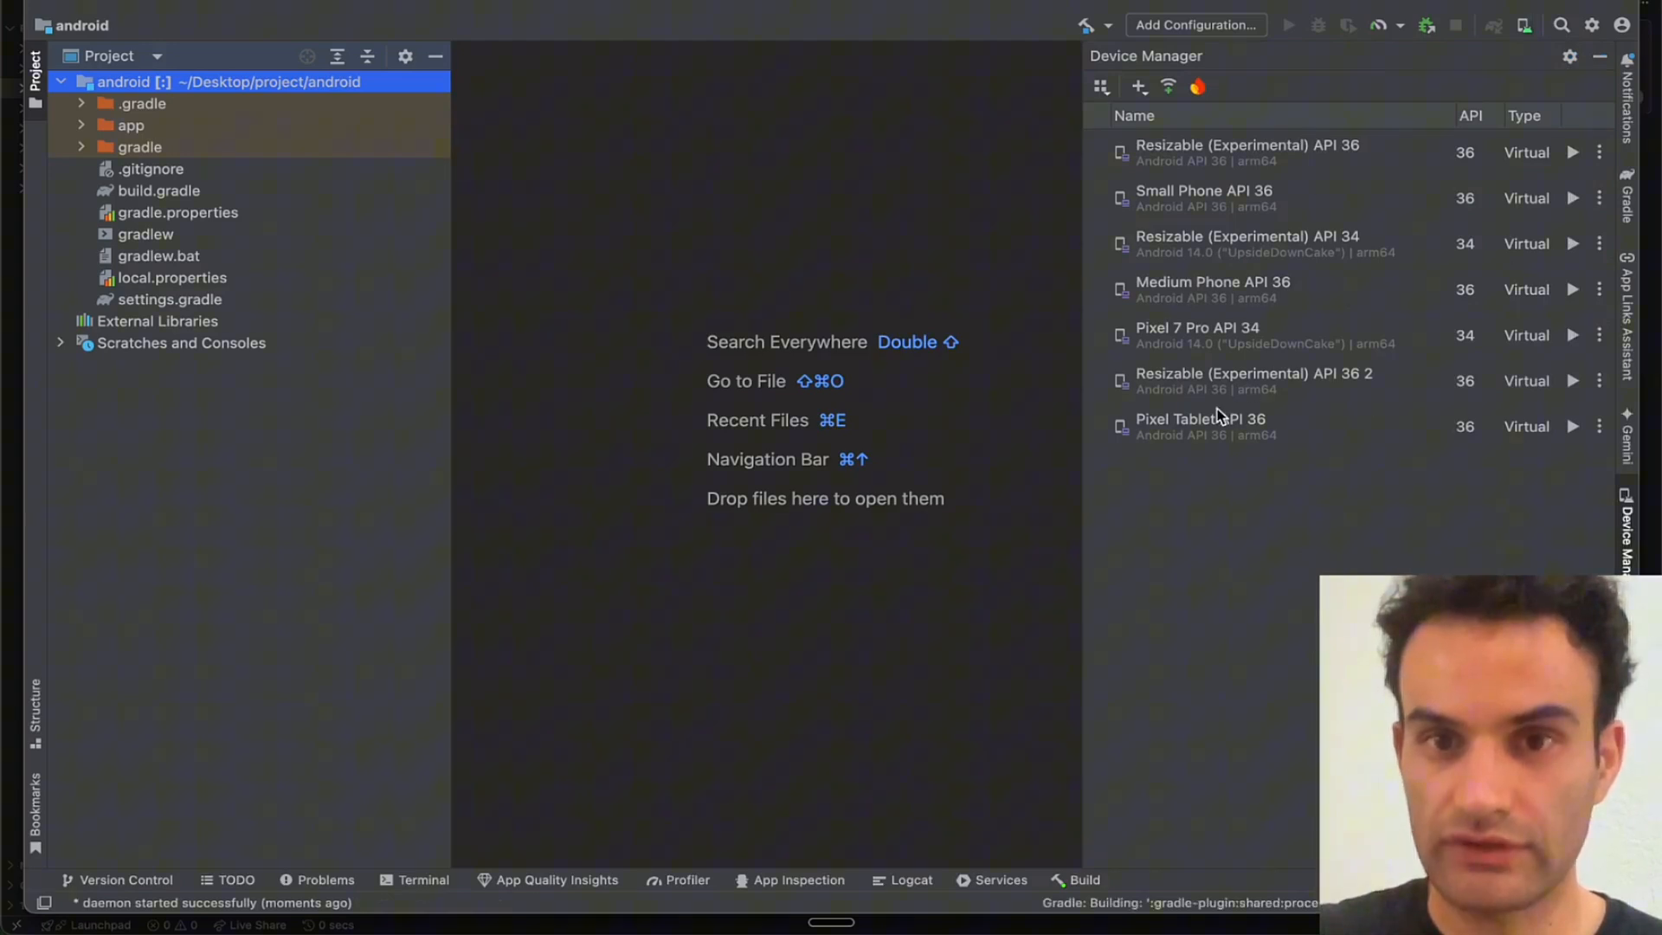
click(1138, 86)
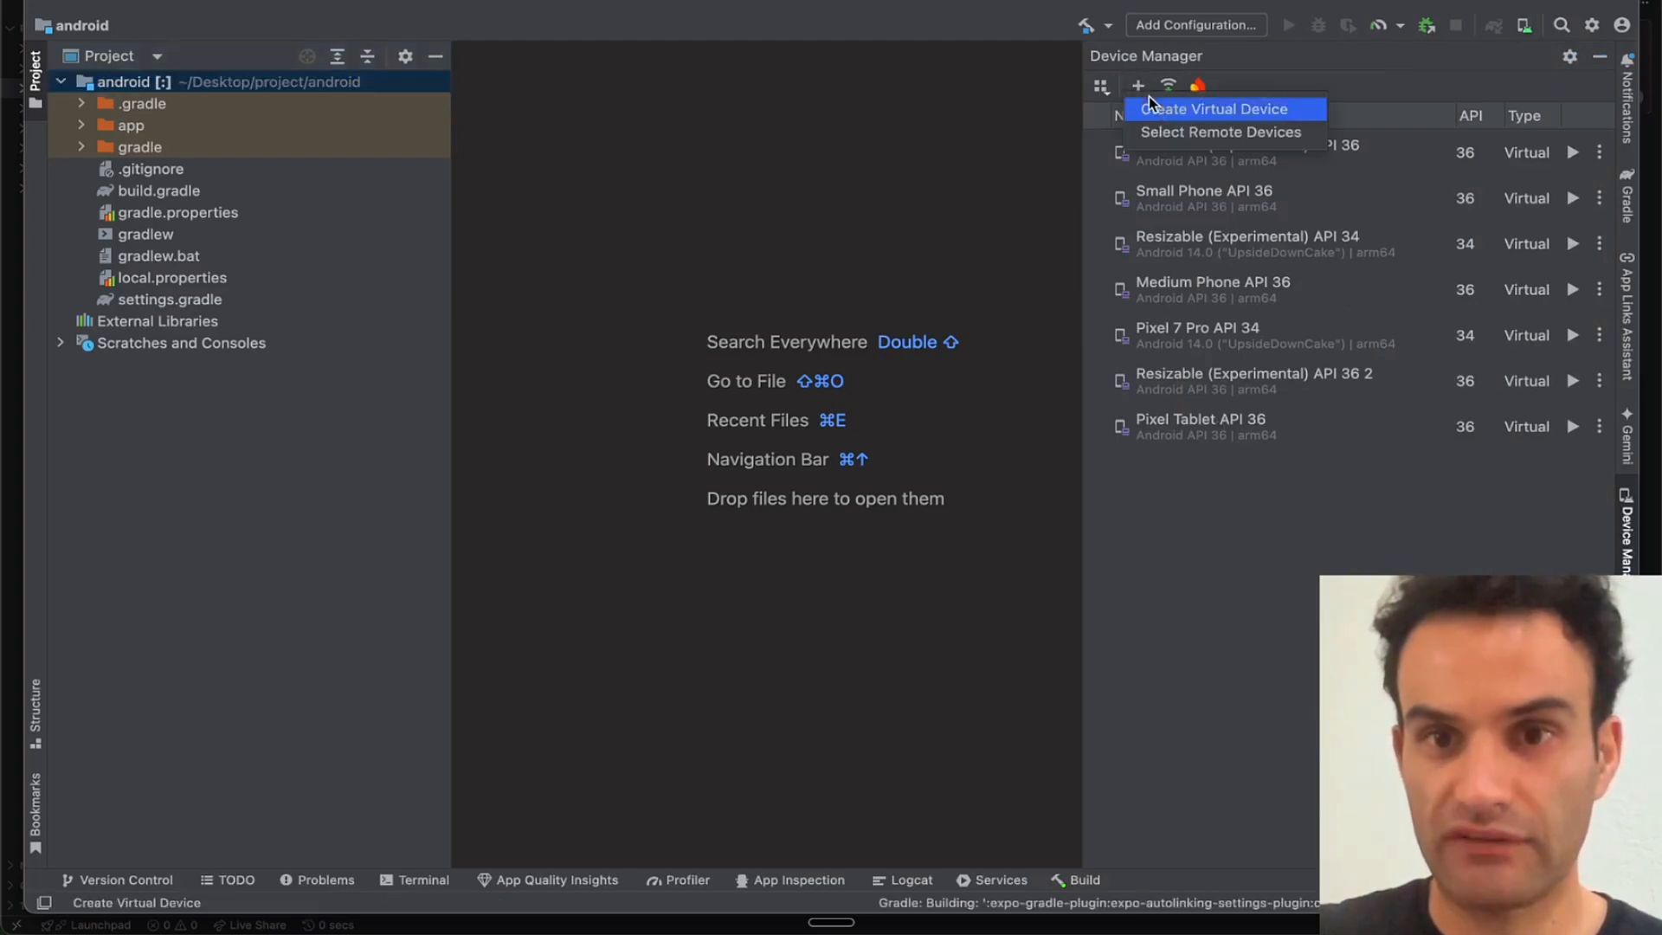
- Create a Resizable (Experimental) phone virtual device using the API 36 system image
click(1219, 108)
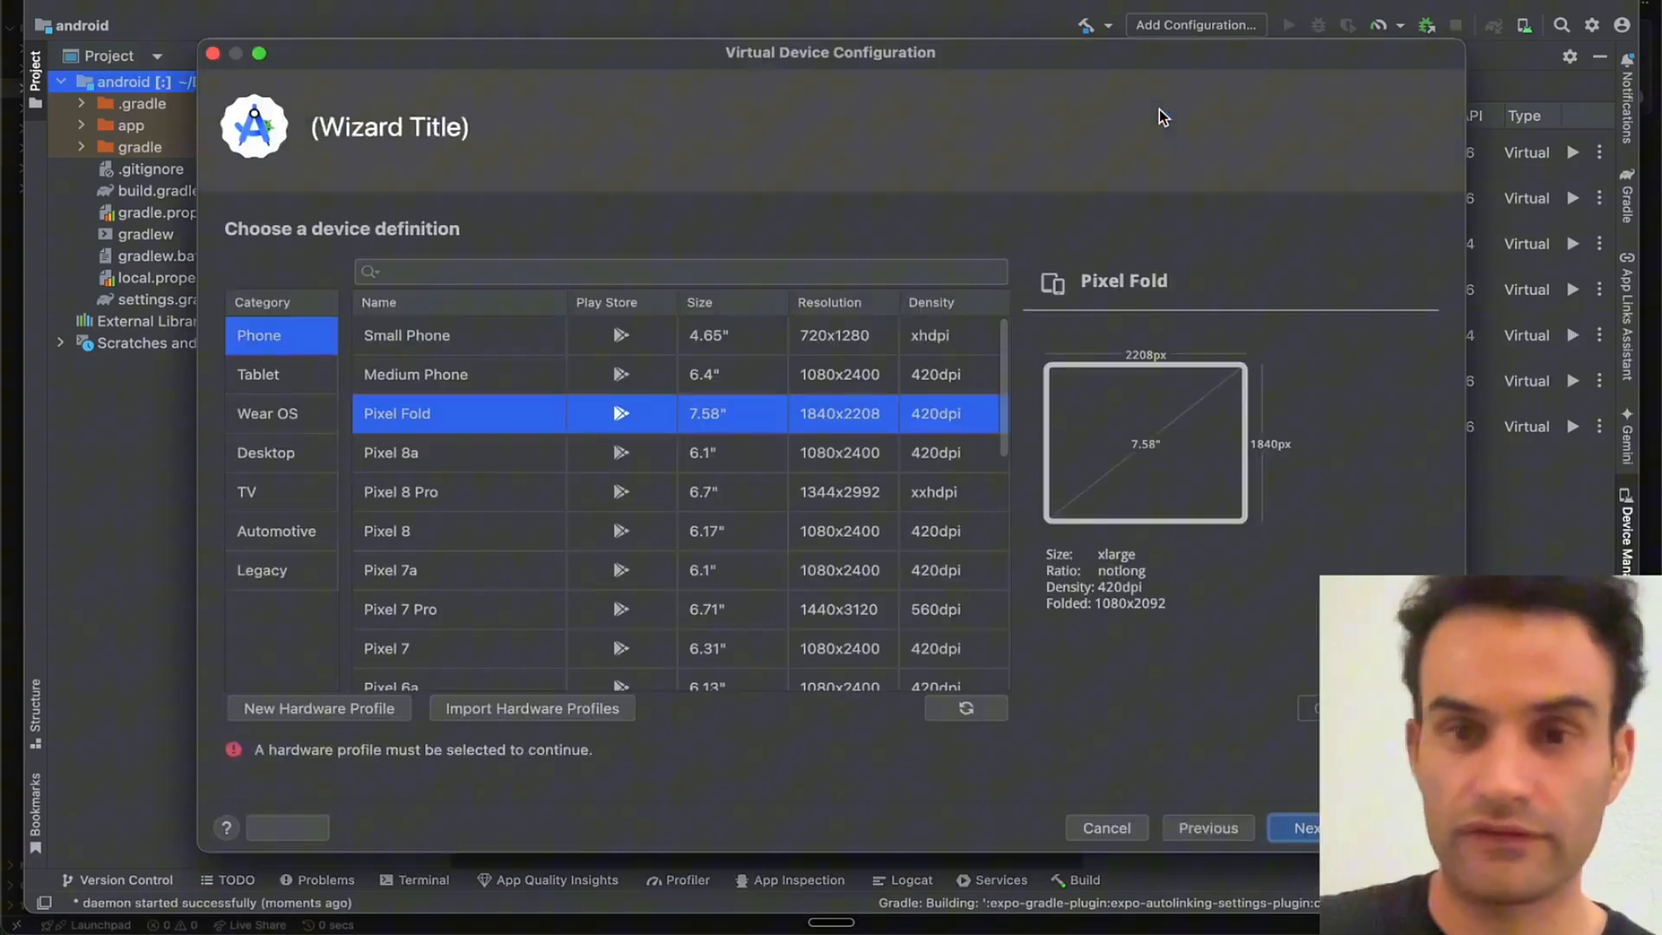
click(415, 374)
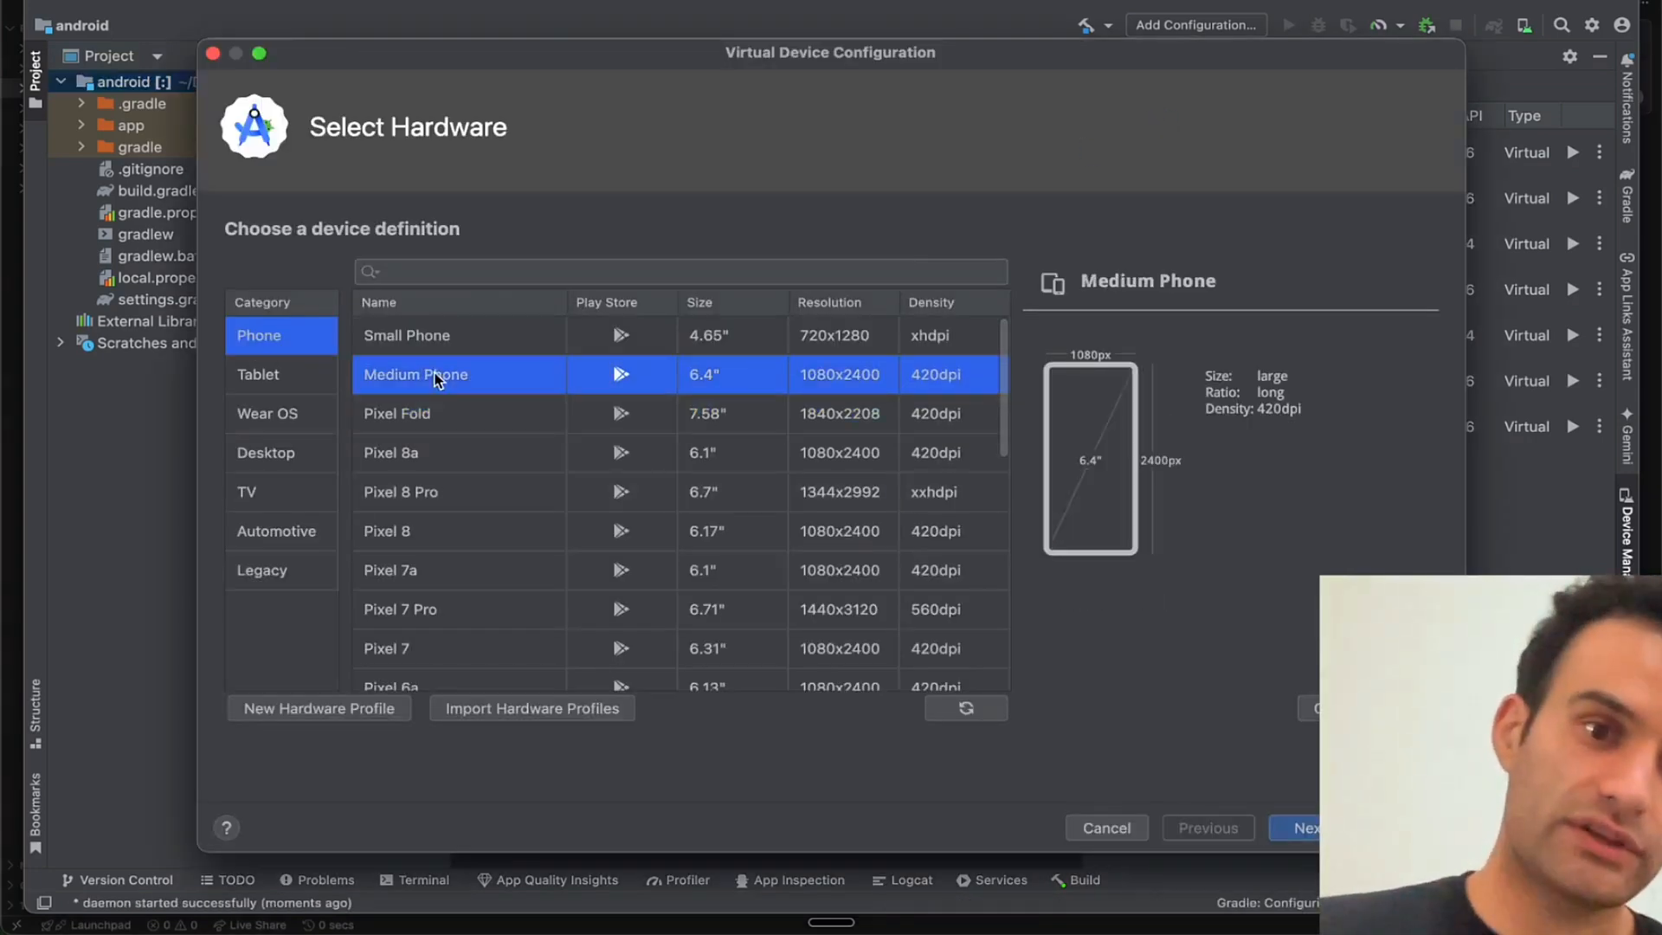
scroll(down, 3)
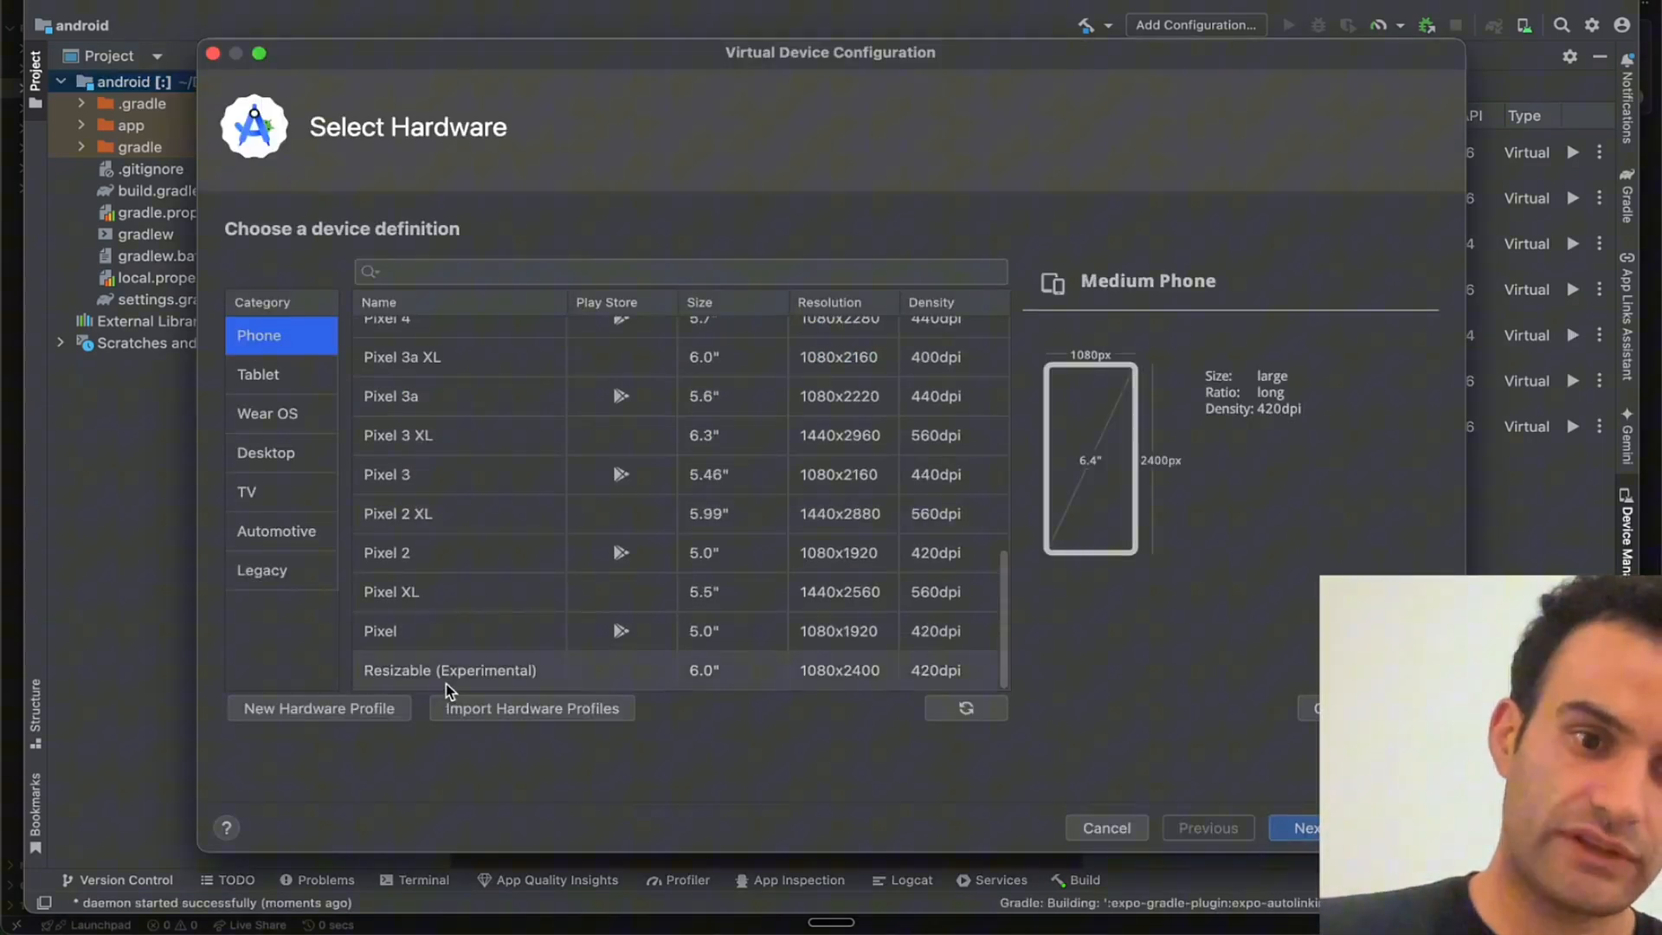
click(1300, 827)
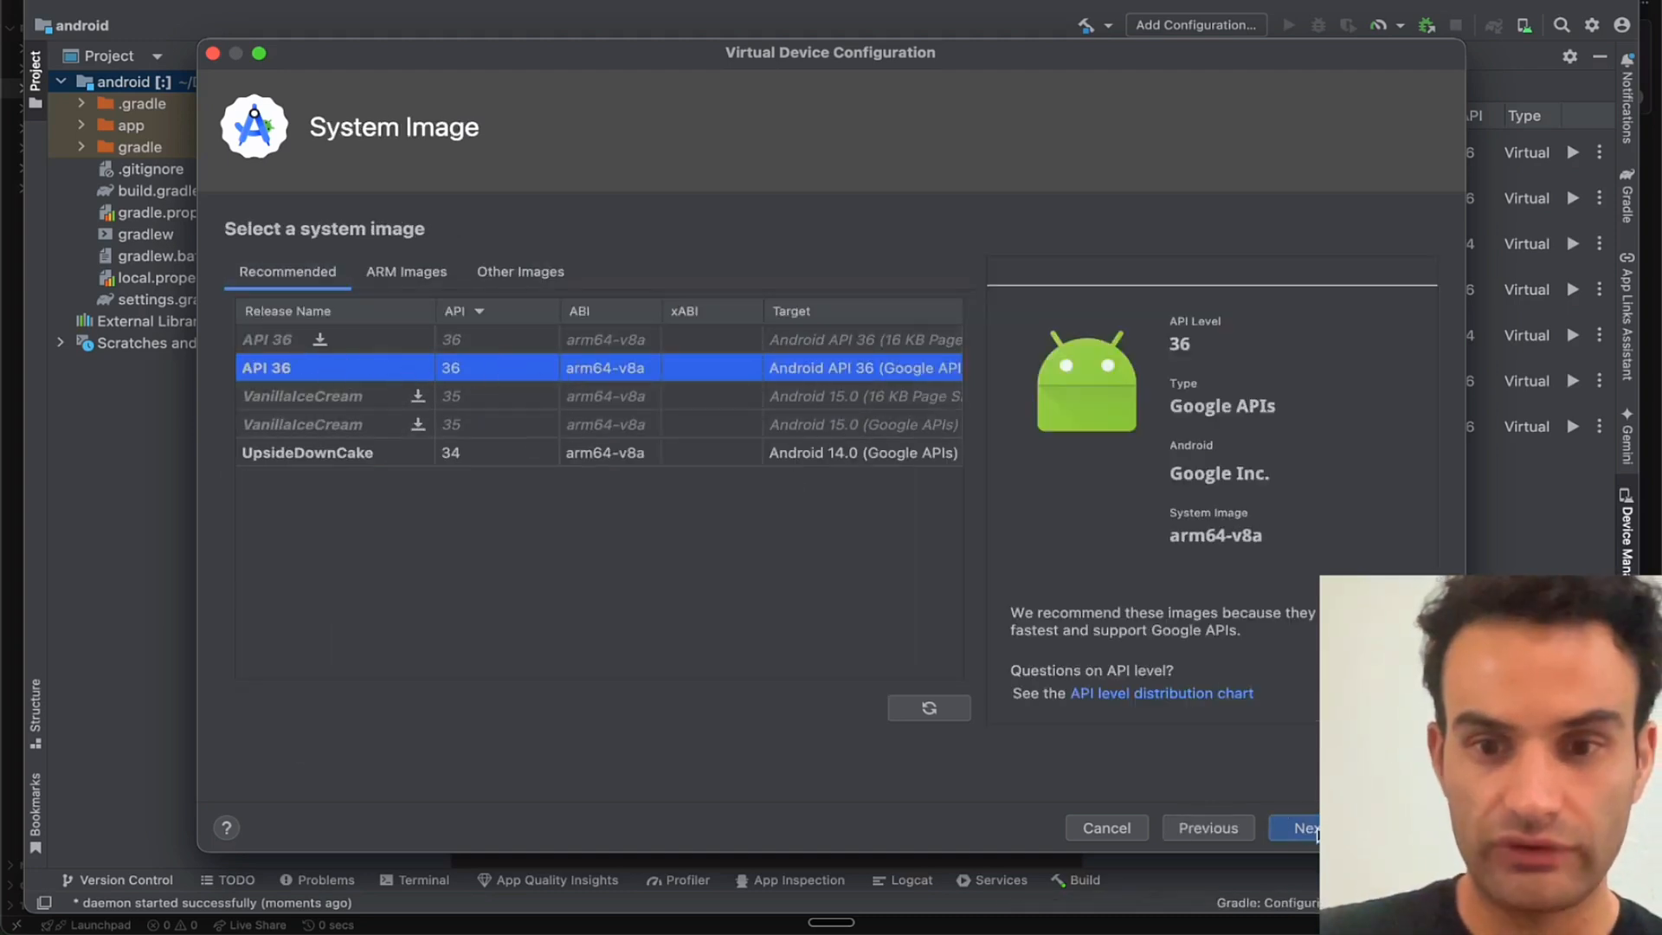
click(1301, 828)
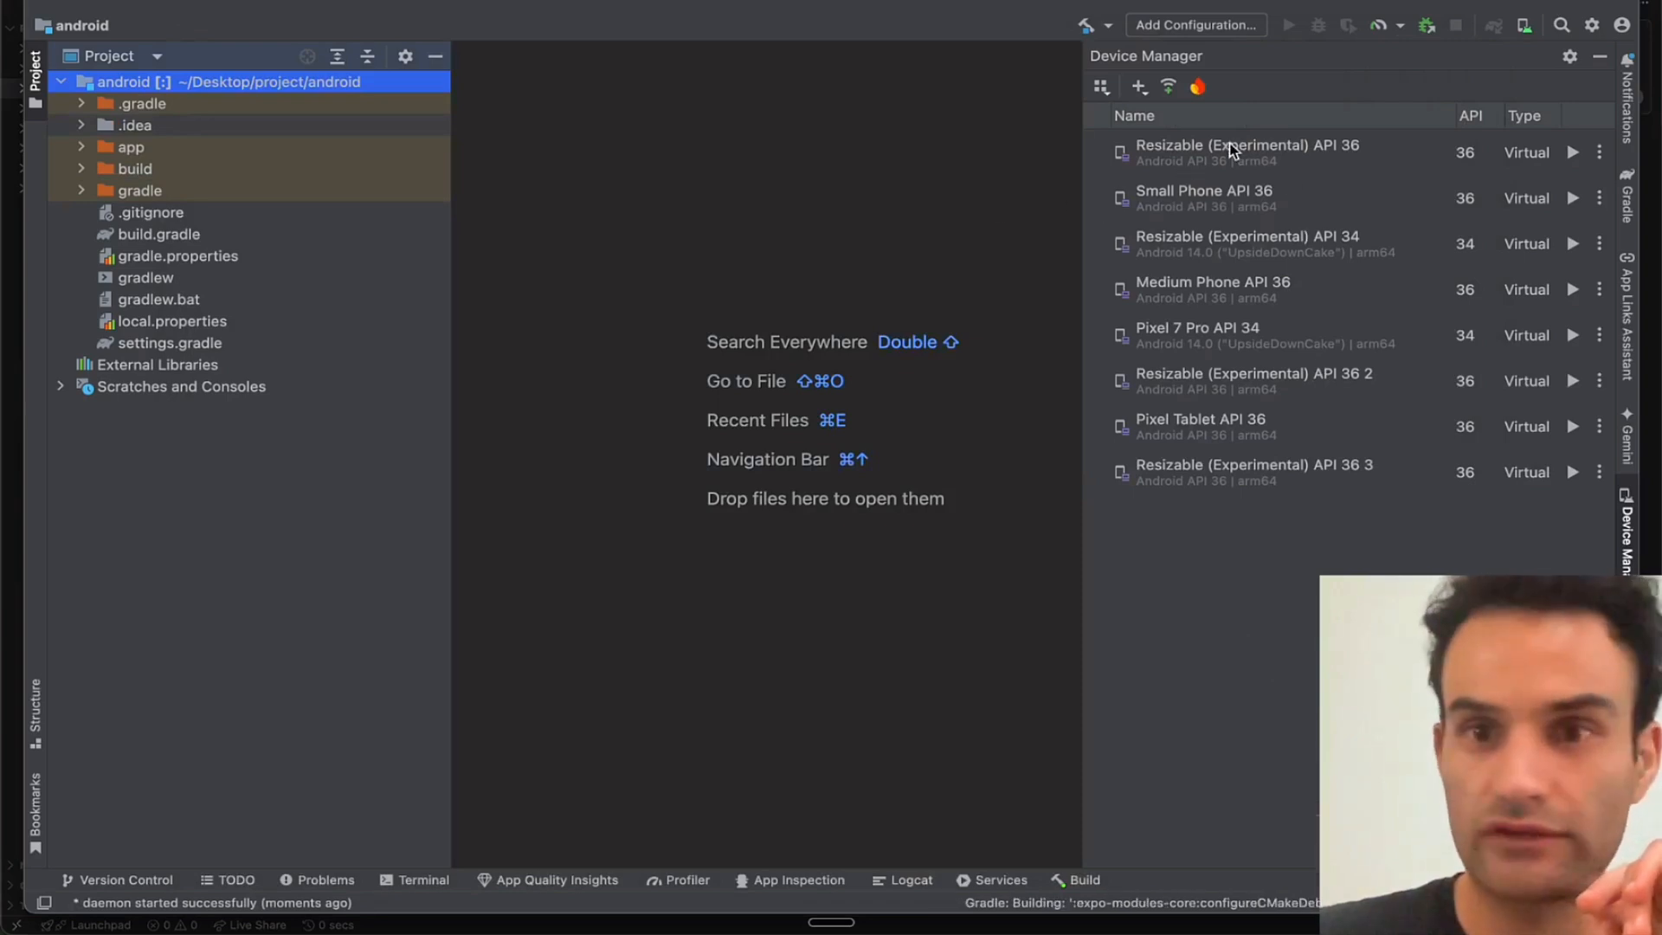
mouse_move(1572, 152)
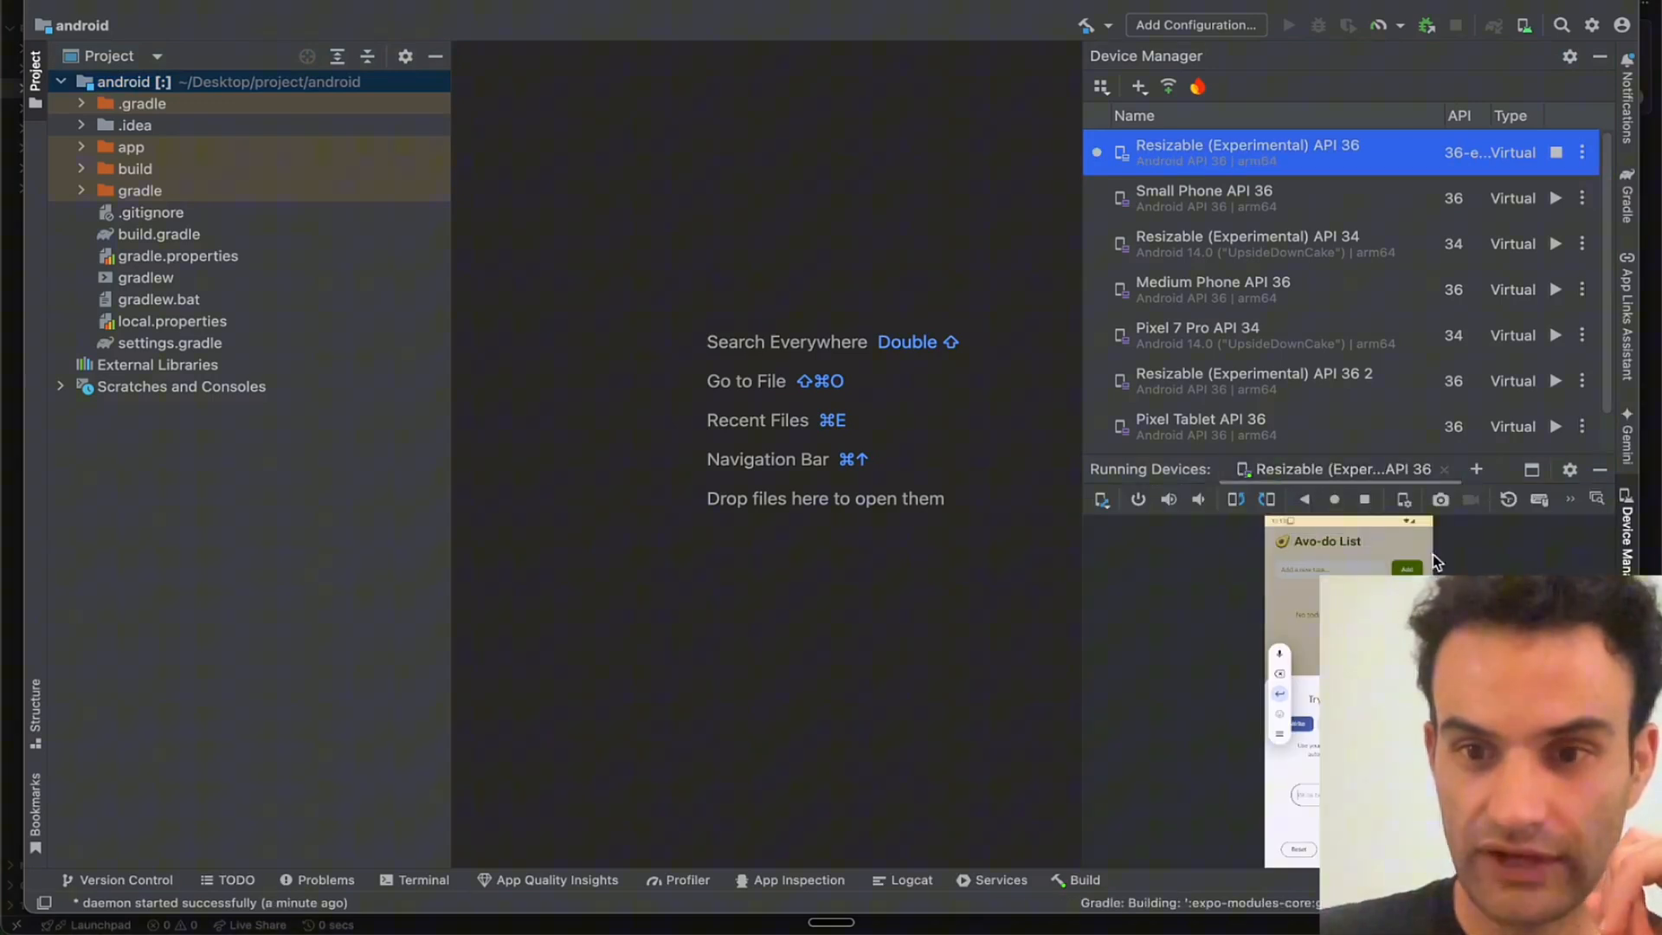
mouse_move(1339, 491)
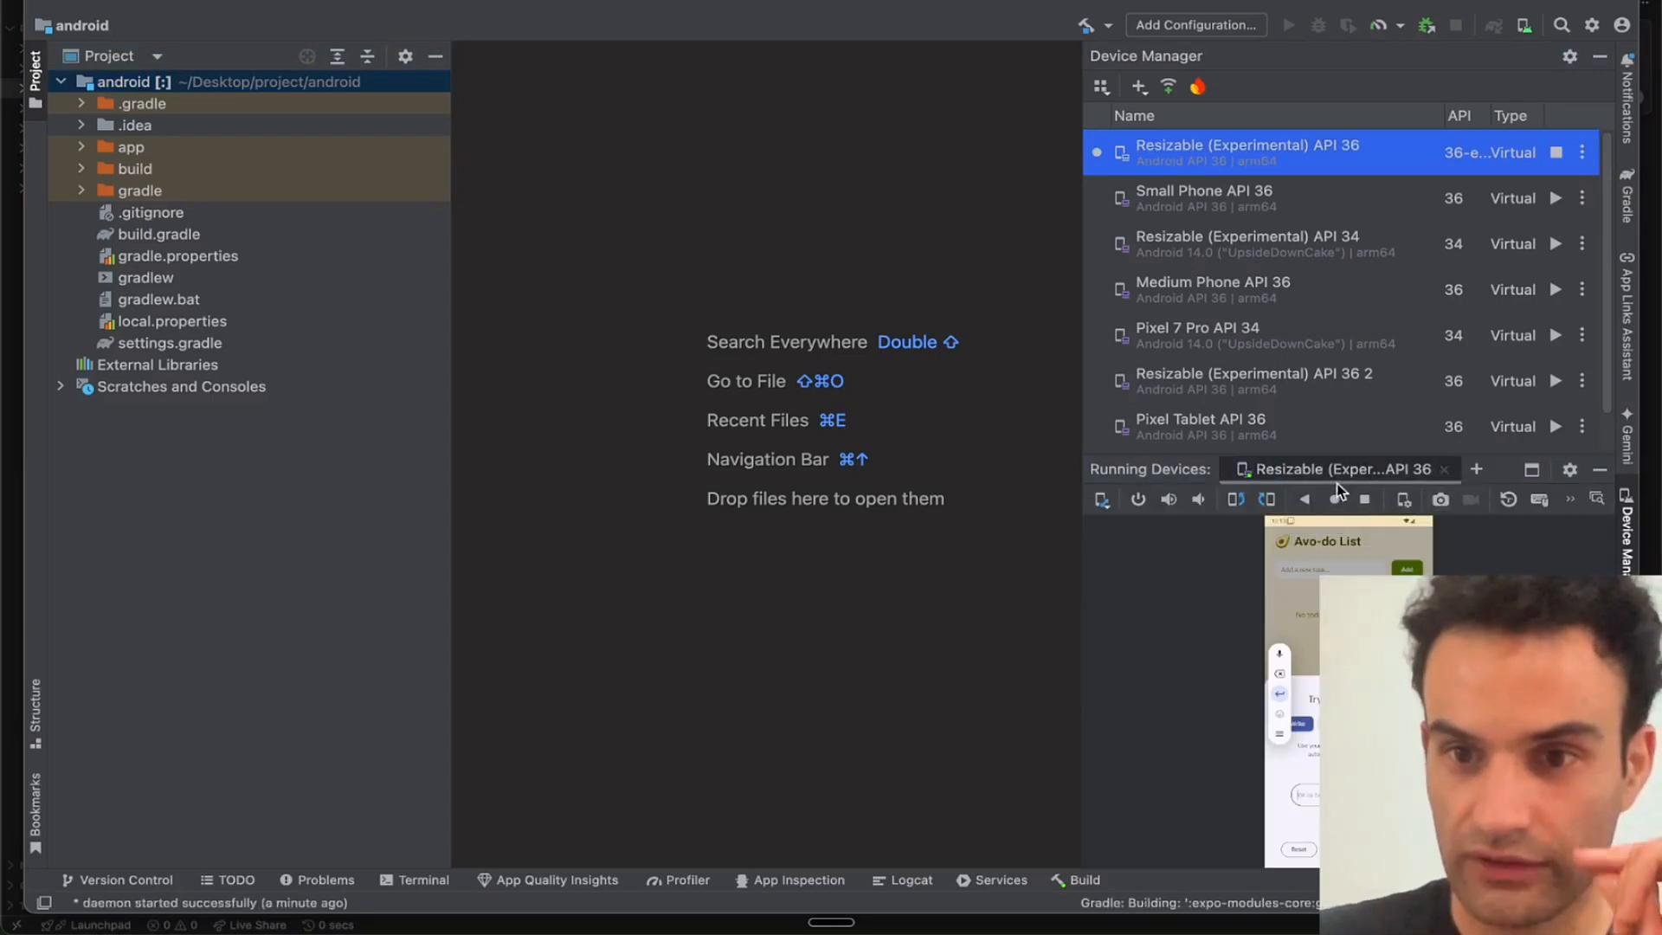
mouse_move(1363, 500)
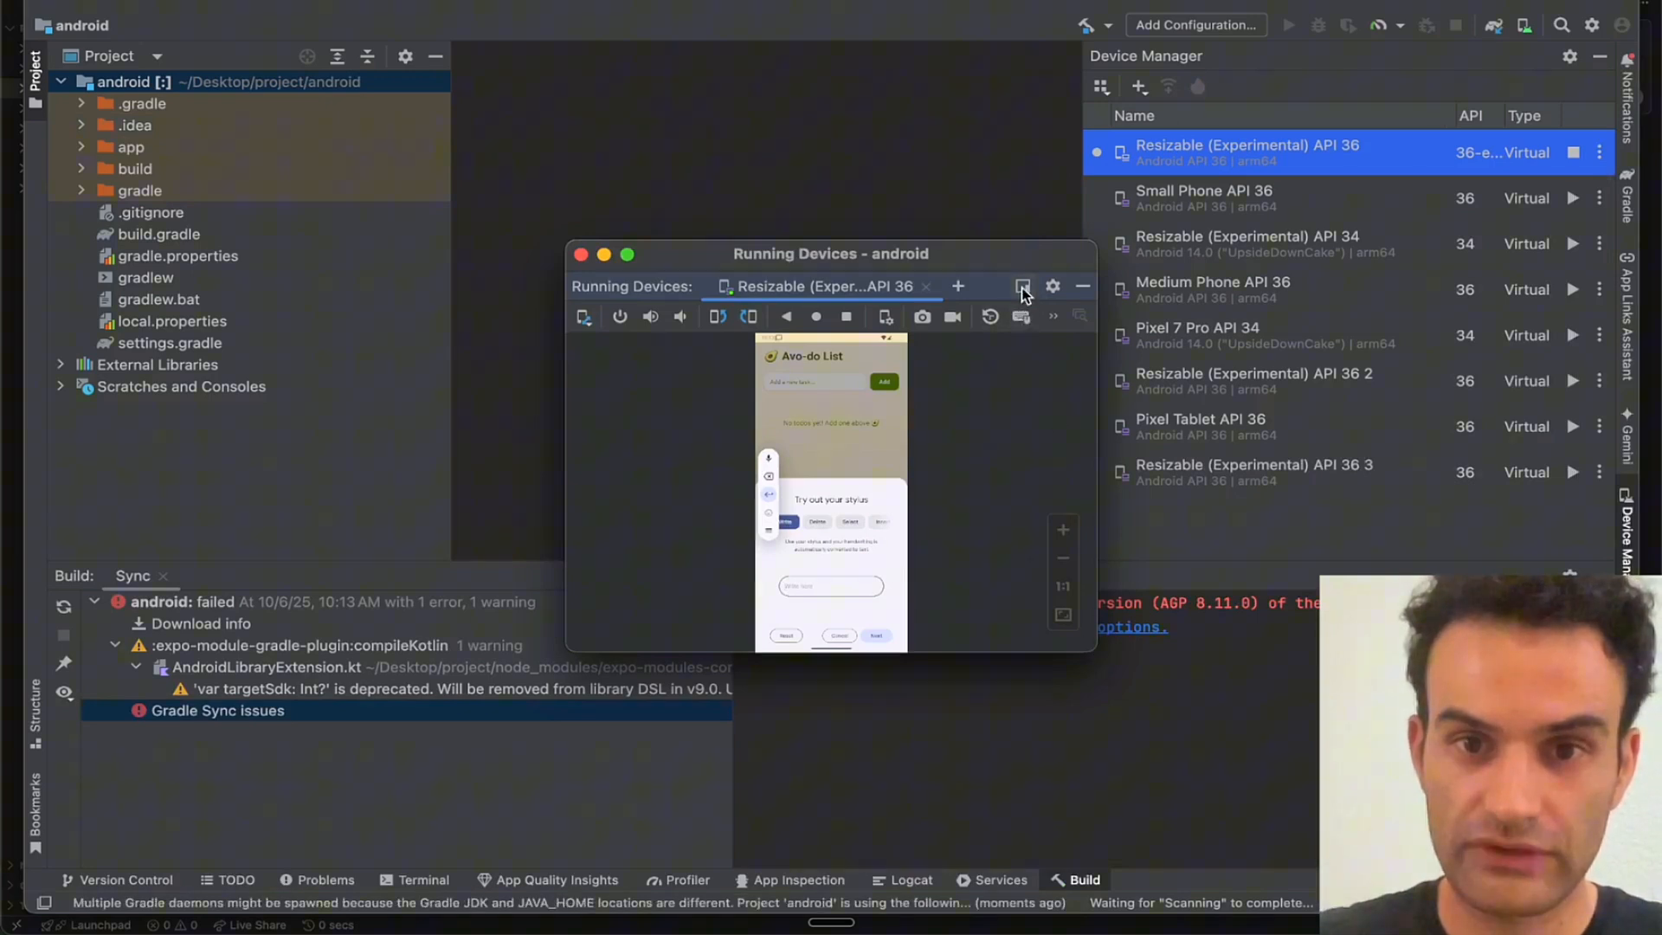
- Show the running emulator in a larger window and dismiss the stylus tutorial
click(1023, 286)
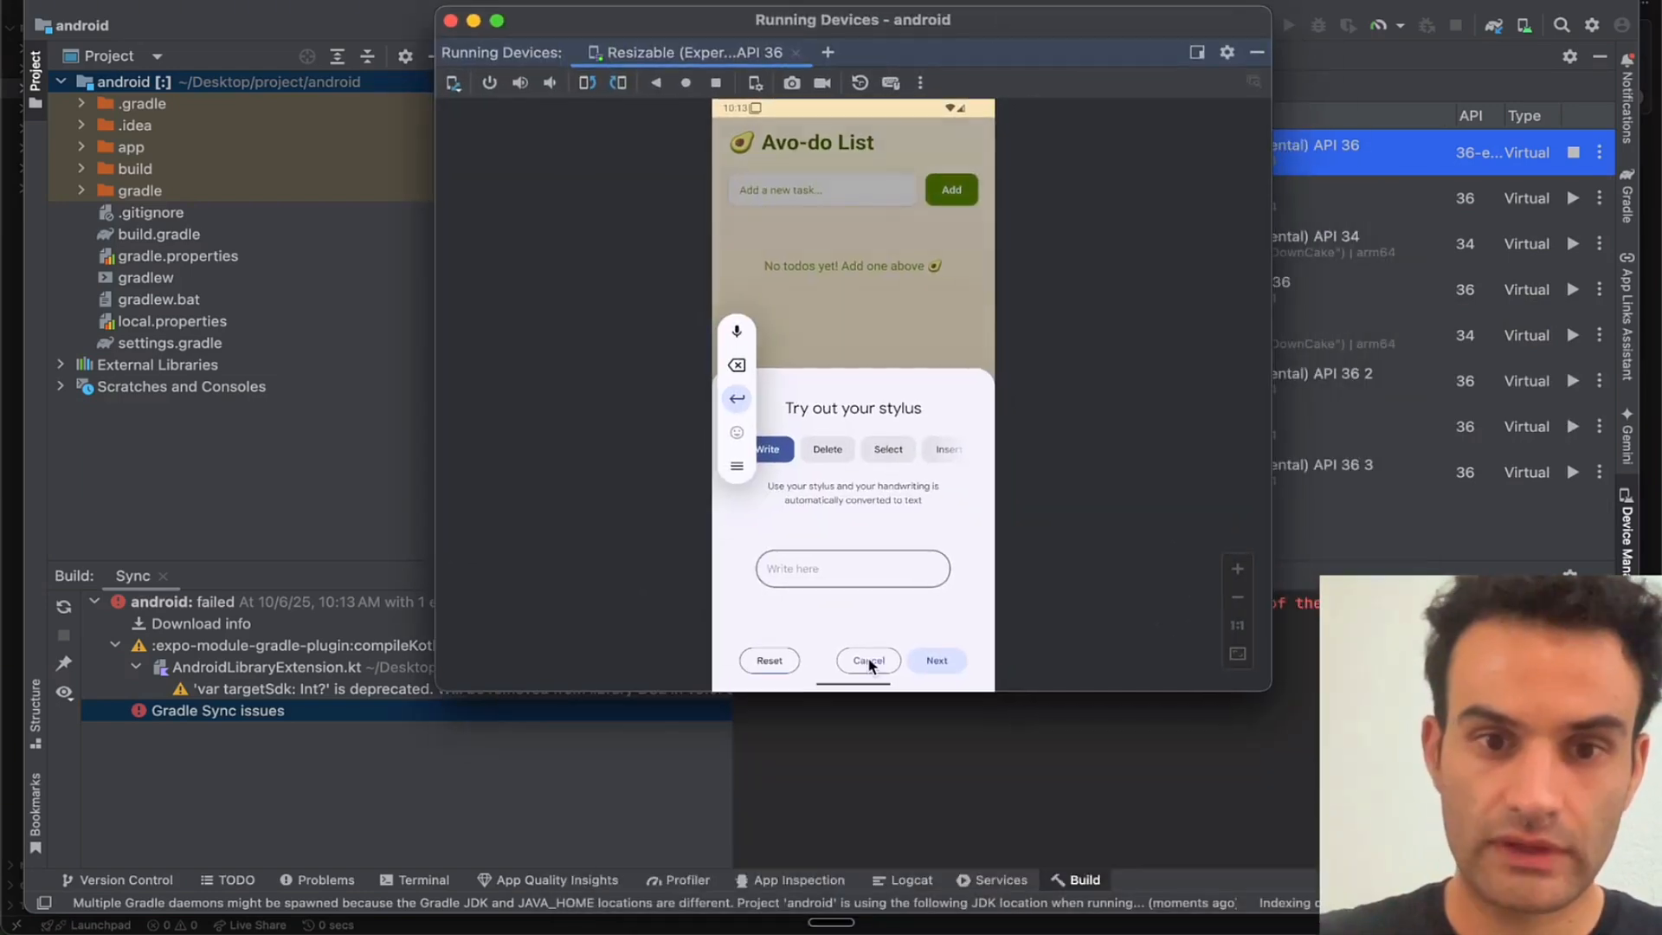
click(868, 660)
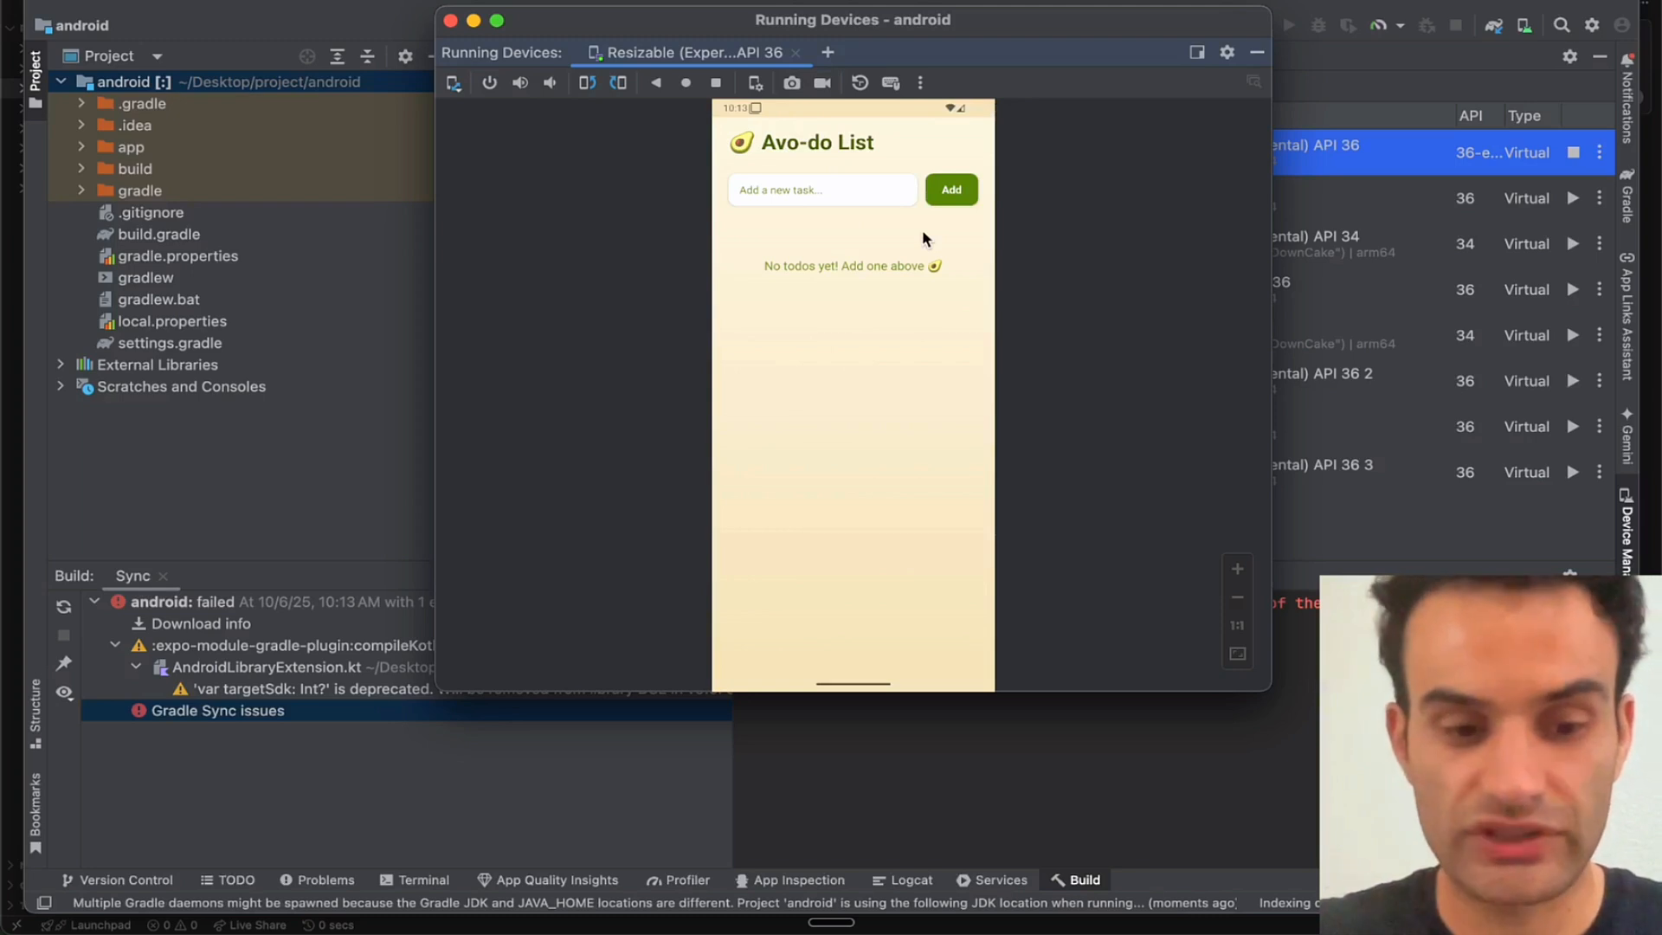
- Capture the empty Avo-do List screen and save the PNG to the Desktop
click(790, 83)
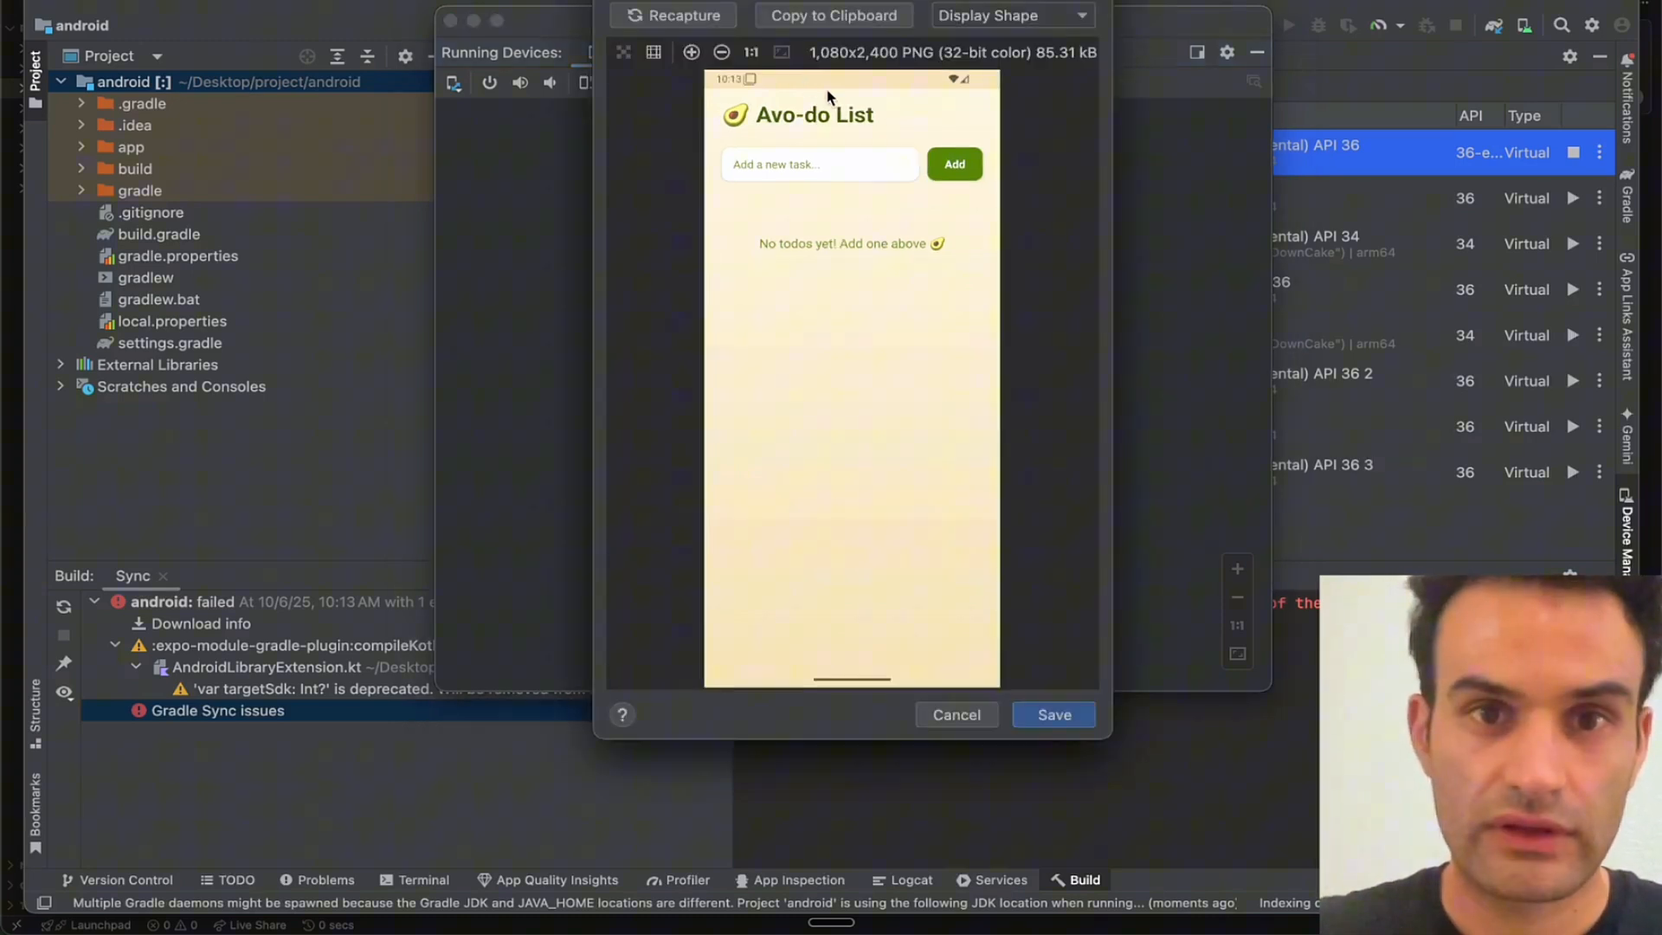
mouse_move(892, 263)
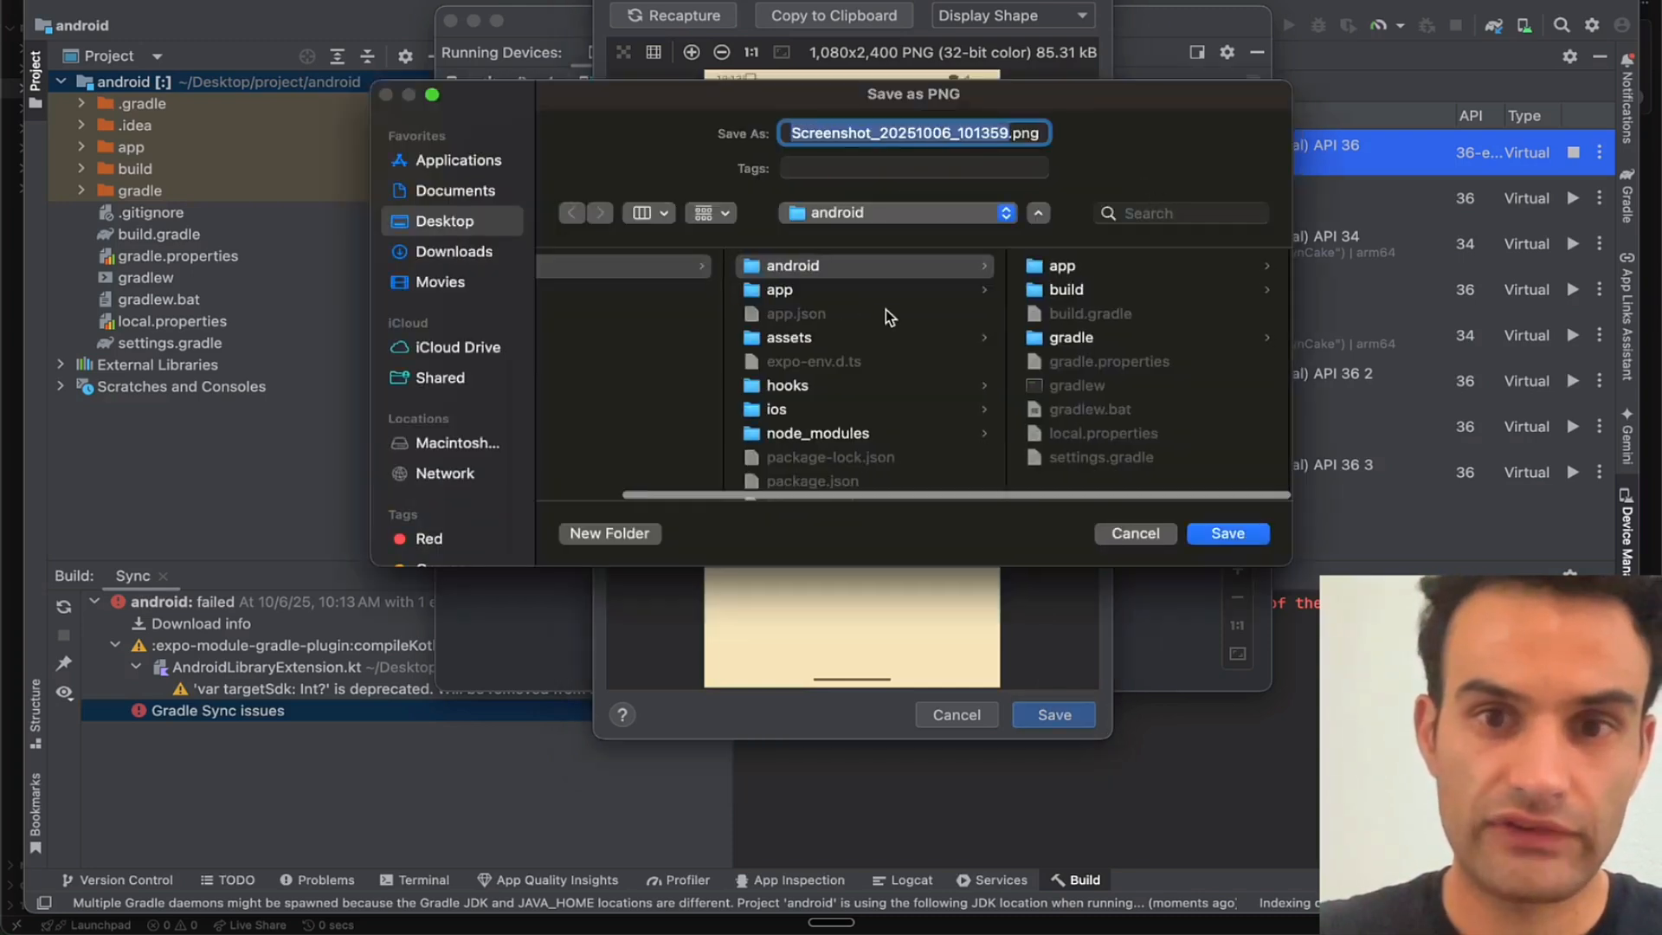
click(443, 220)
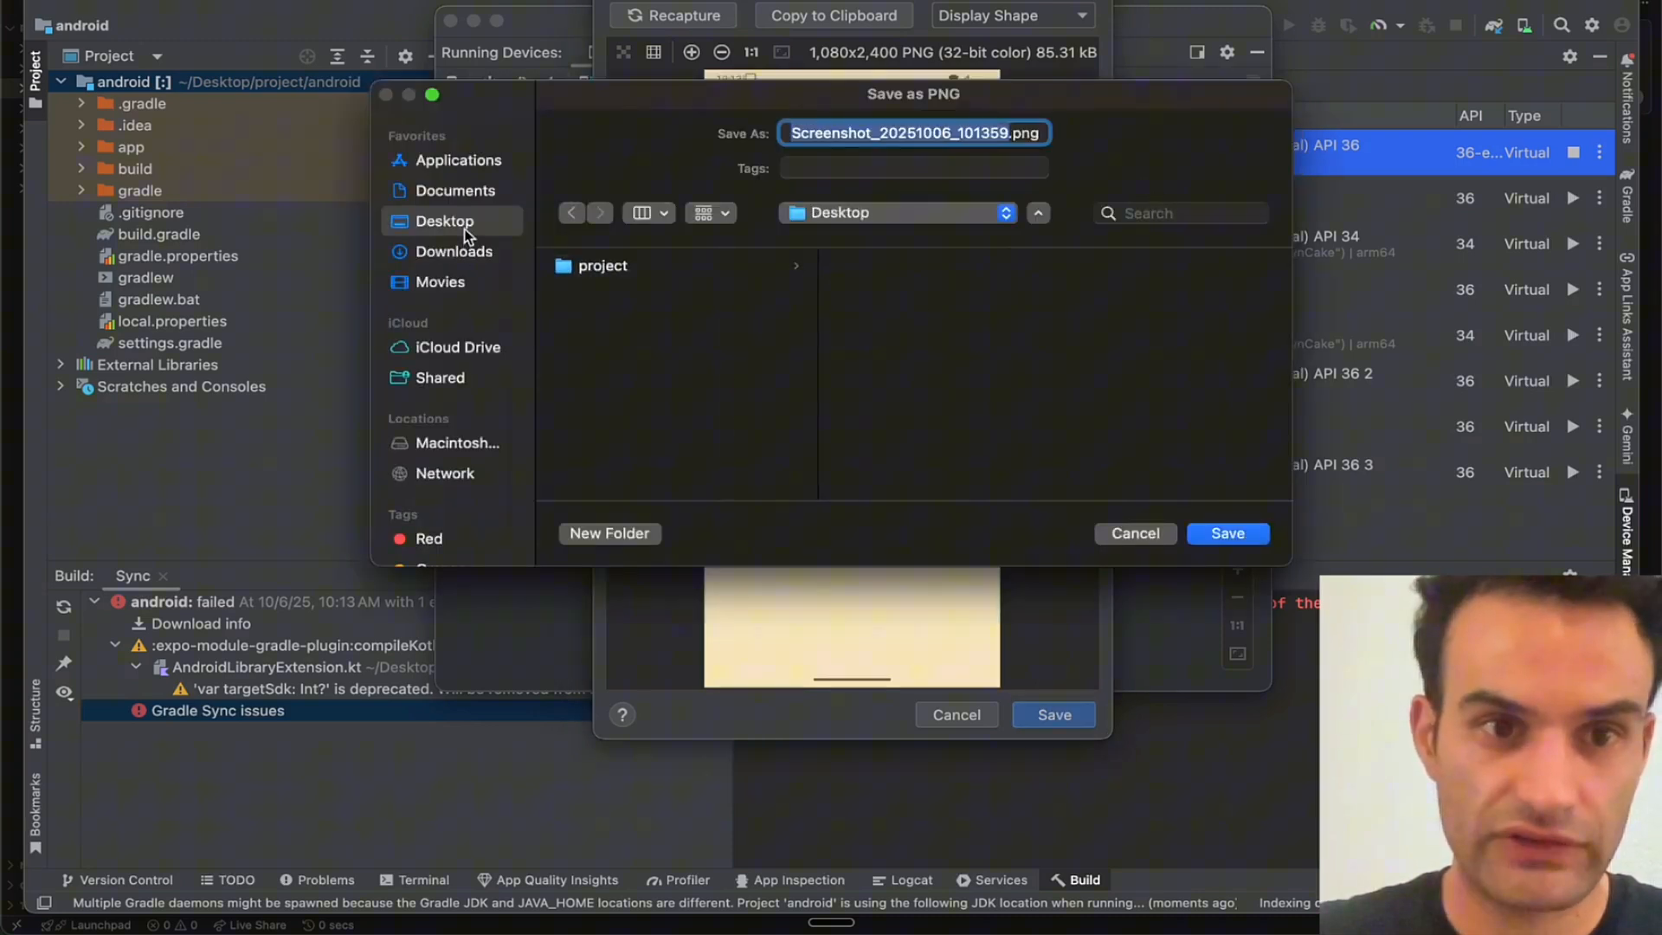
mouse_move(1227, 533)
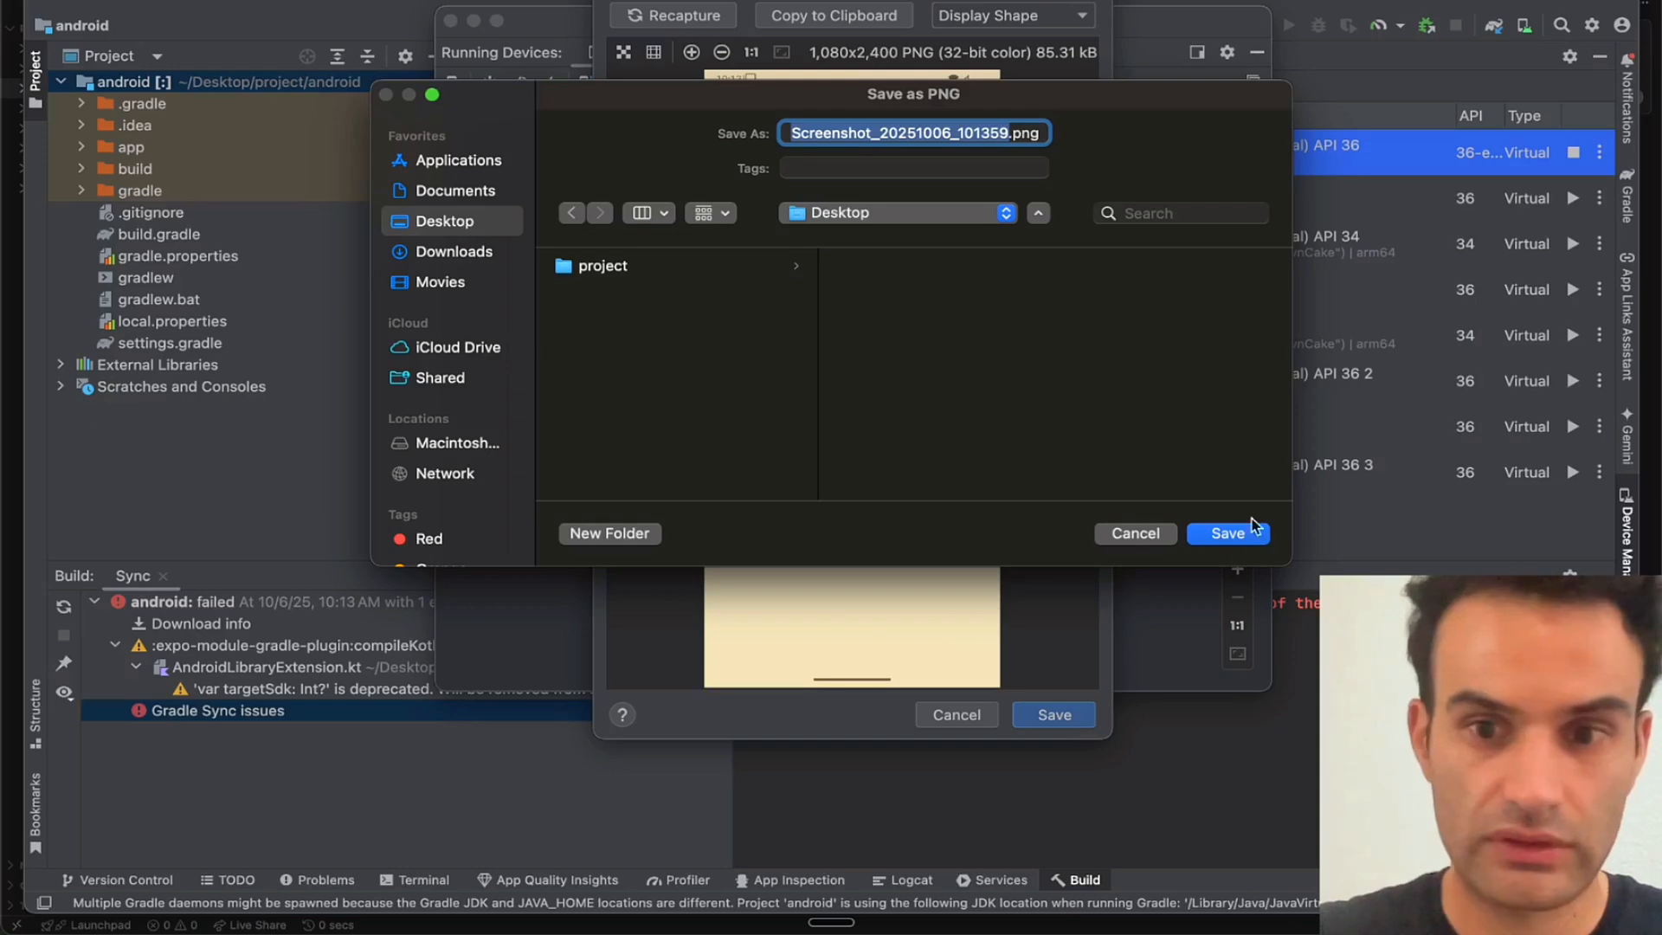
click(1227, 533)
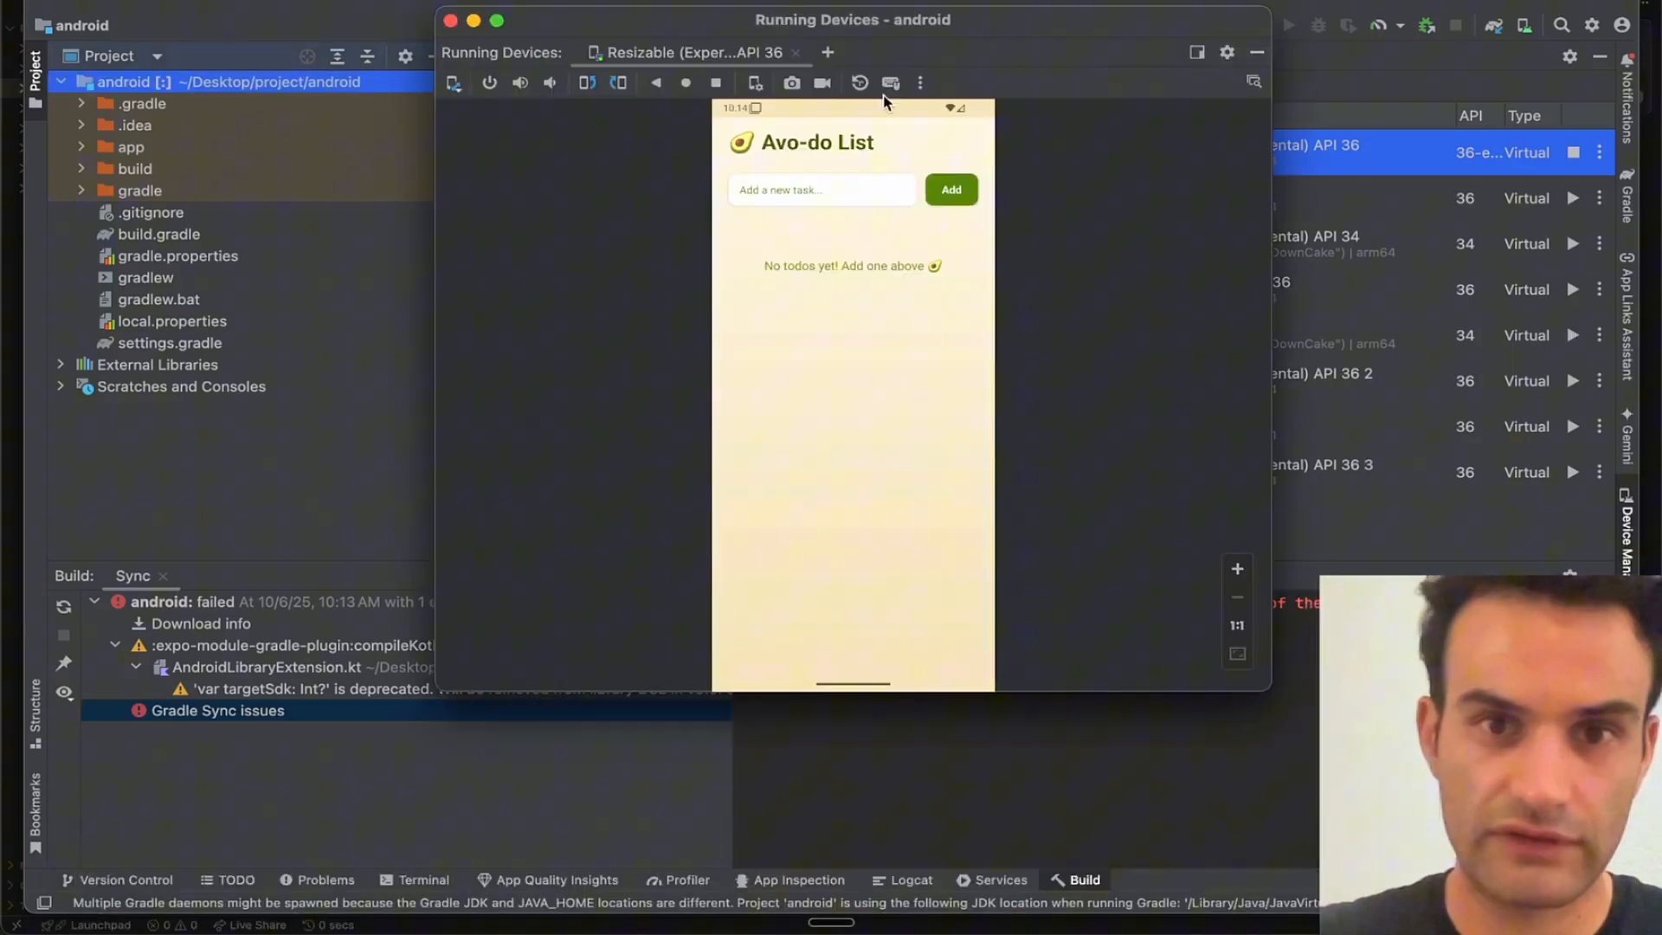
mouse_move(791, 83)
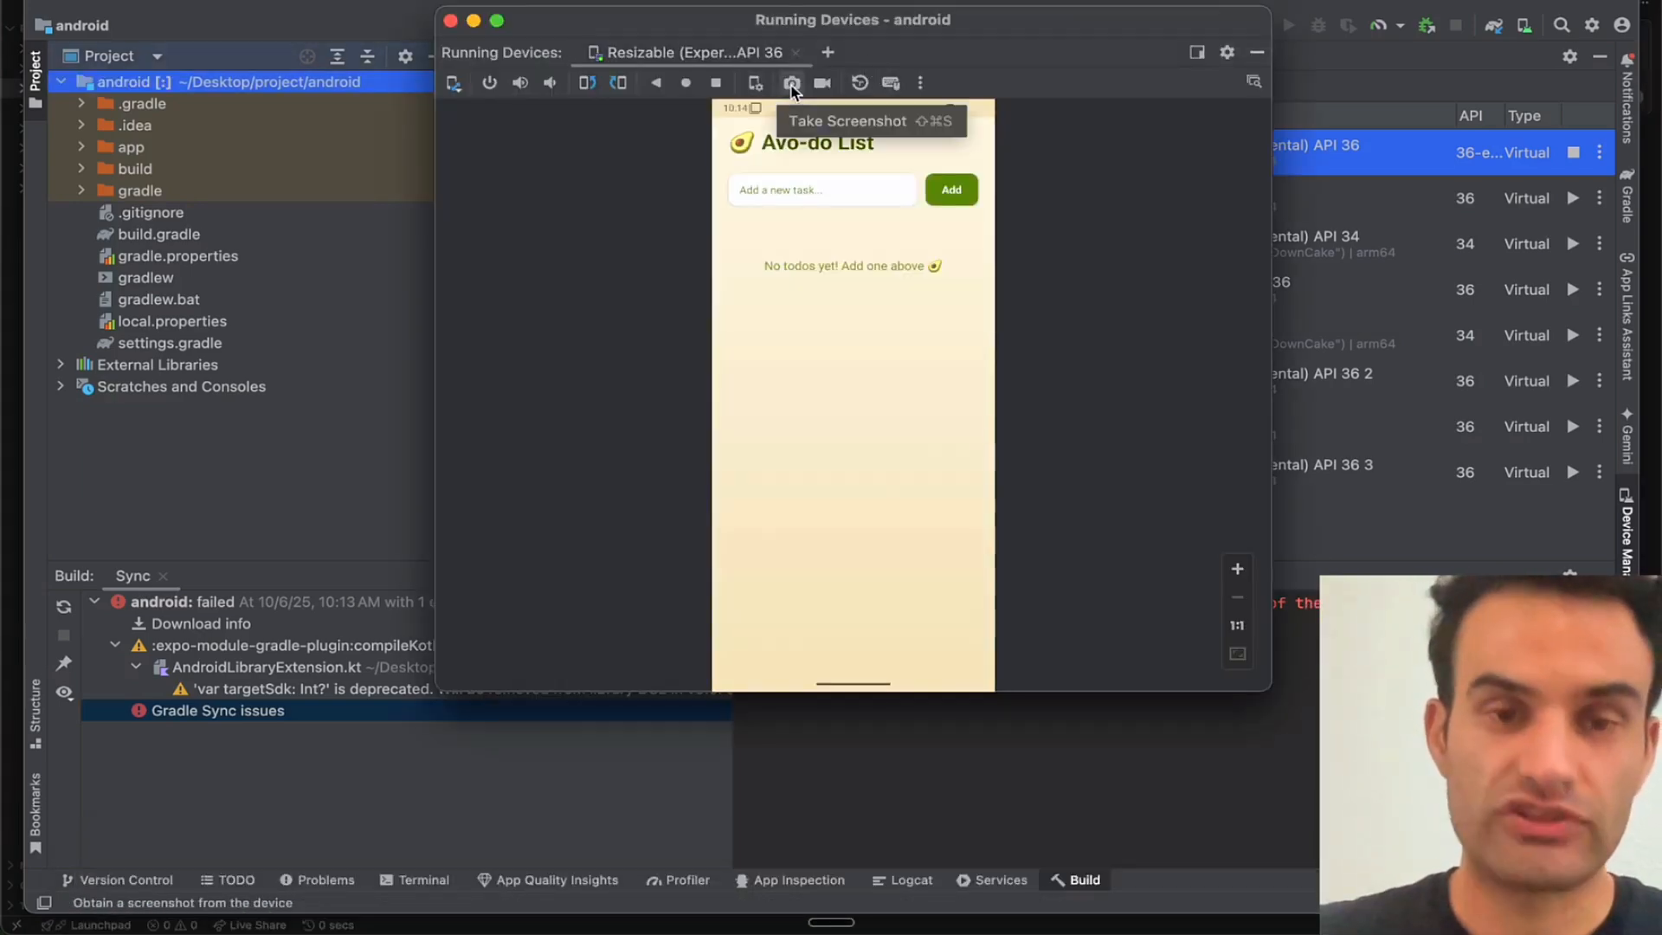
mouse_move(790, 83)
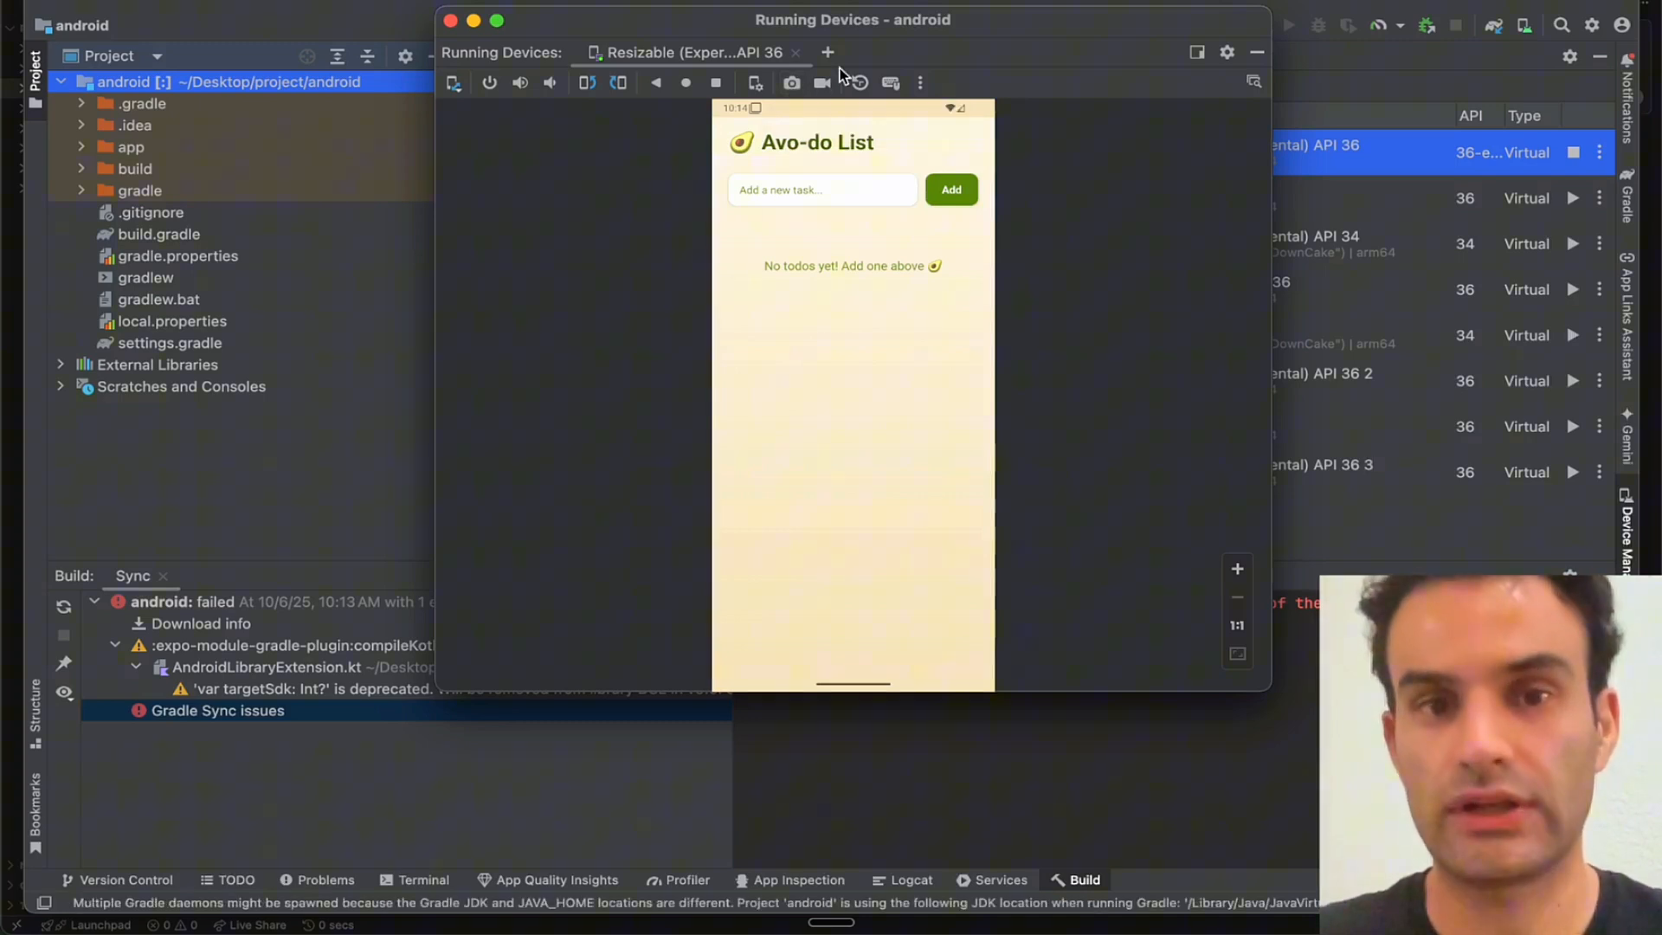
mouse_move(808, 104)
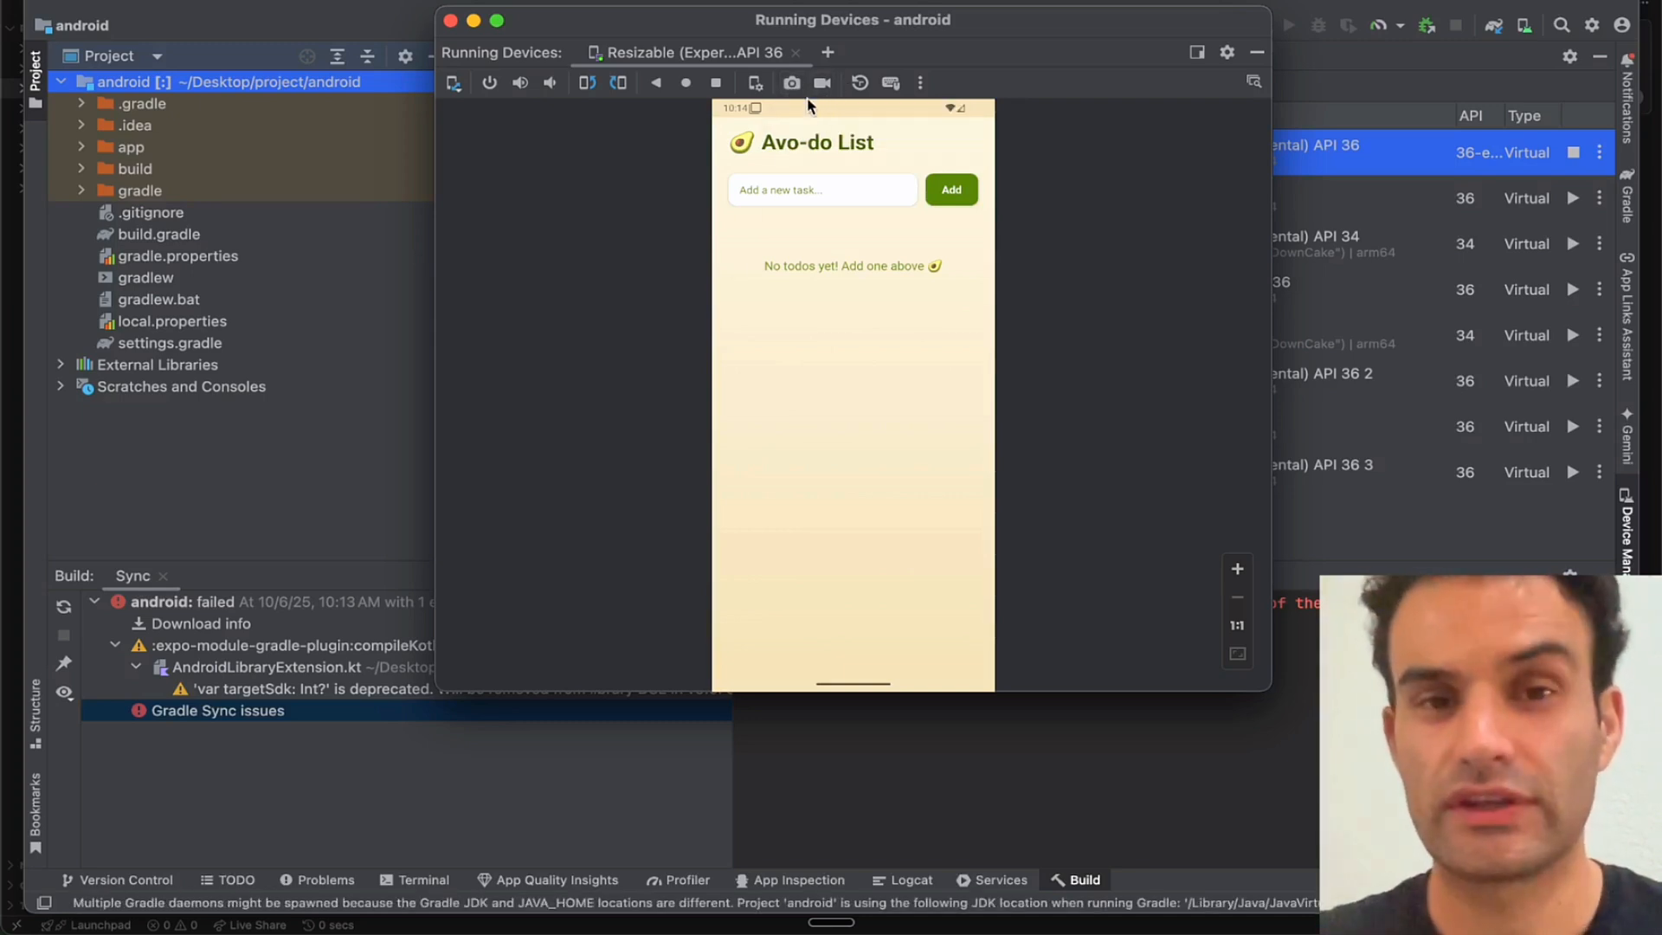
mouse_move(832, 202)
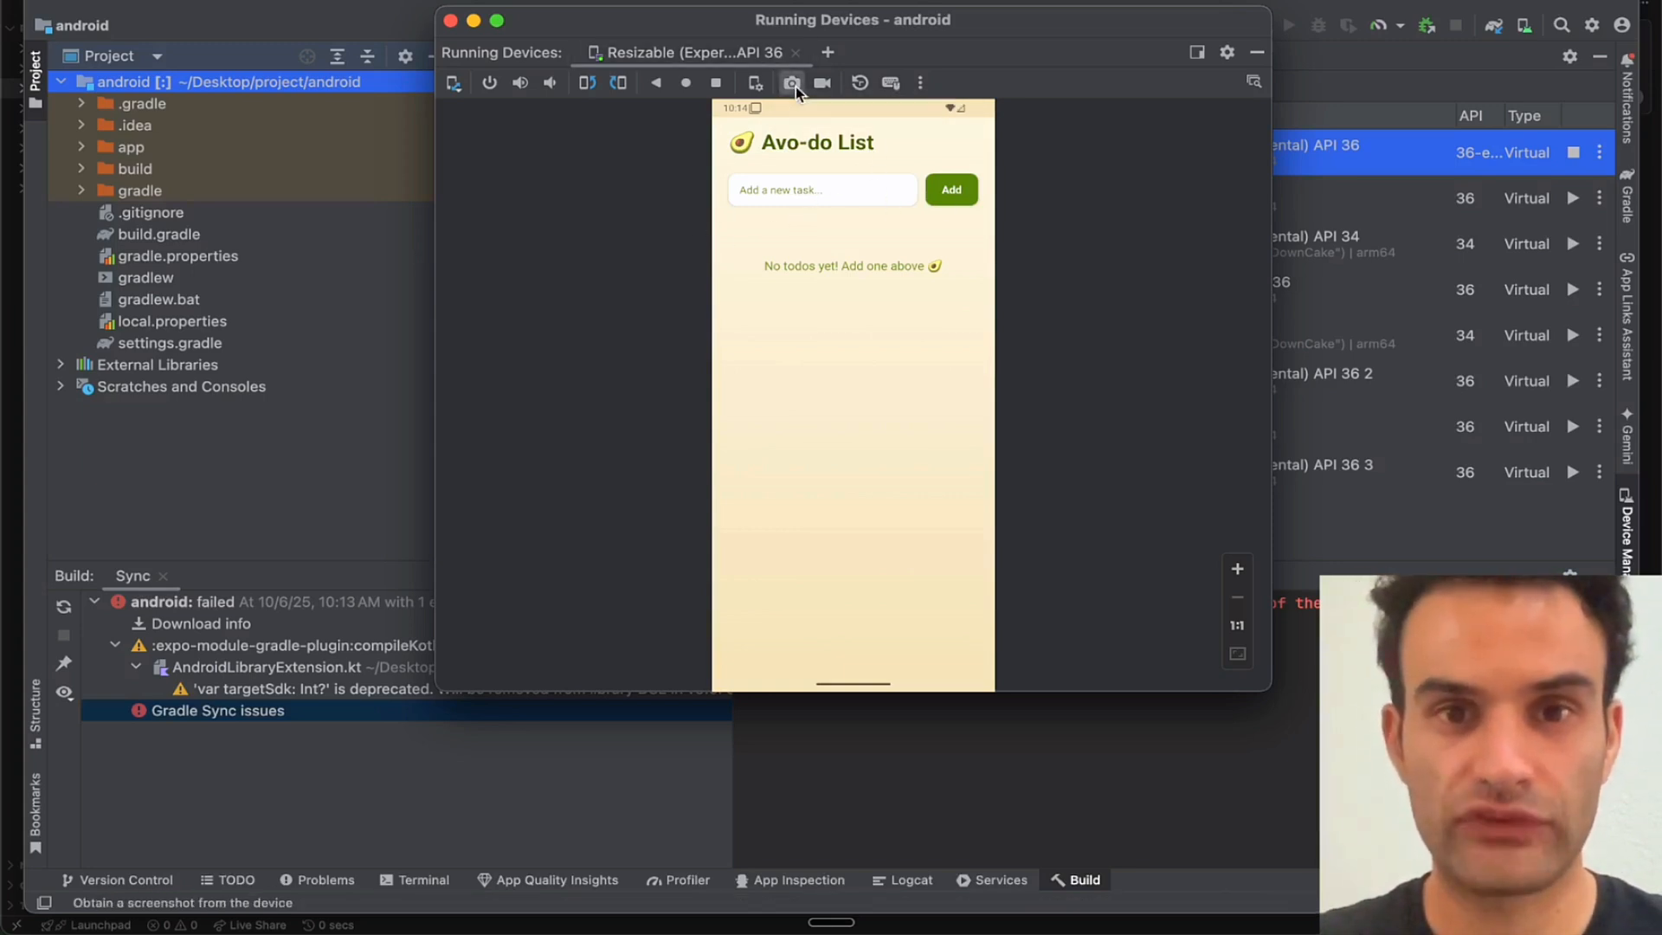
- Capture another phone screenshot and save it to the Desktop as 2.png
click(790, 83)
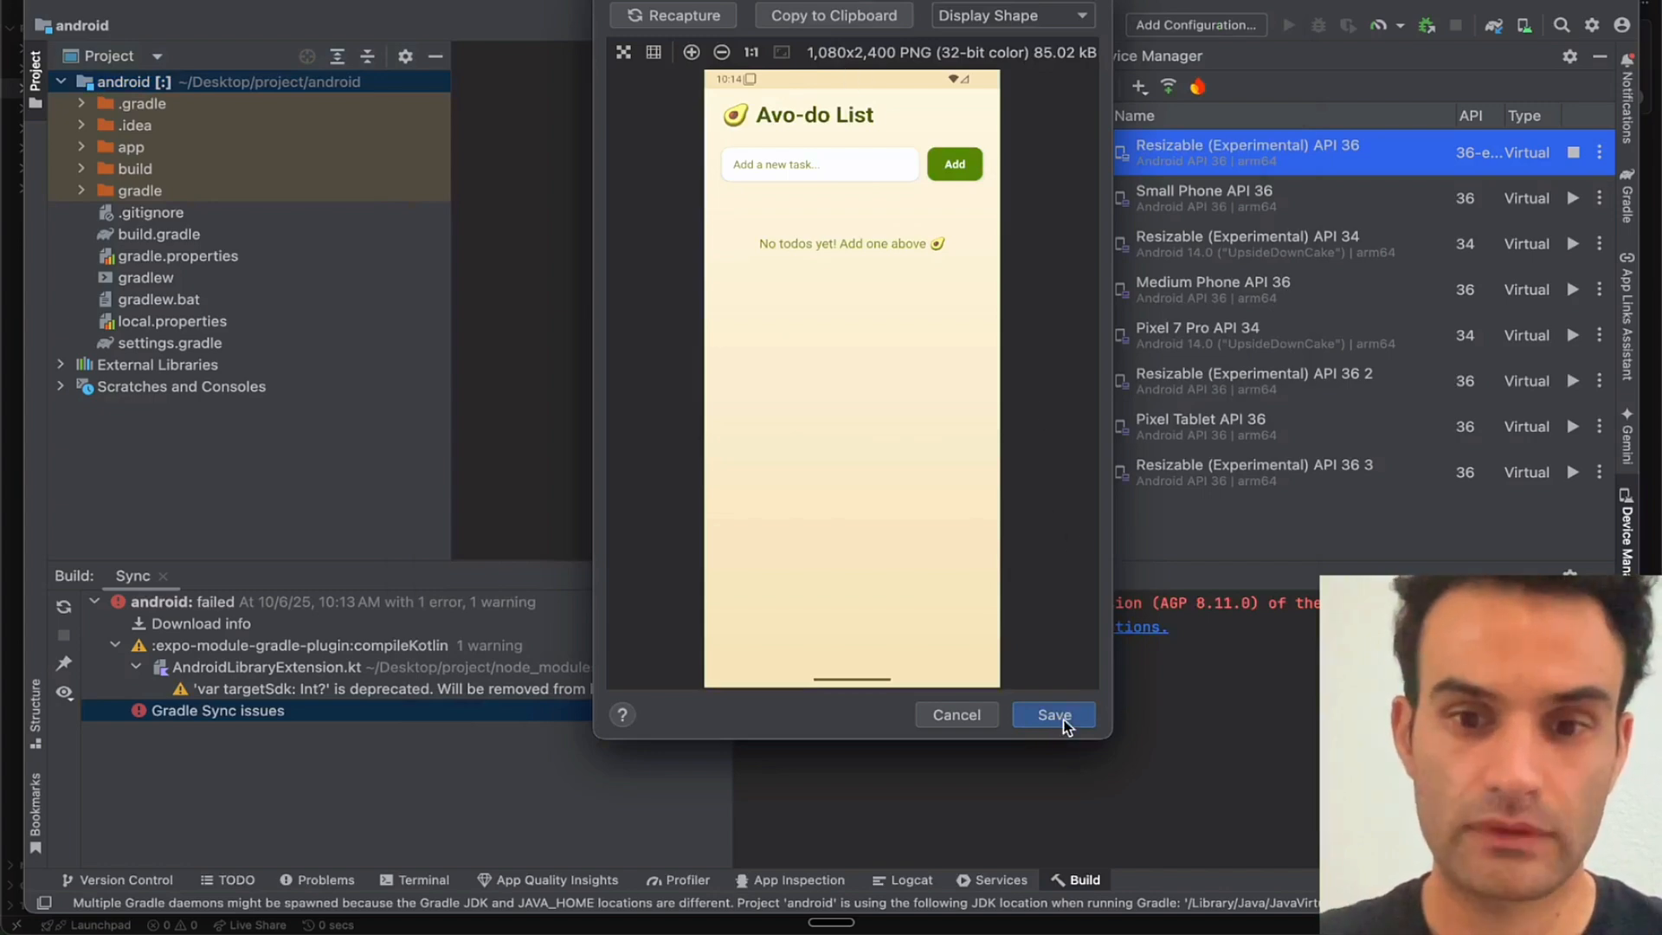
click(1053, 713)
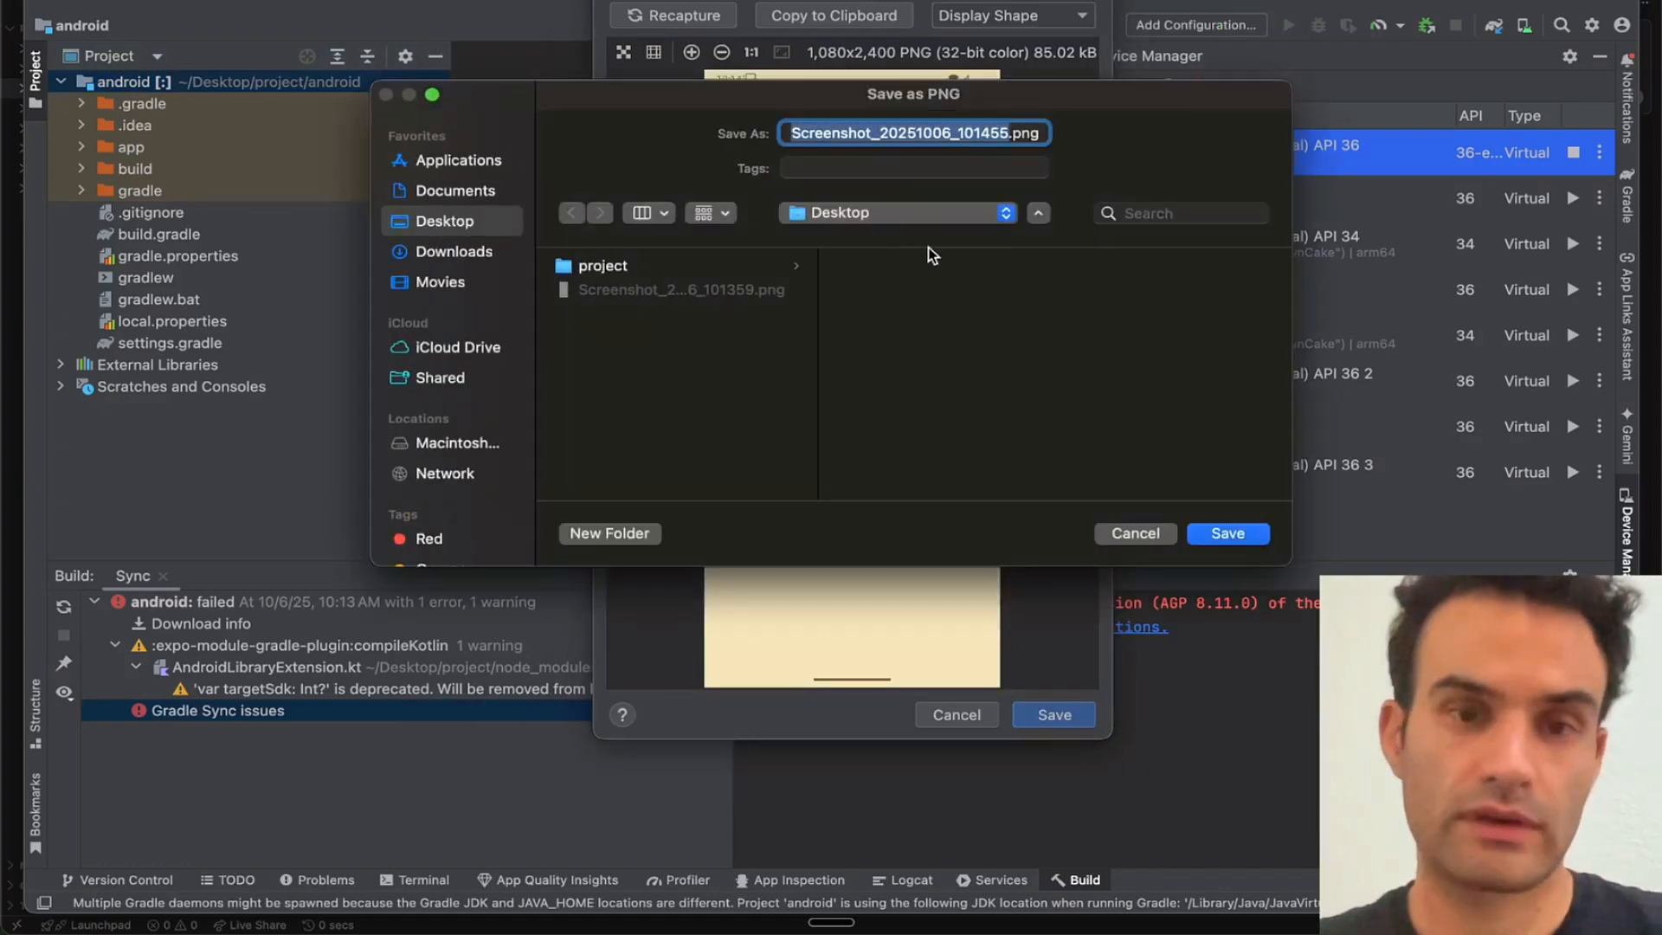
click(1227, 533)
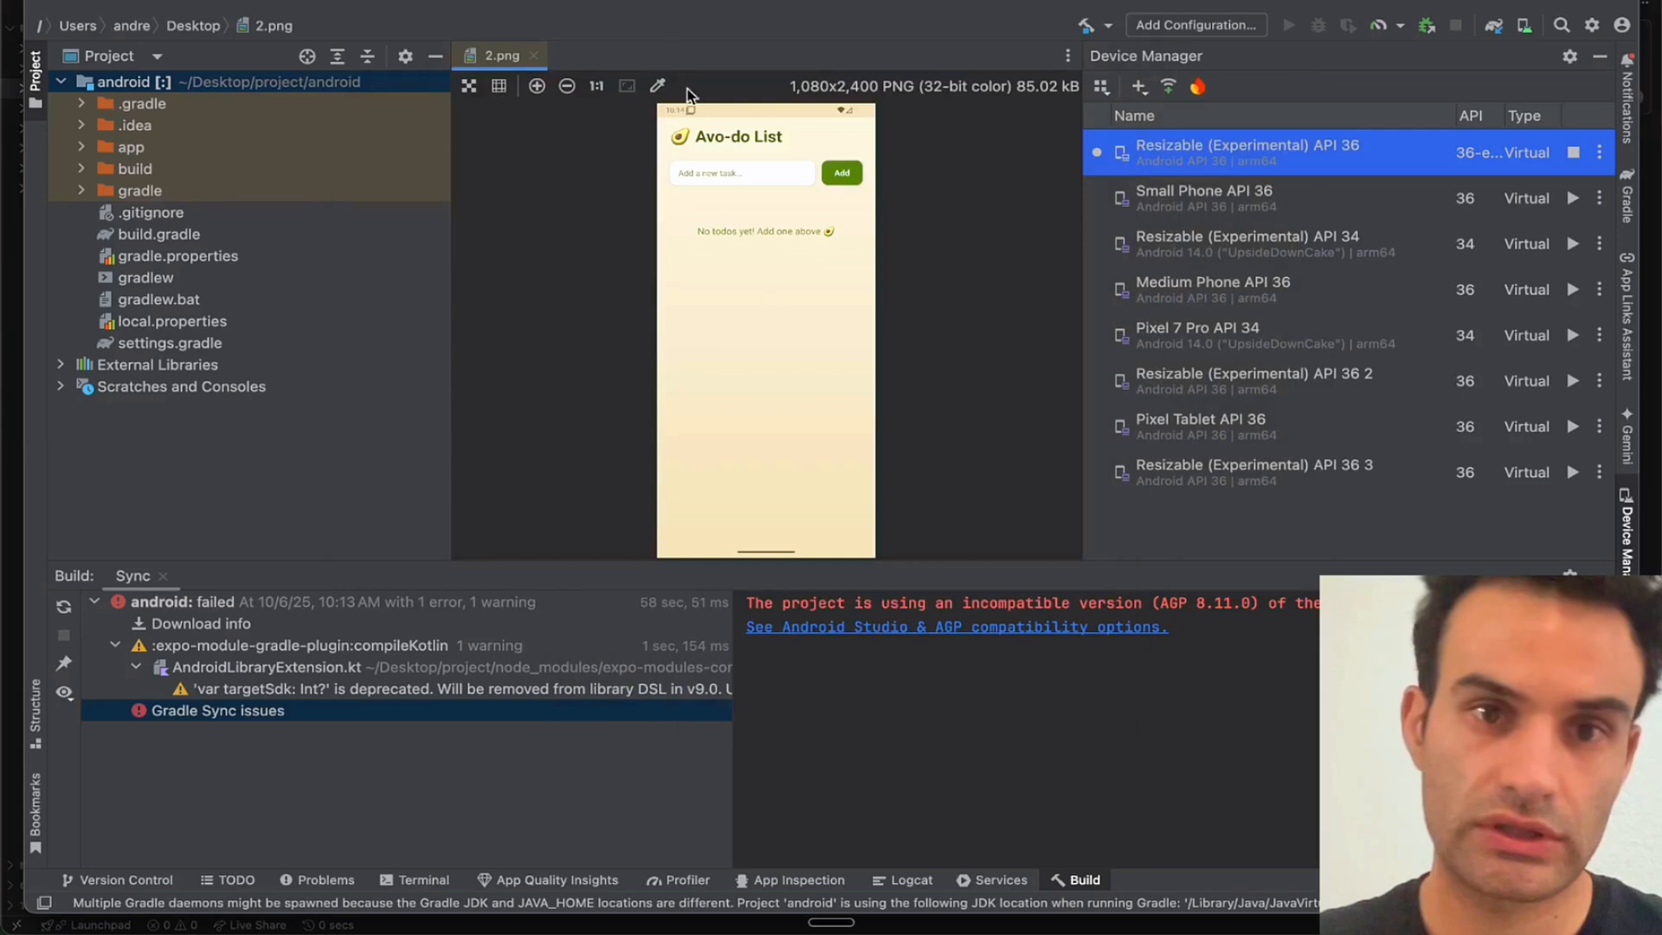
mouse_move(802, 43)
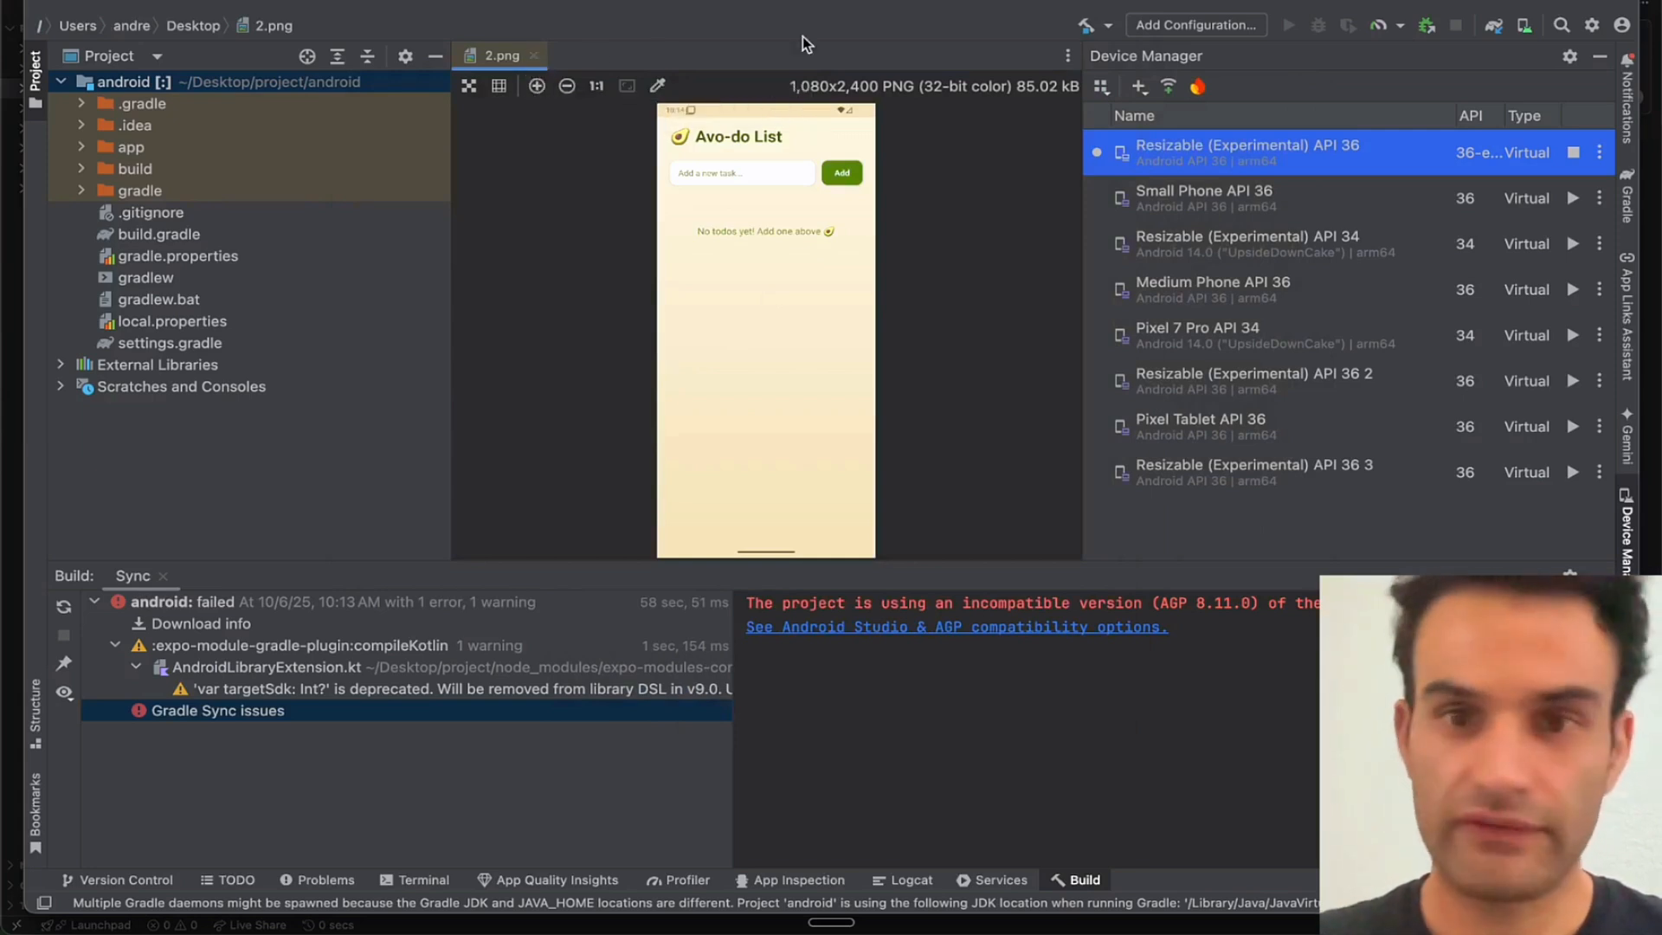
mouse_move(1269, 255)
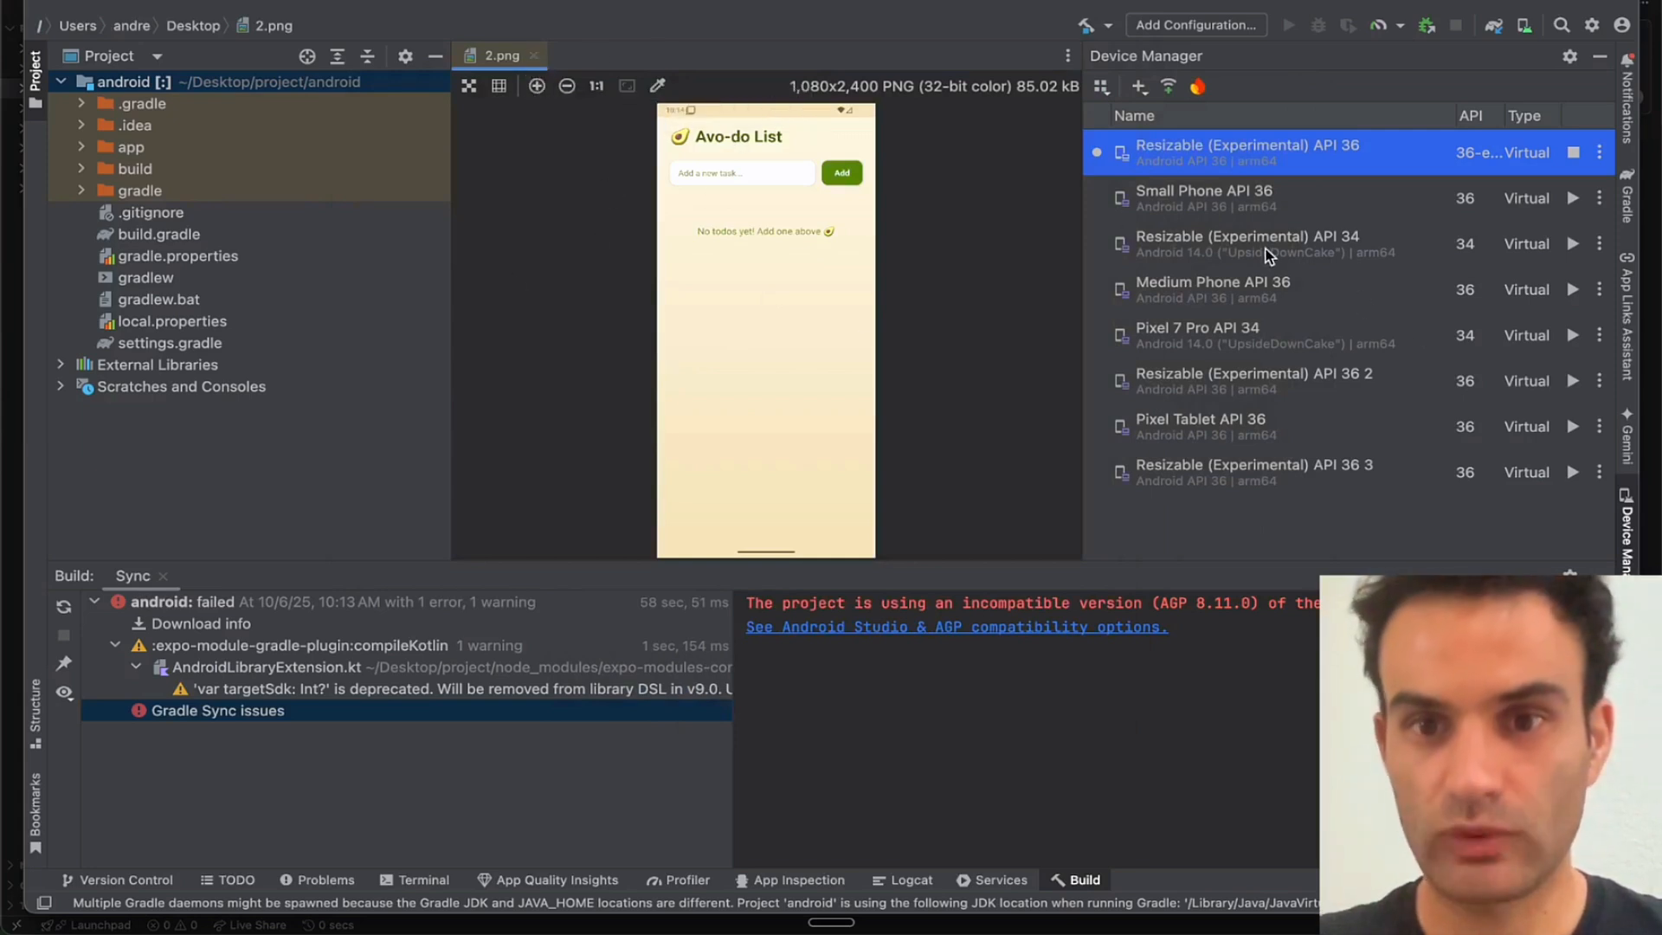
mouse_move(1298, 415)
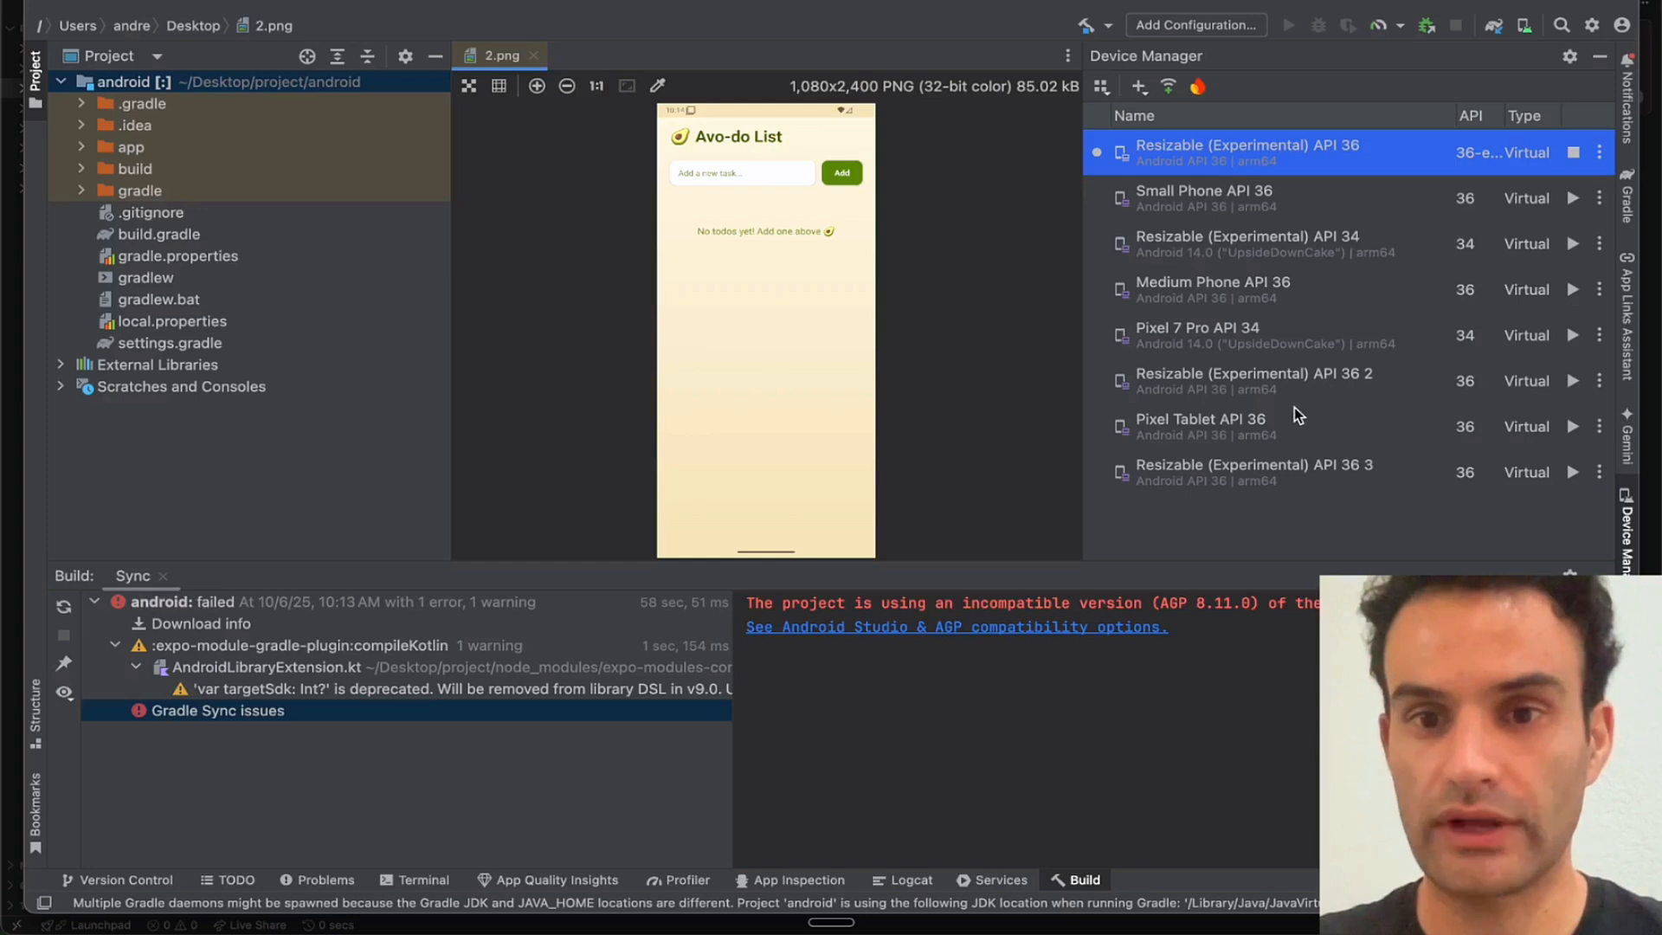
mouse_move(1430, 438)
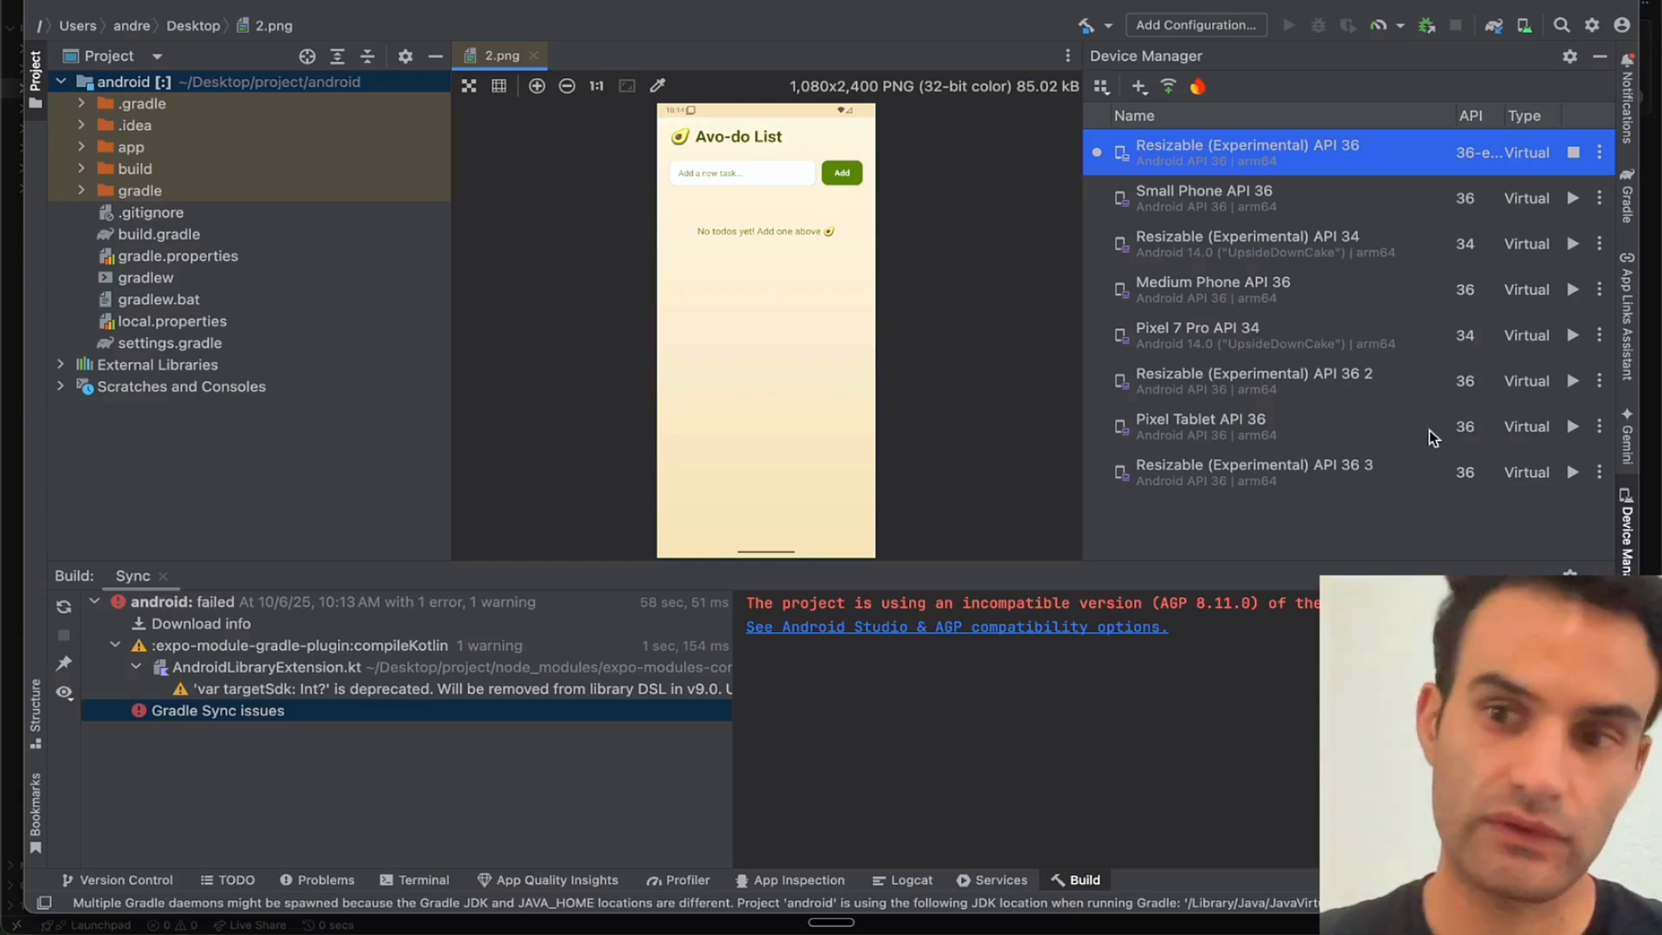
mouse_move(1574, 431)
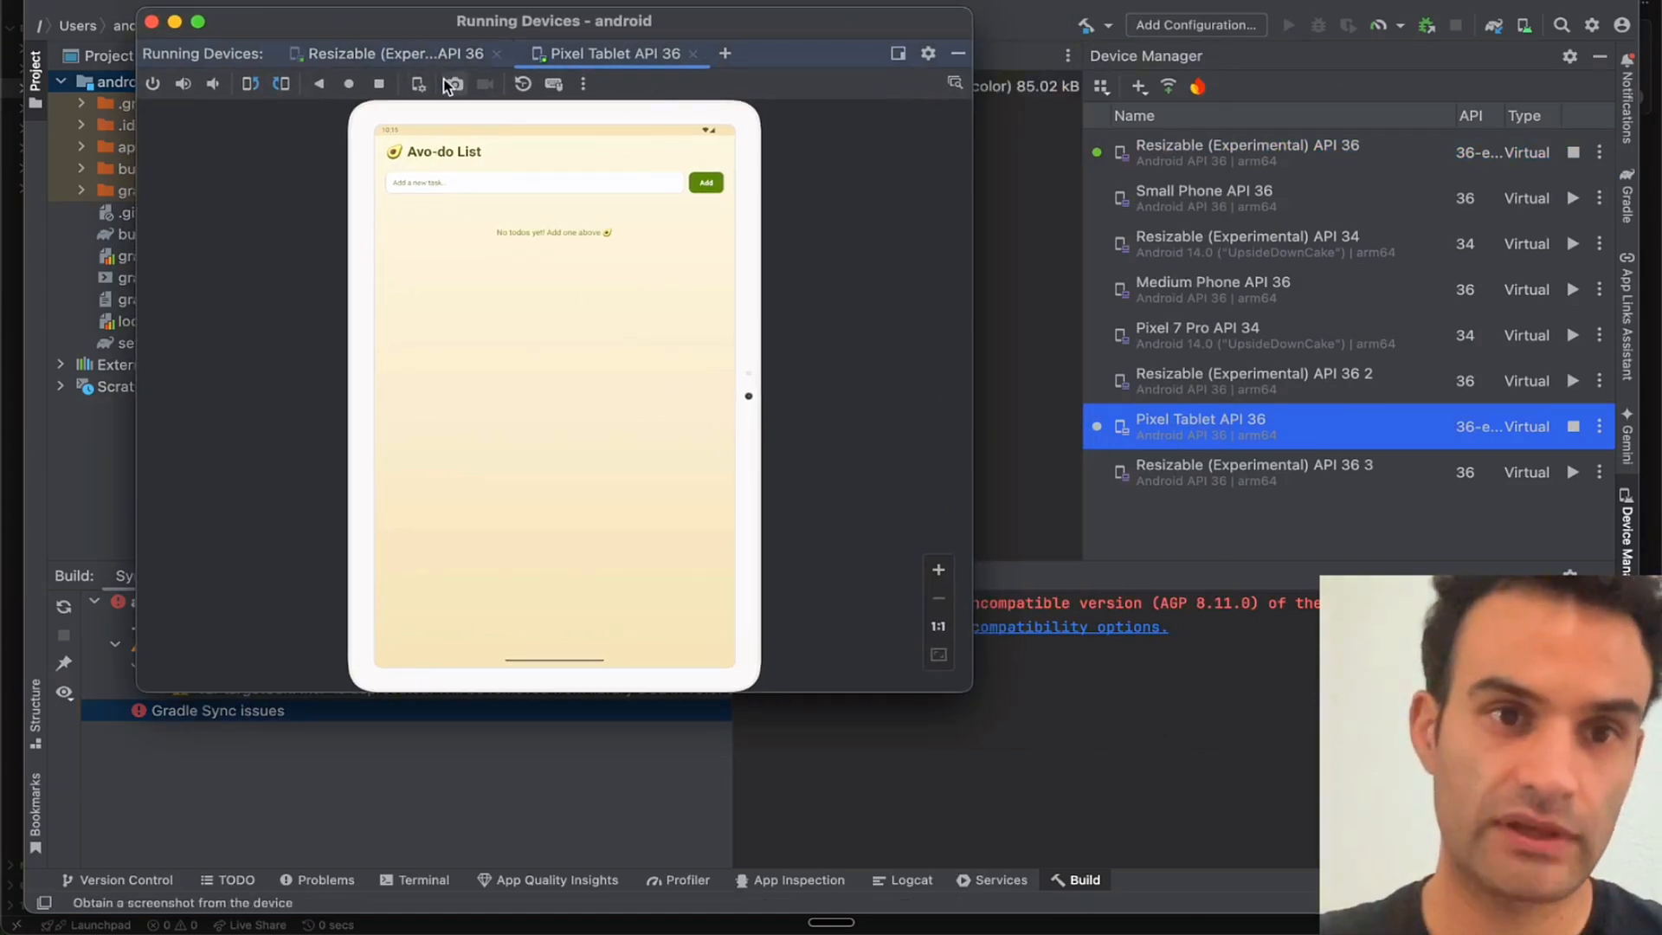
- Capture the Pixel Tablet app screen and save it to the Desktop as 1.png
click(454, 84)
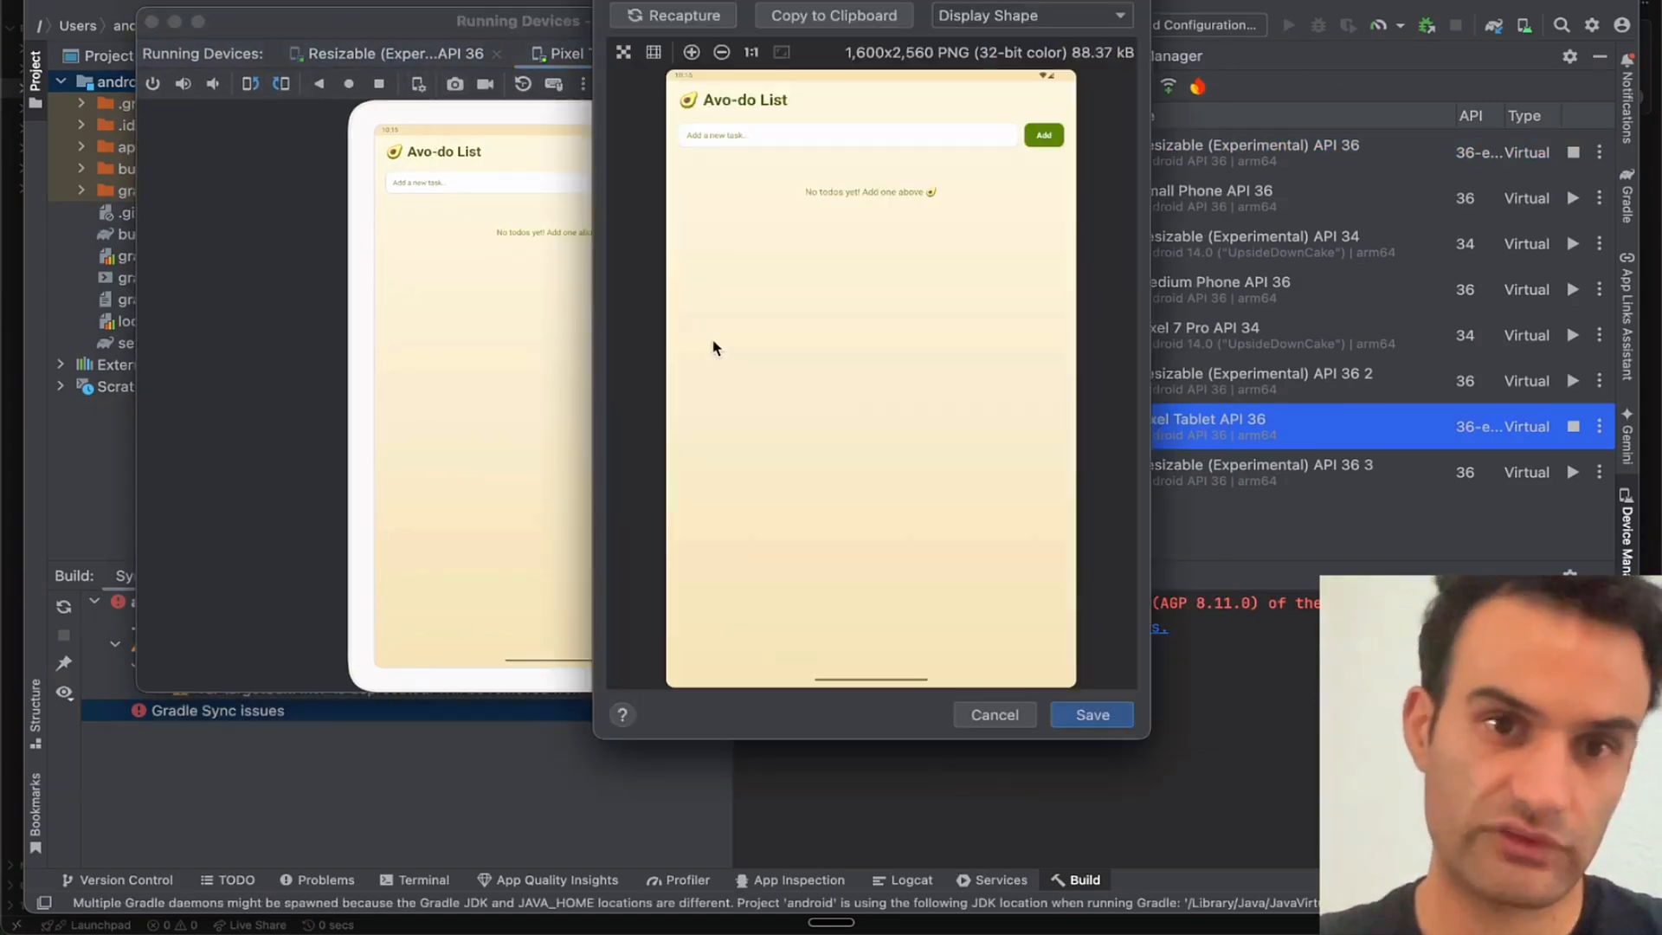
click(1090, 714)
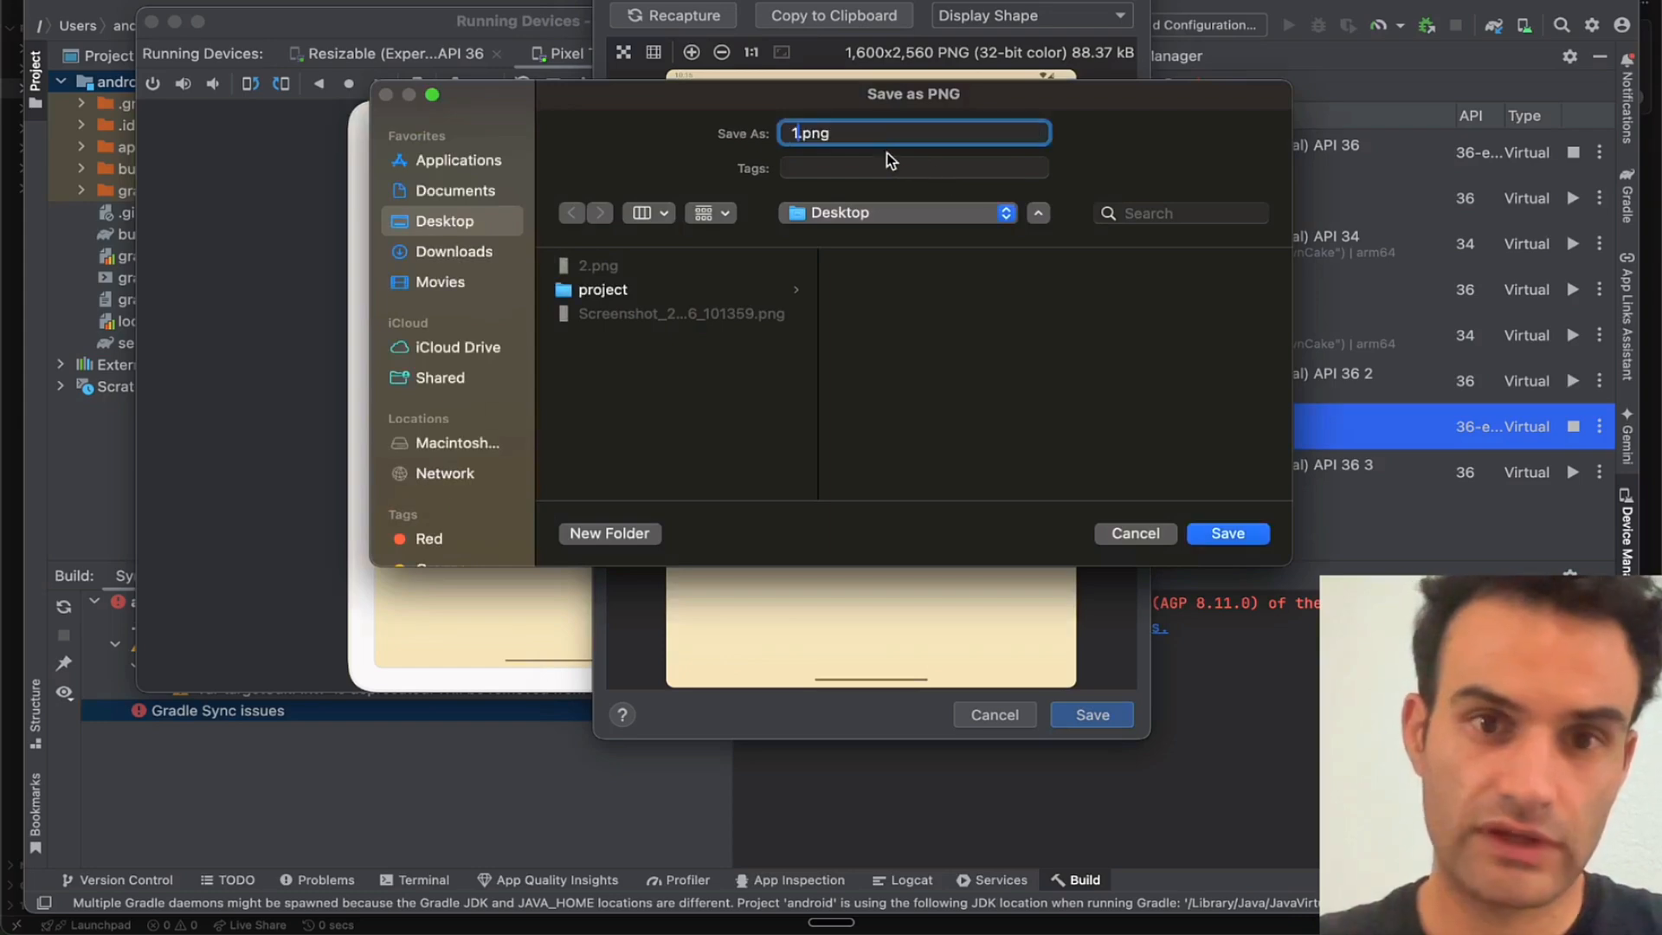
click(1226, 533)
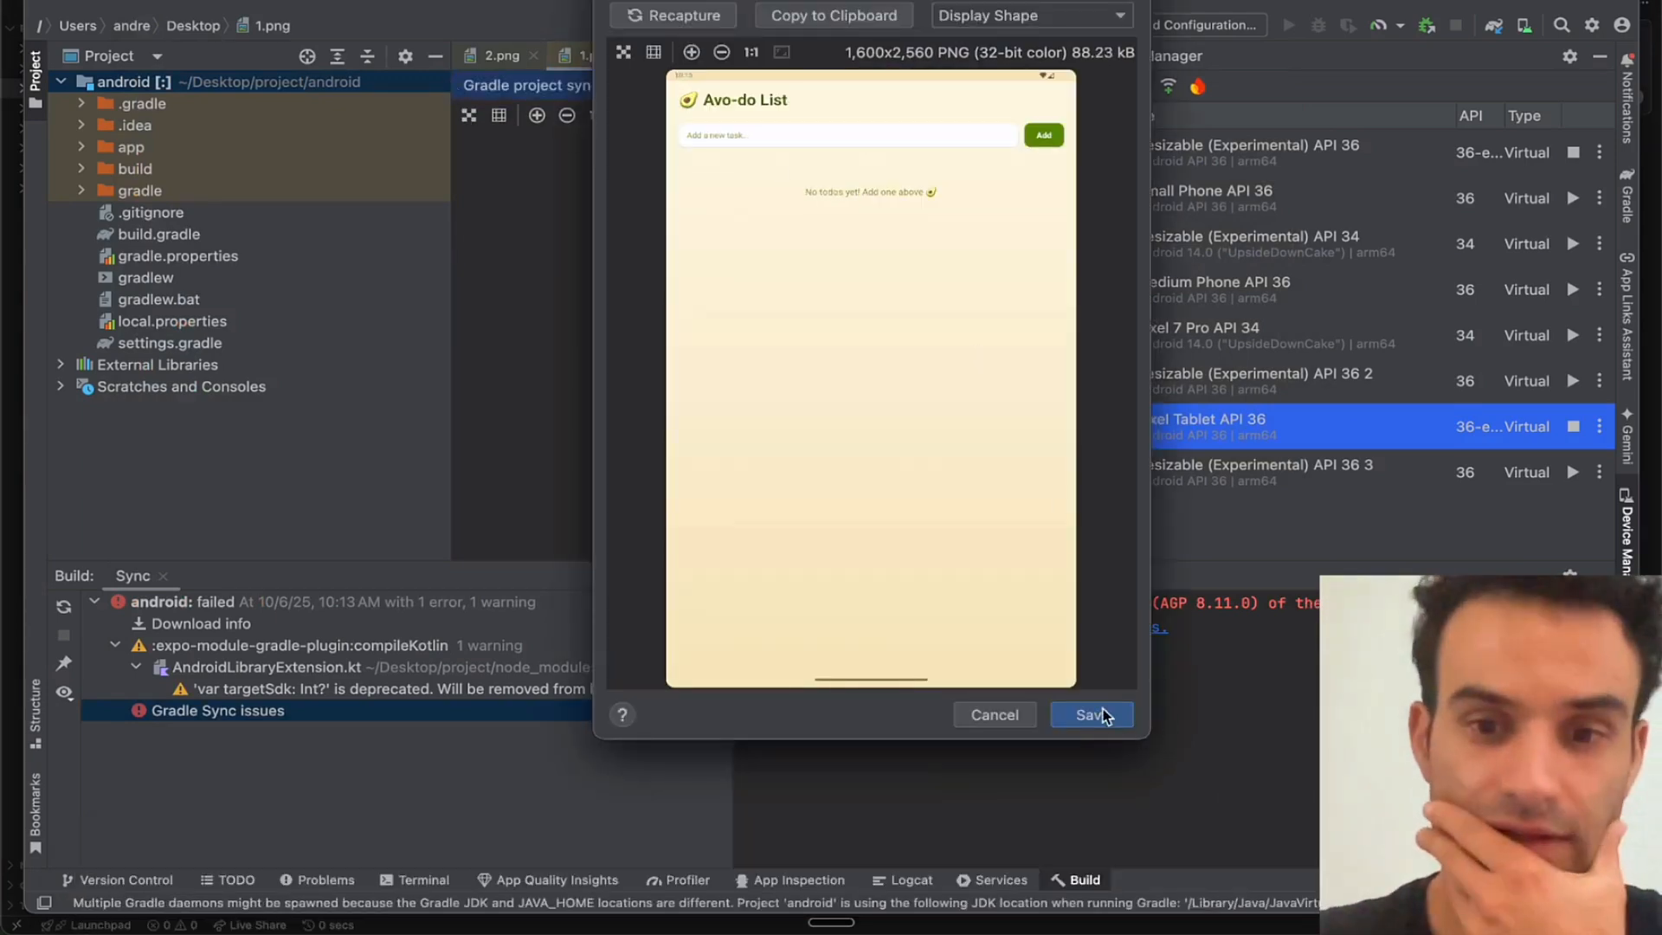
- Save the recaptured tablet screenshot, then switch to the AlmostDone projects page
click(1090, 713)
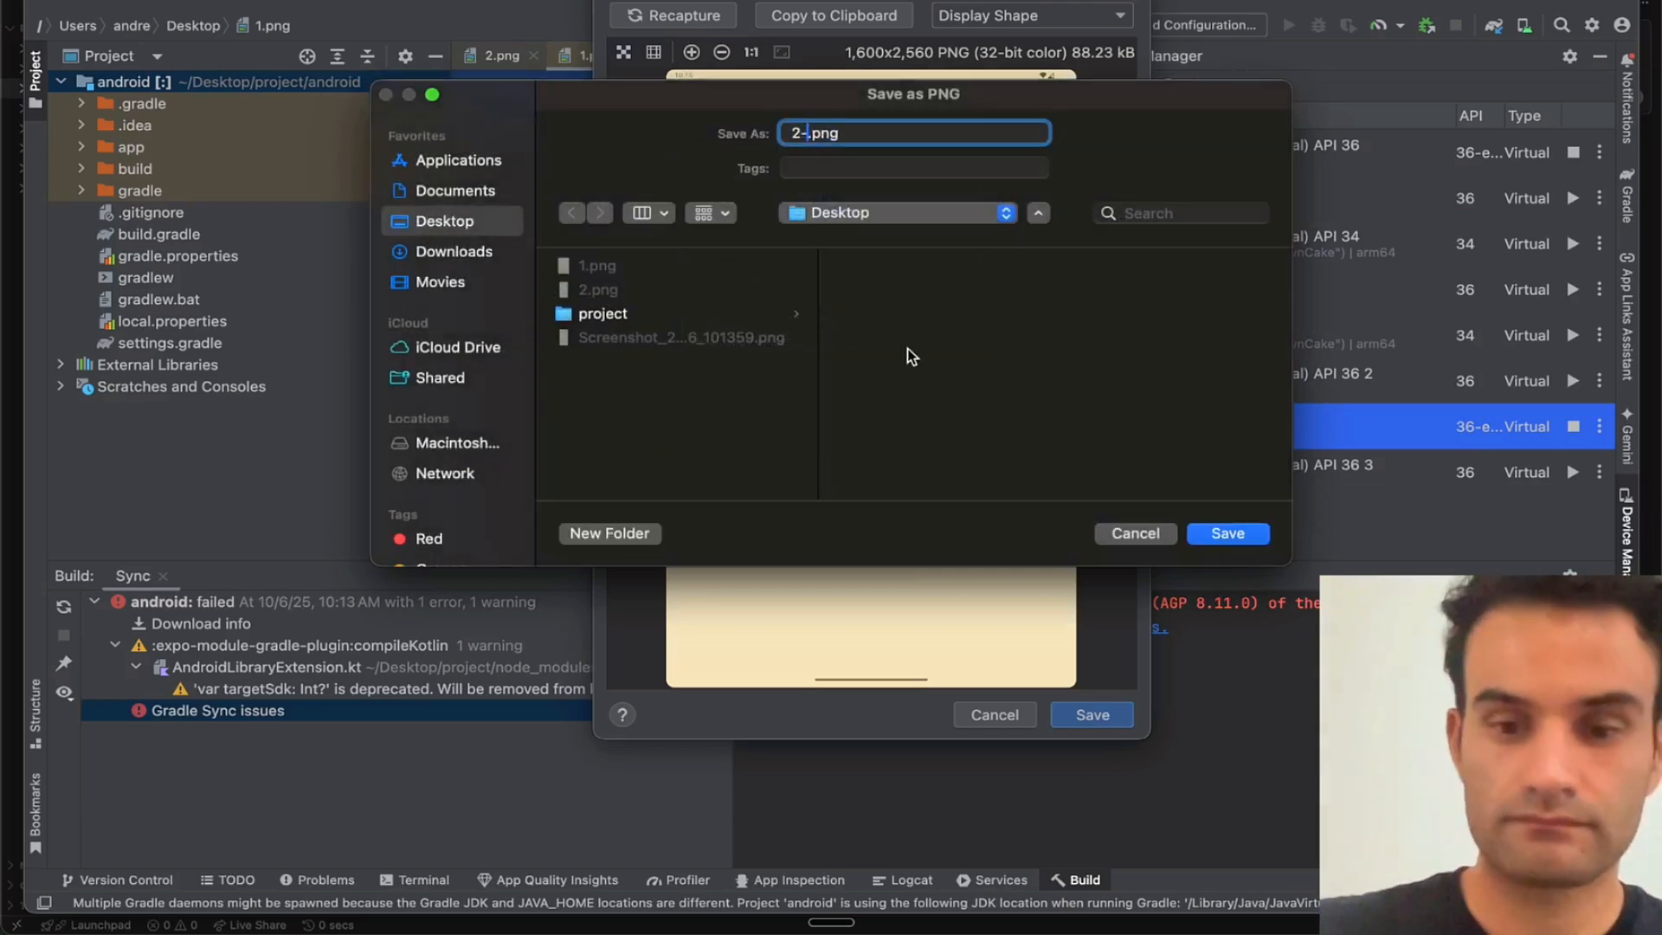
click(1226, 533)
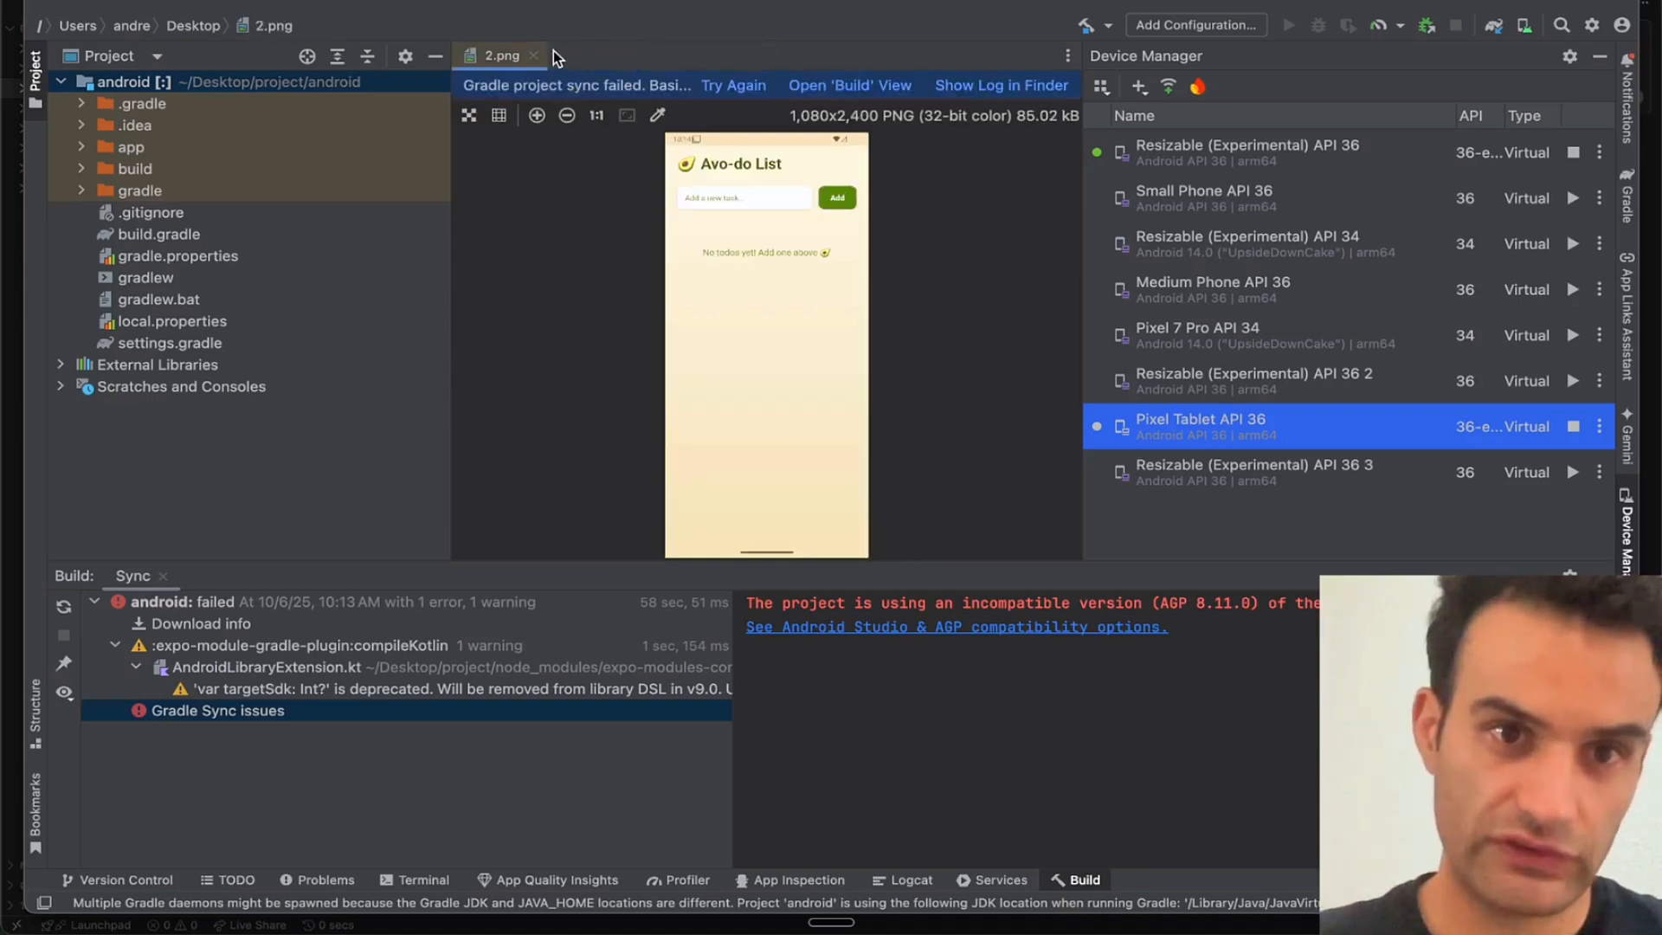
click(534, 55)
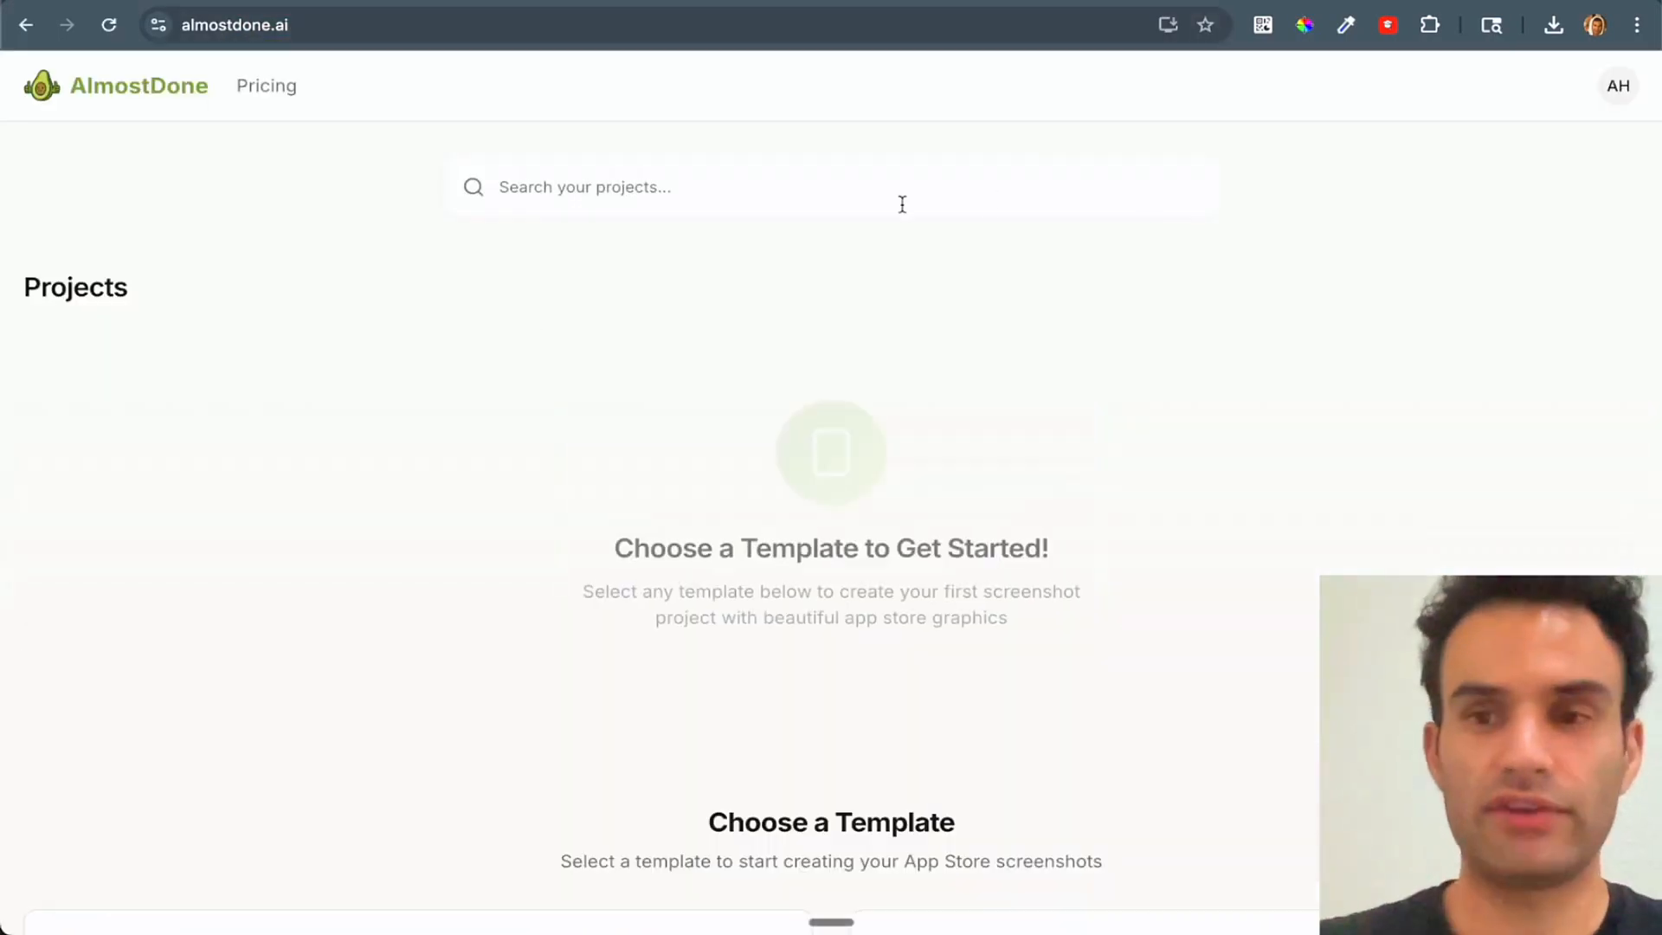
- Open AlmostDone's account options and scroll down toward the template choices
click(1615, 85)
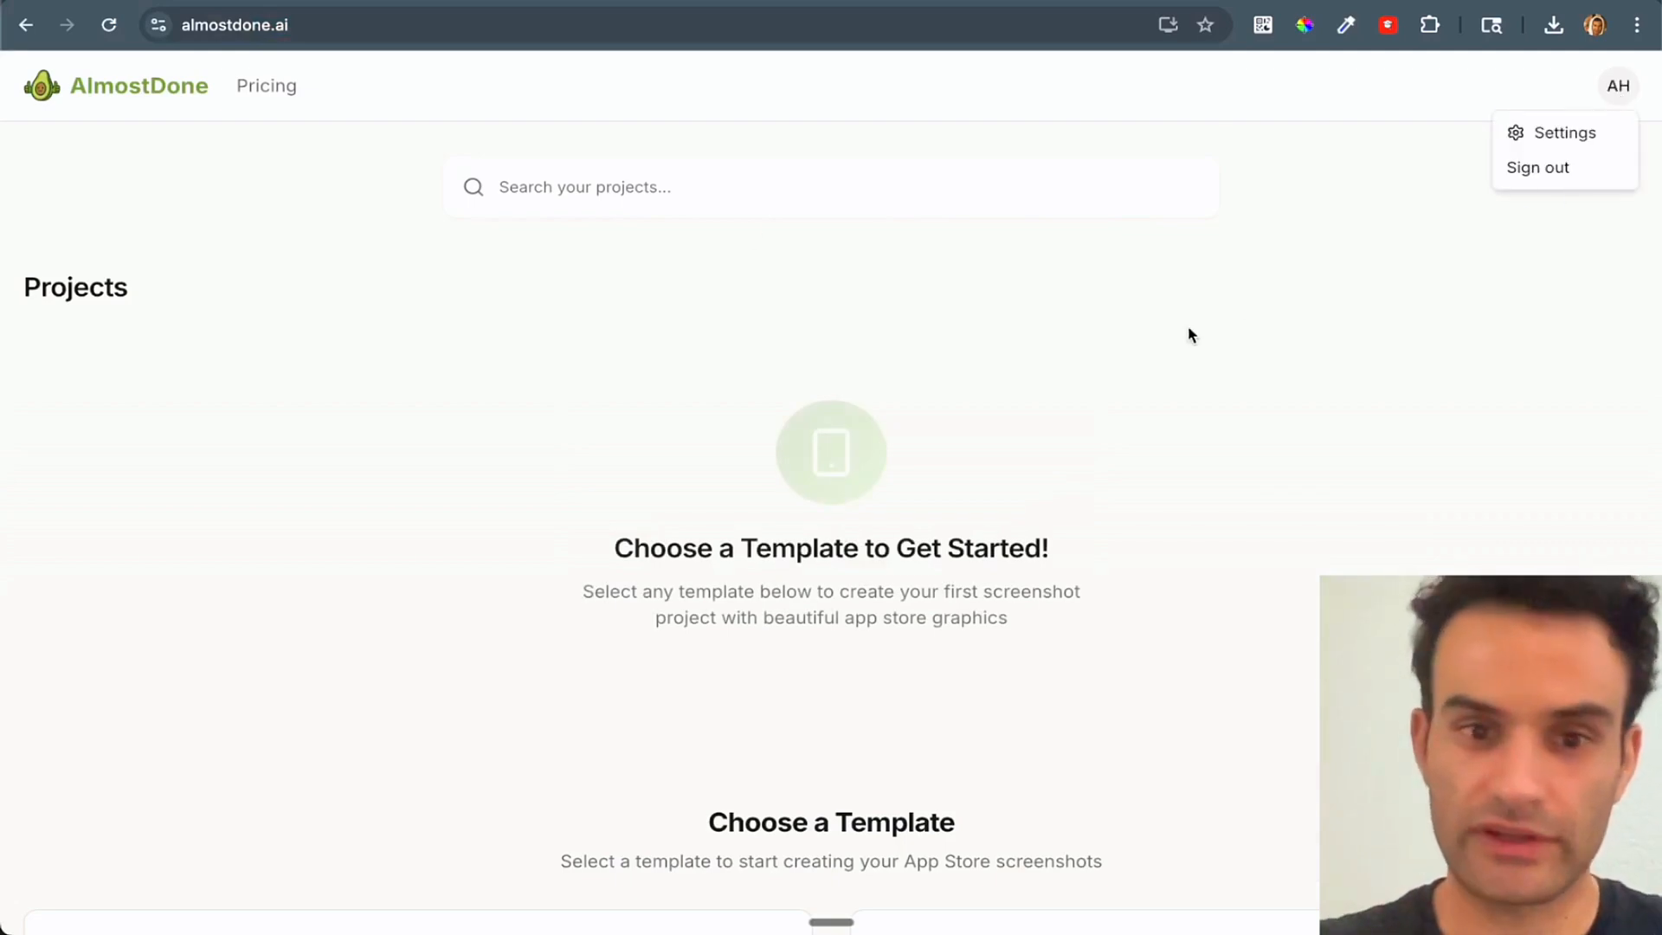
scroll(down, 3)
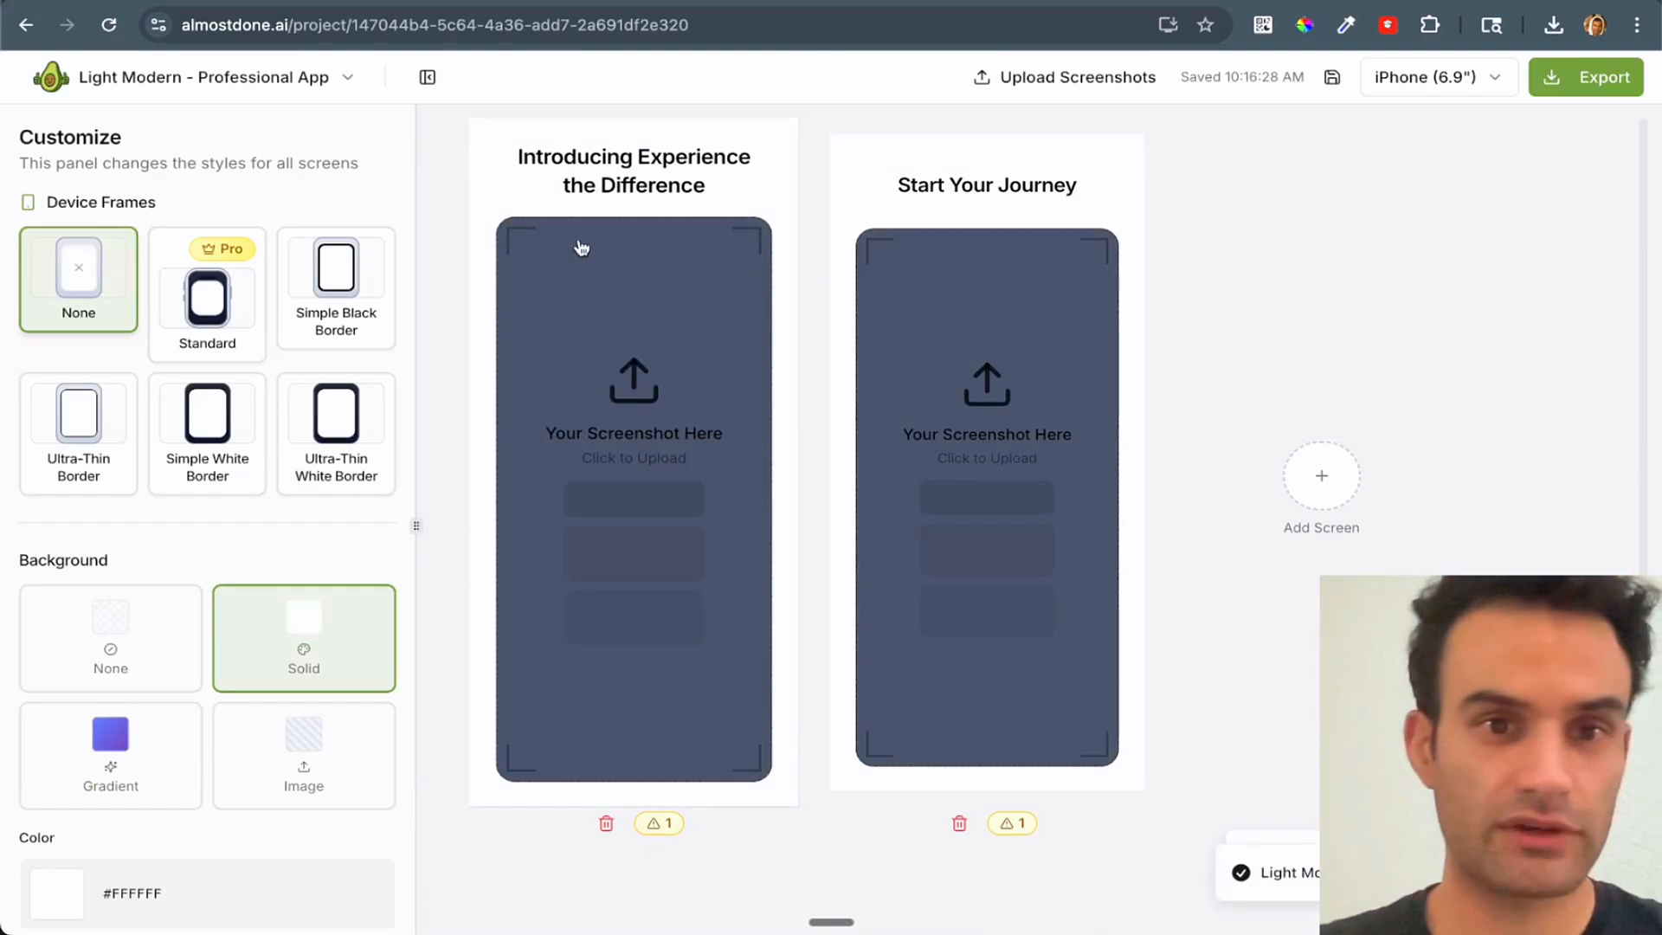
mouse_move(608, 315)
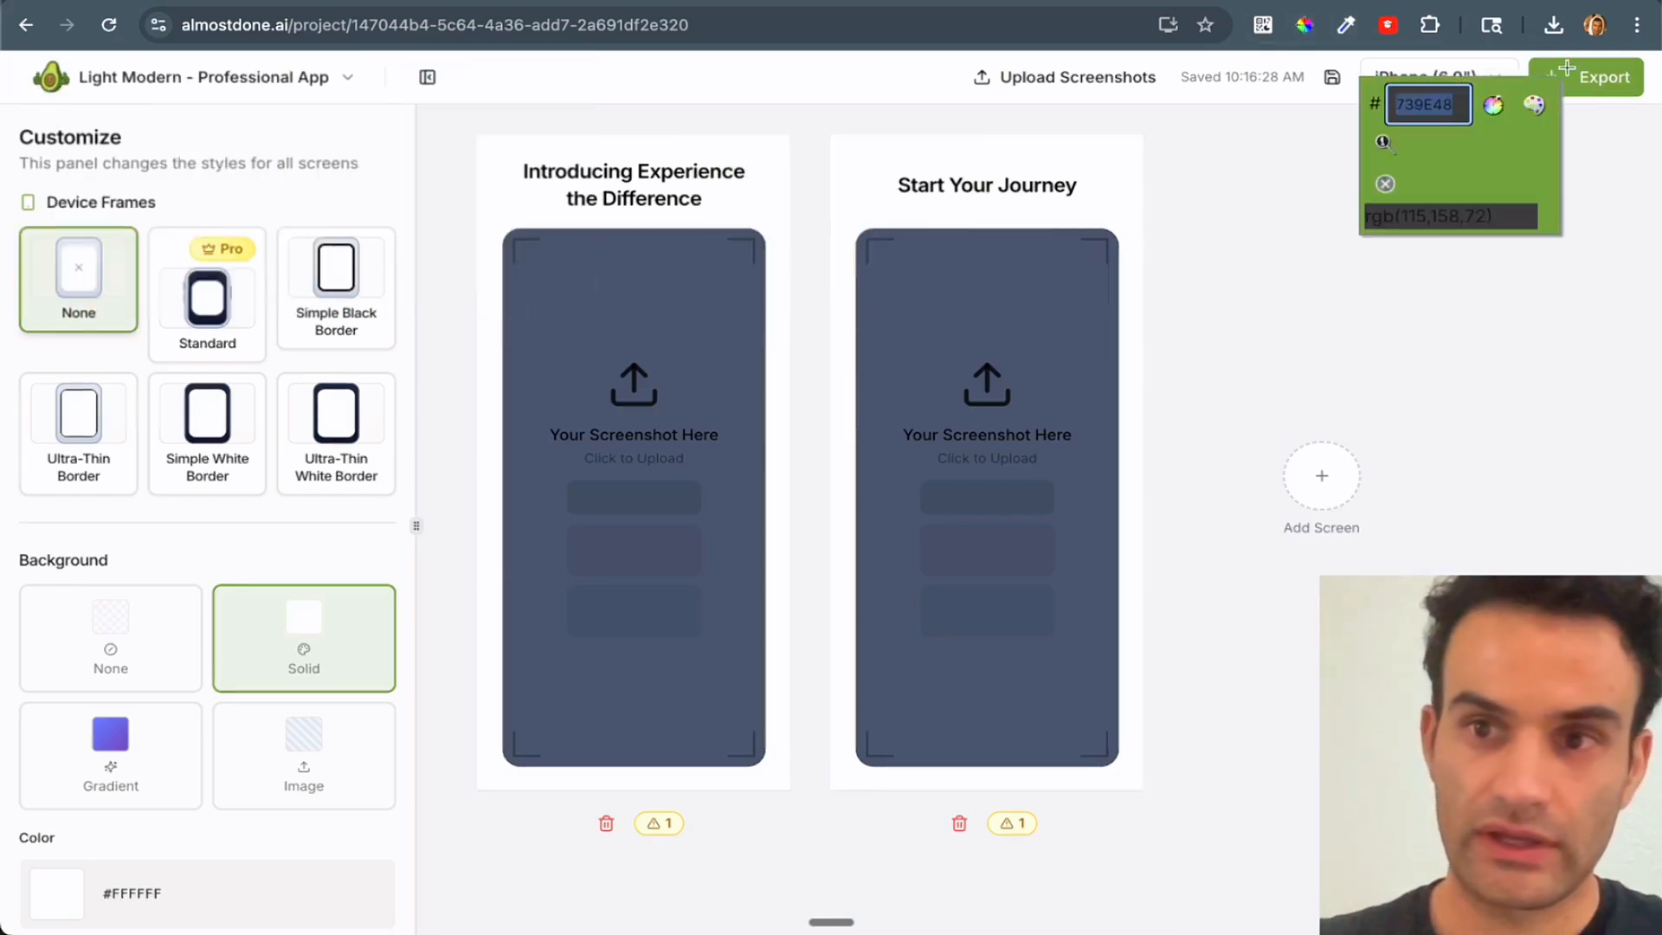
- Change the AlmostDone background from white to the picked green #739E48
click(1385, 184)
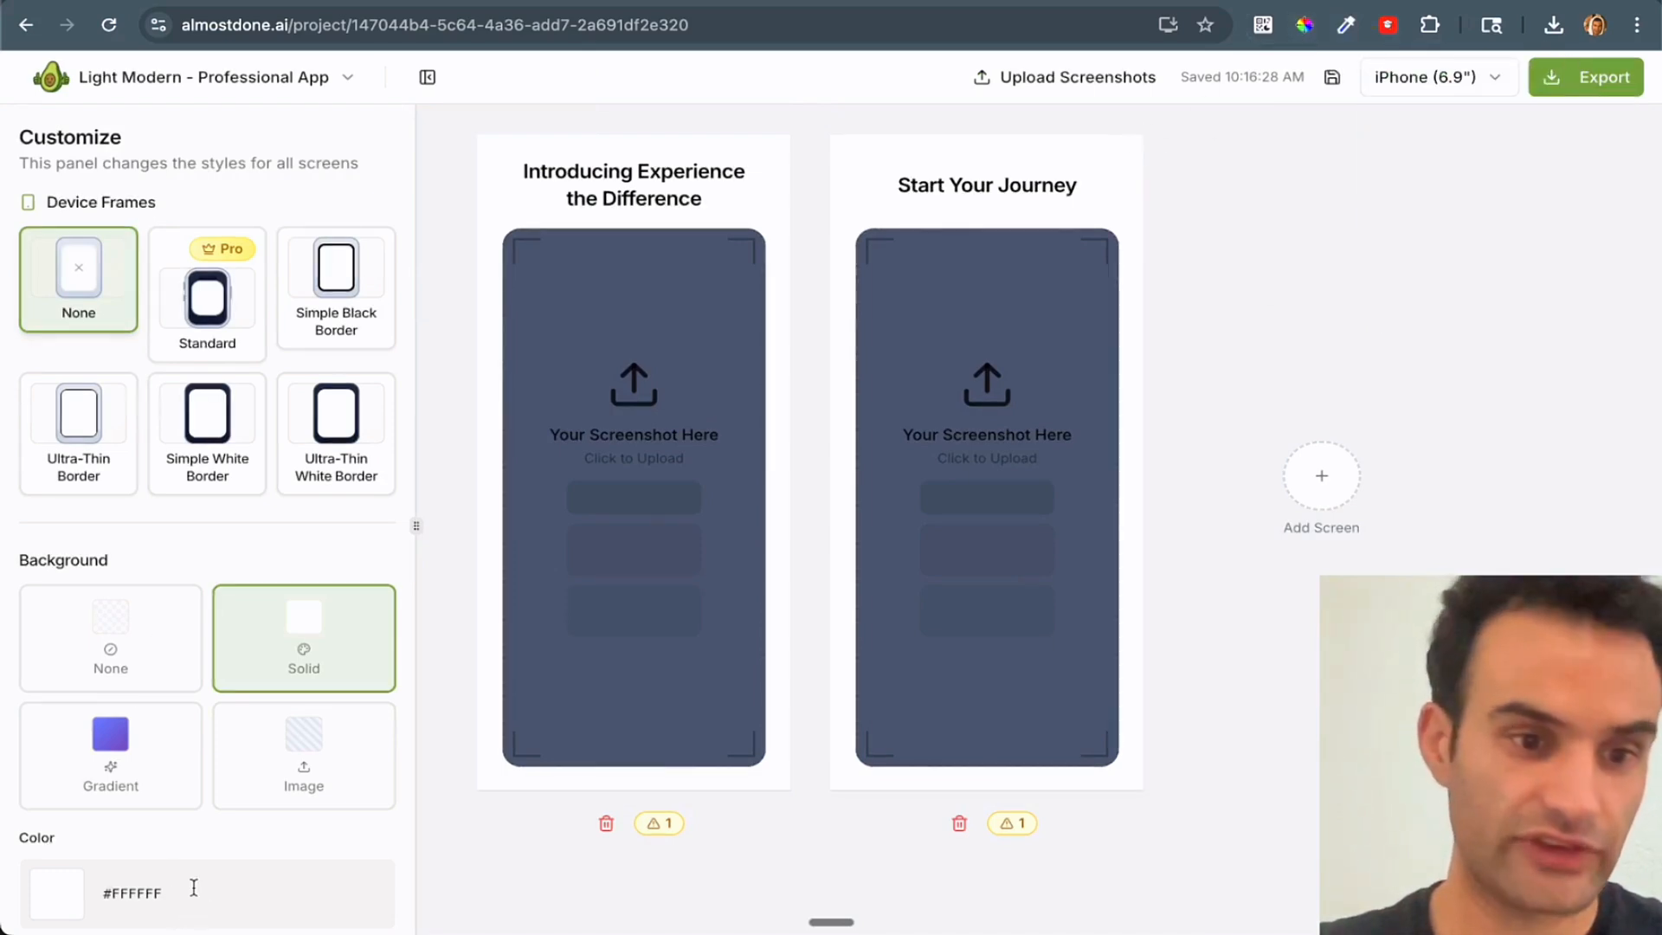
click(55, 891)
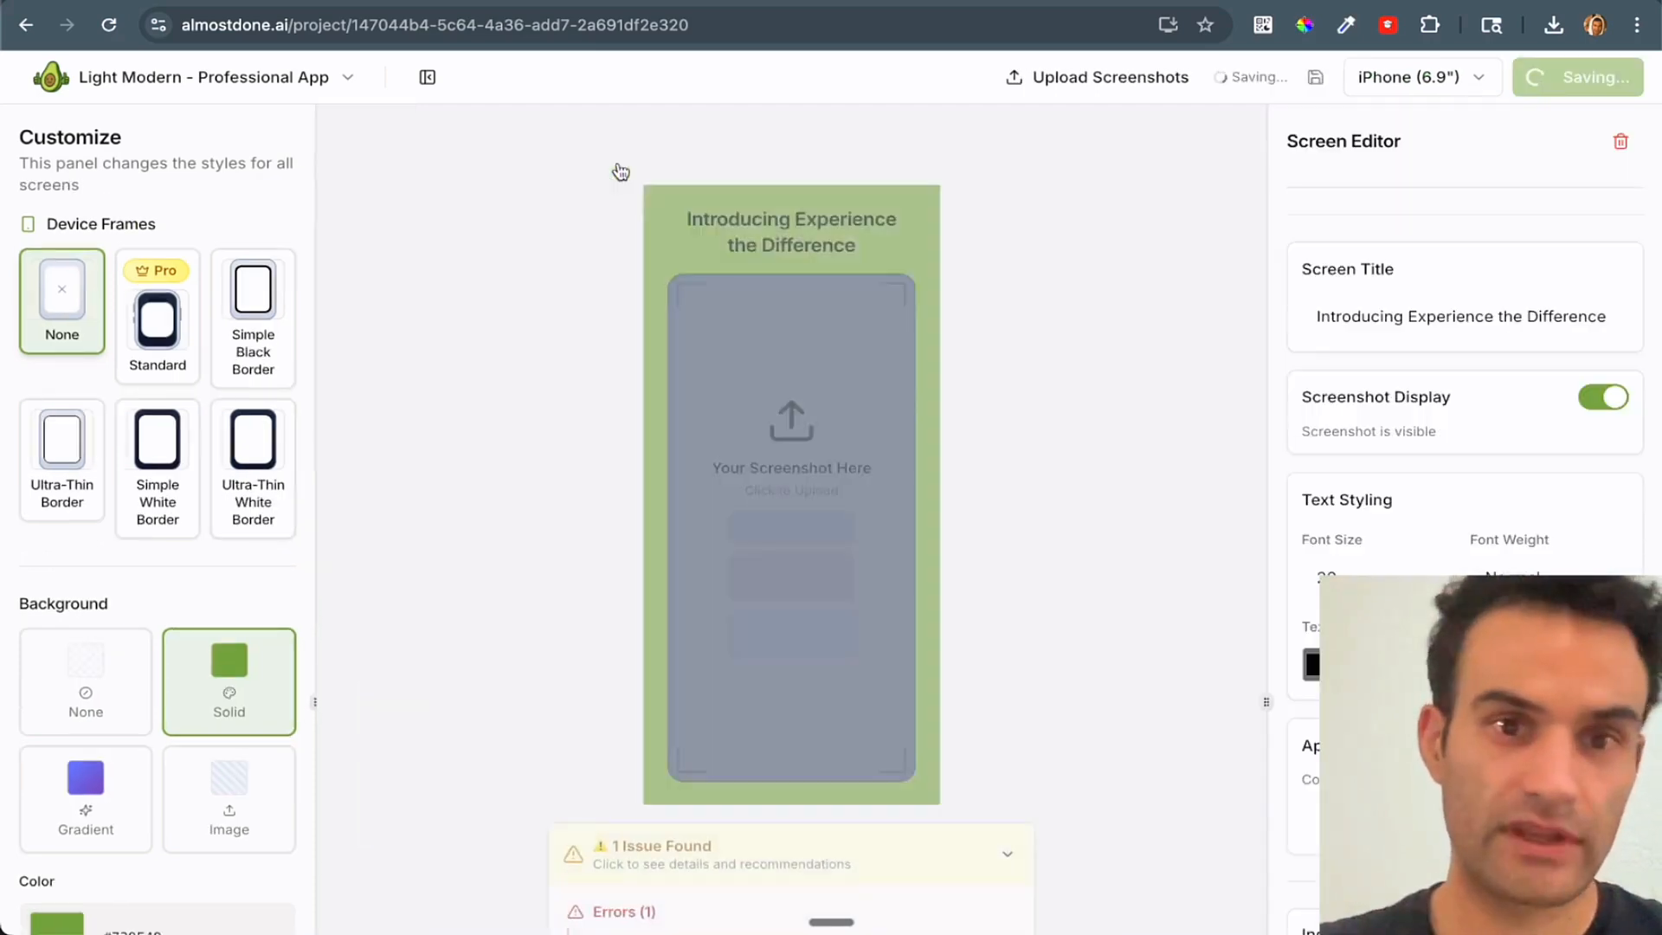
- Replace the screen titles with 'Avo TODO LIST' and 'Mash your List'
click(1463, 315)
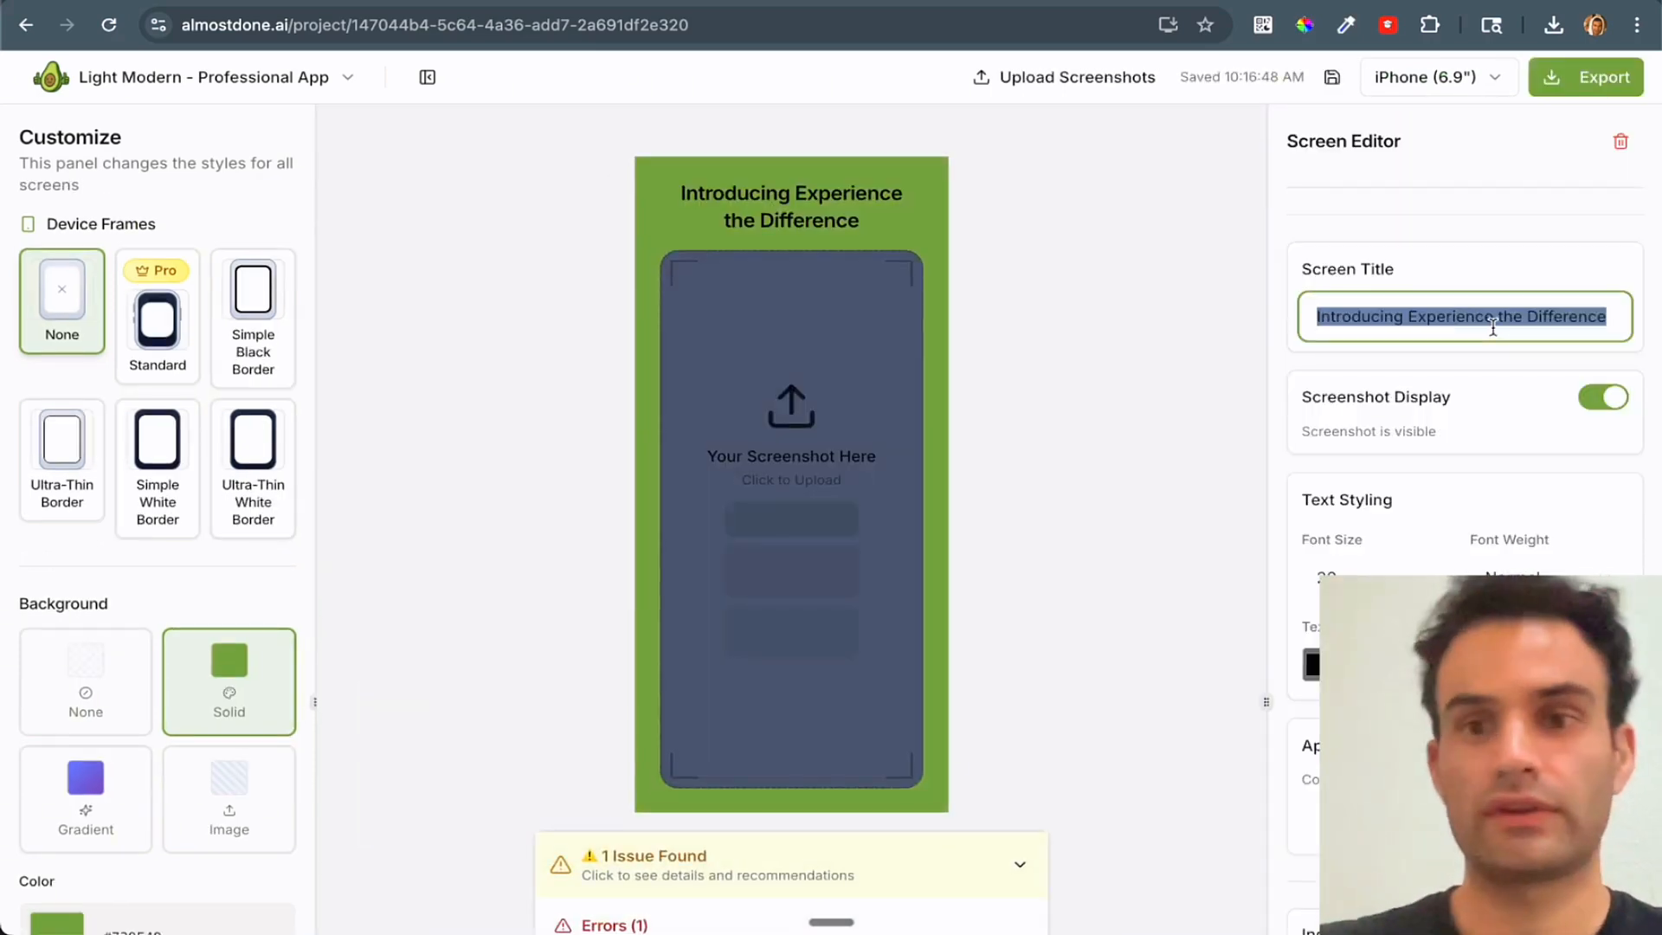
text(Avo TODO LIST)
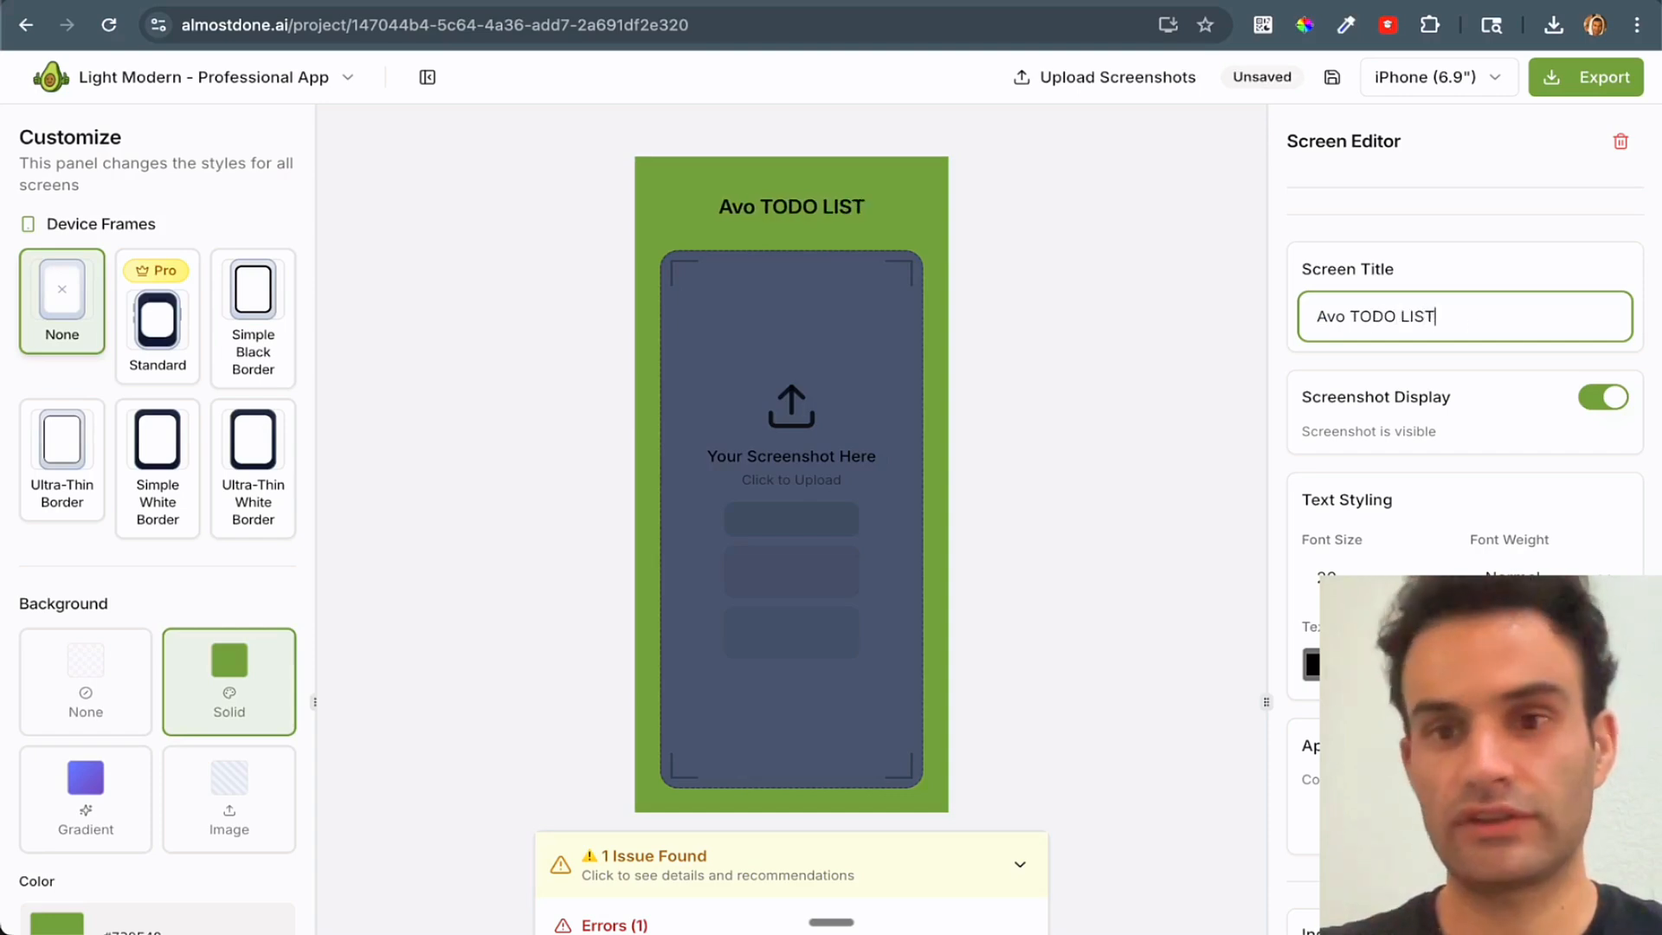
text(Start Your Journey)
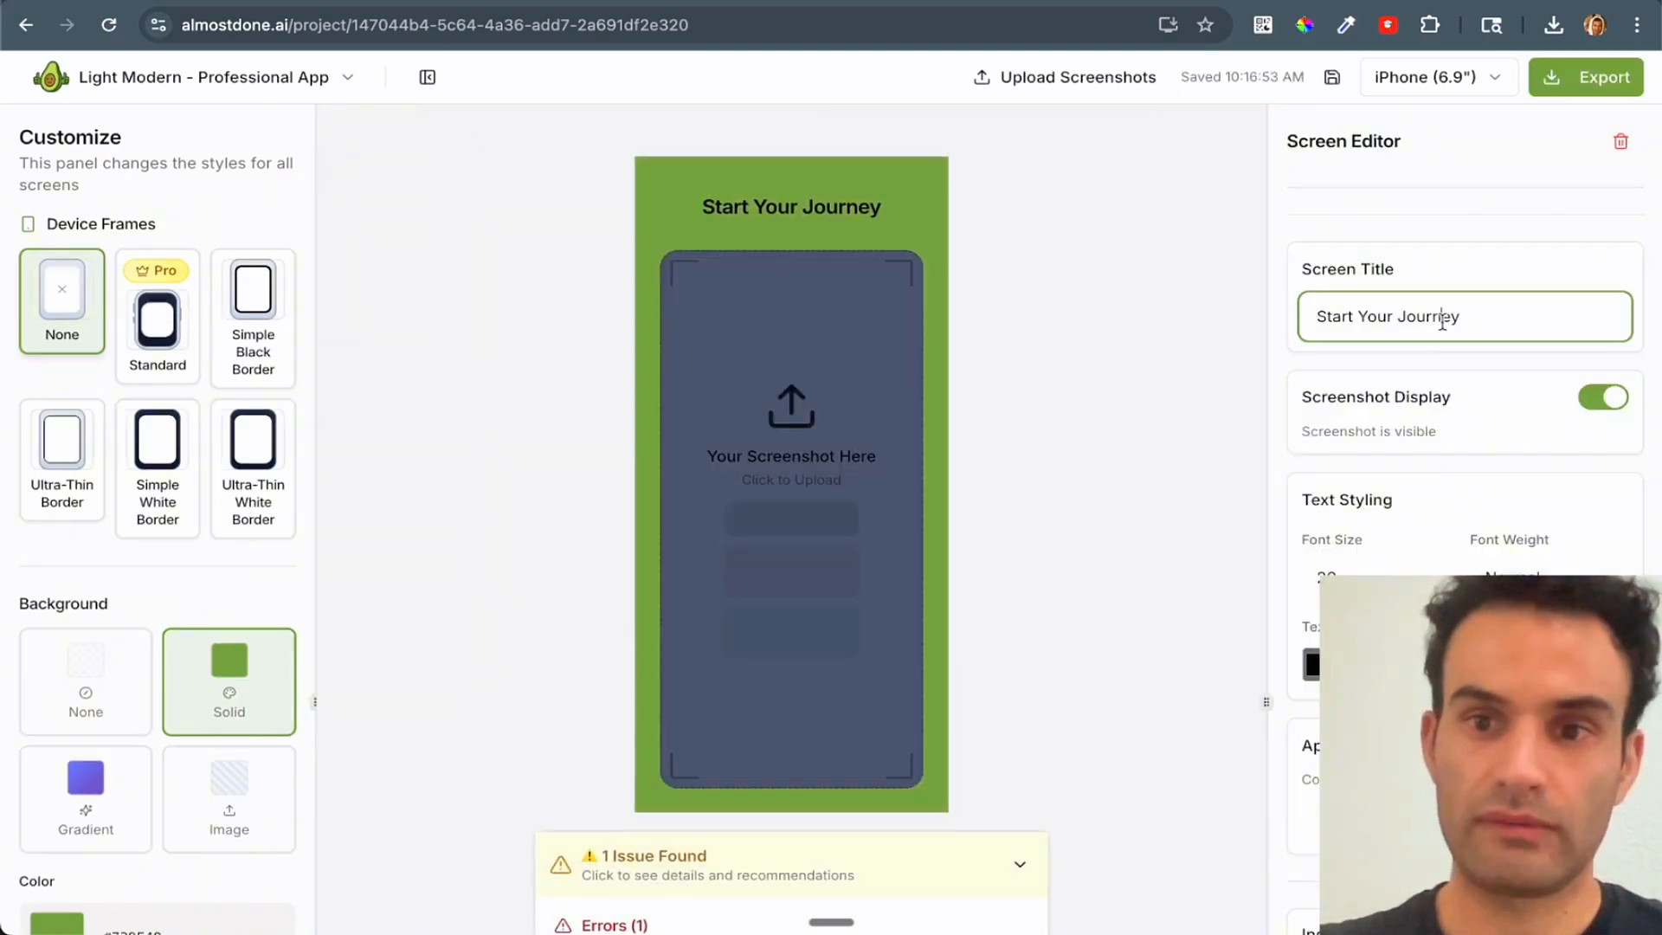
text(Mash your List)
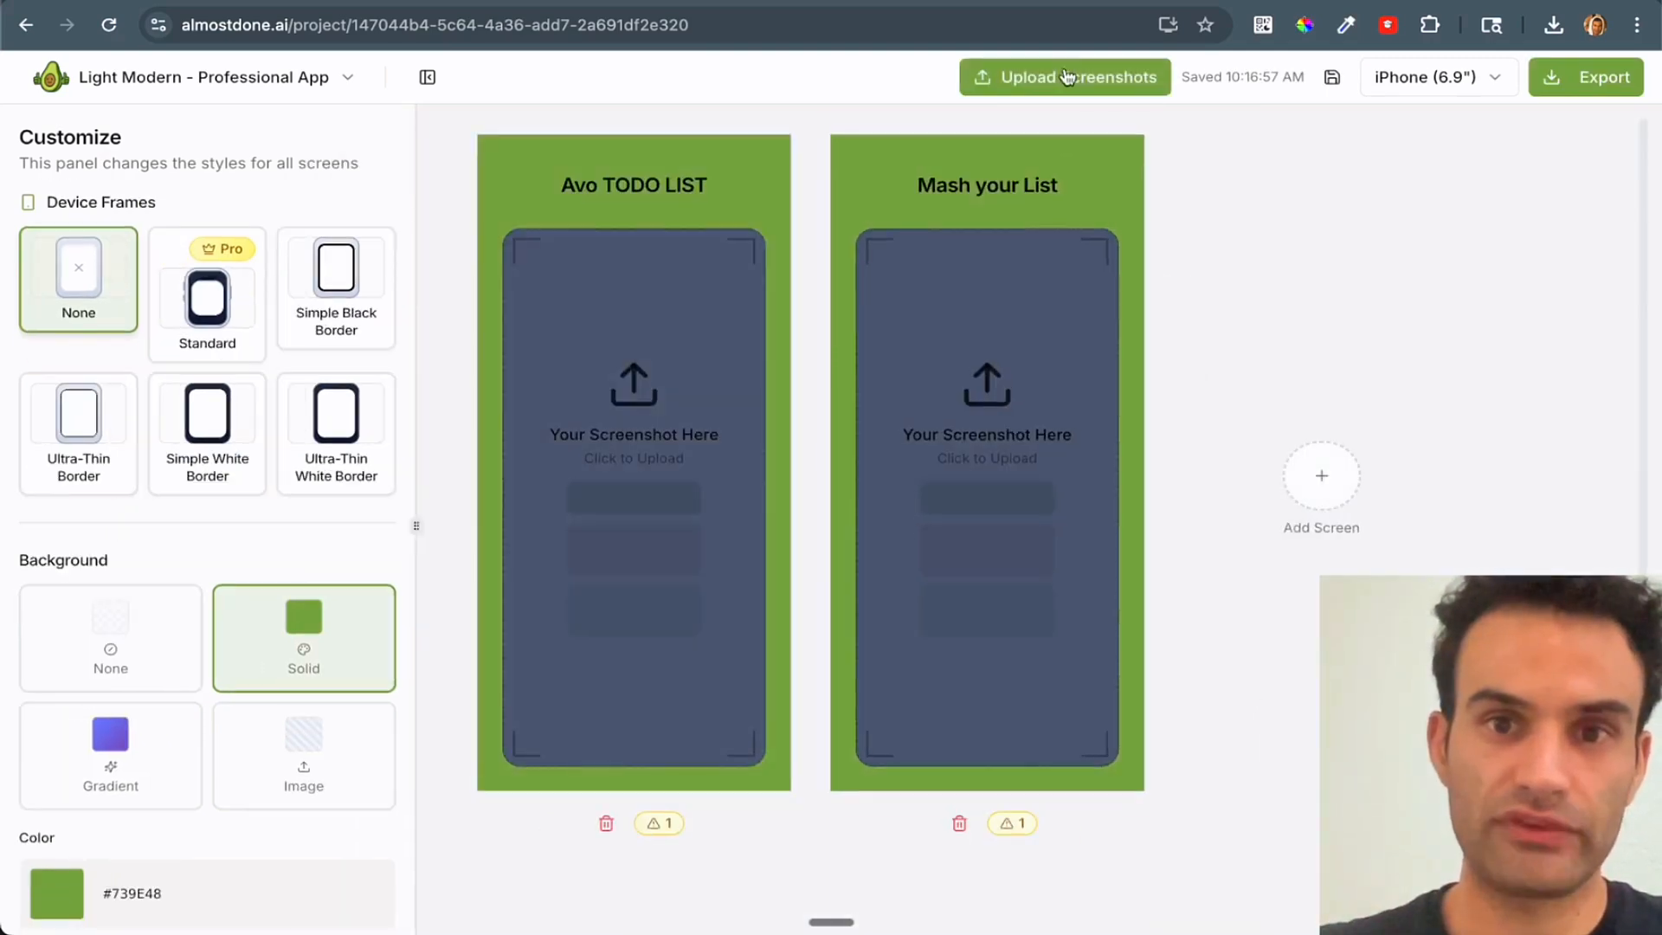
- Upload the Avo-do List screenshot files for Screen 1 and Screen 2, then save
click(1063, 76)
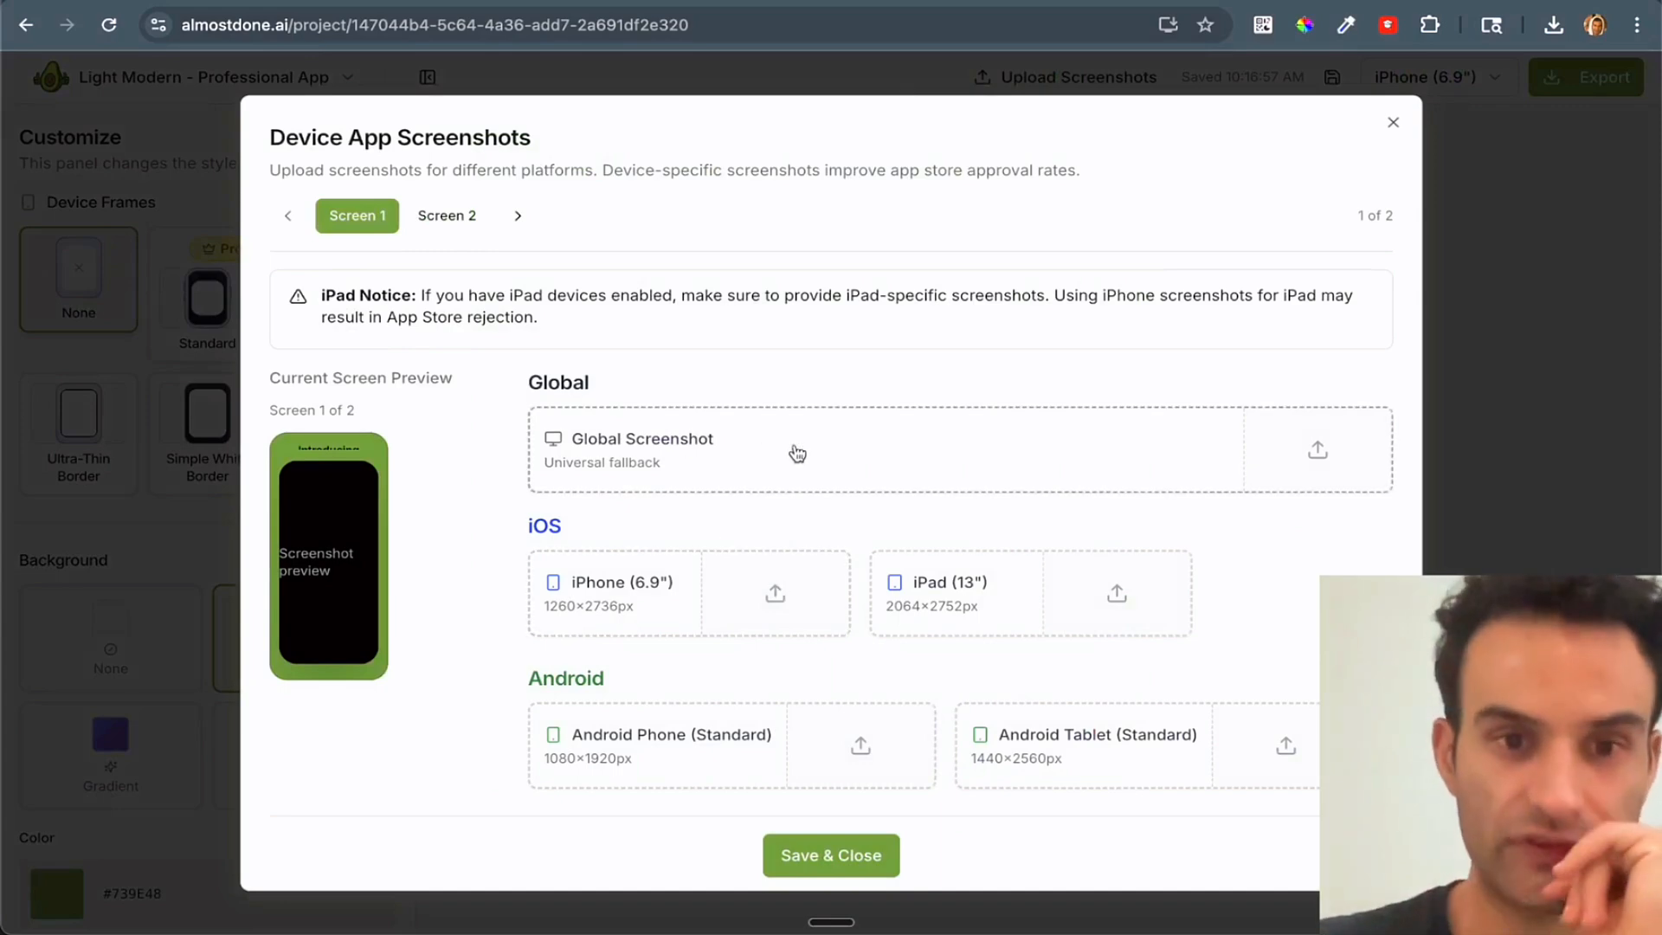
click(1316, 449)
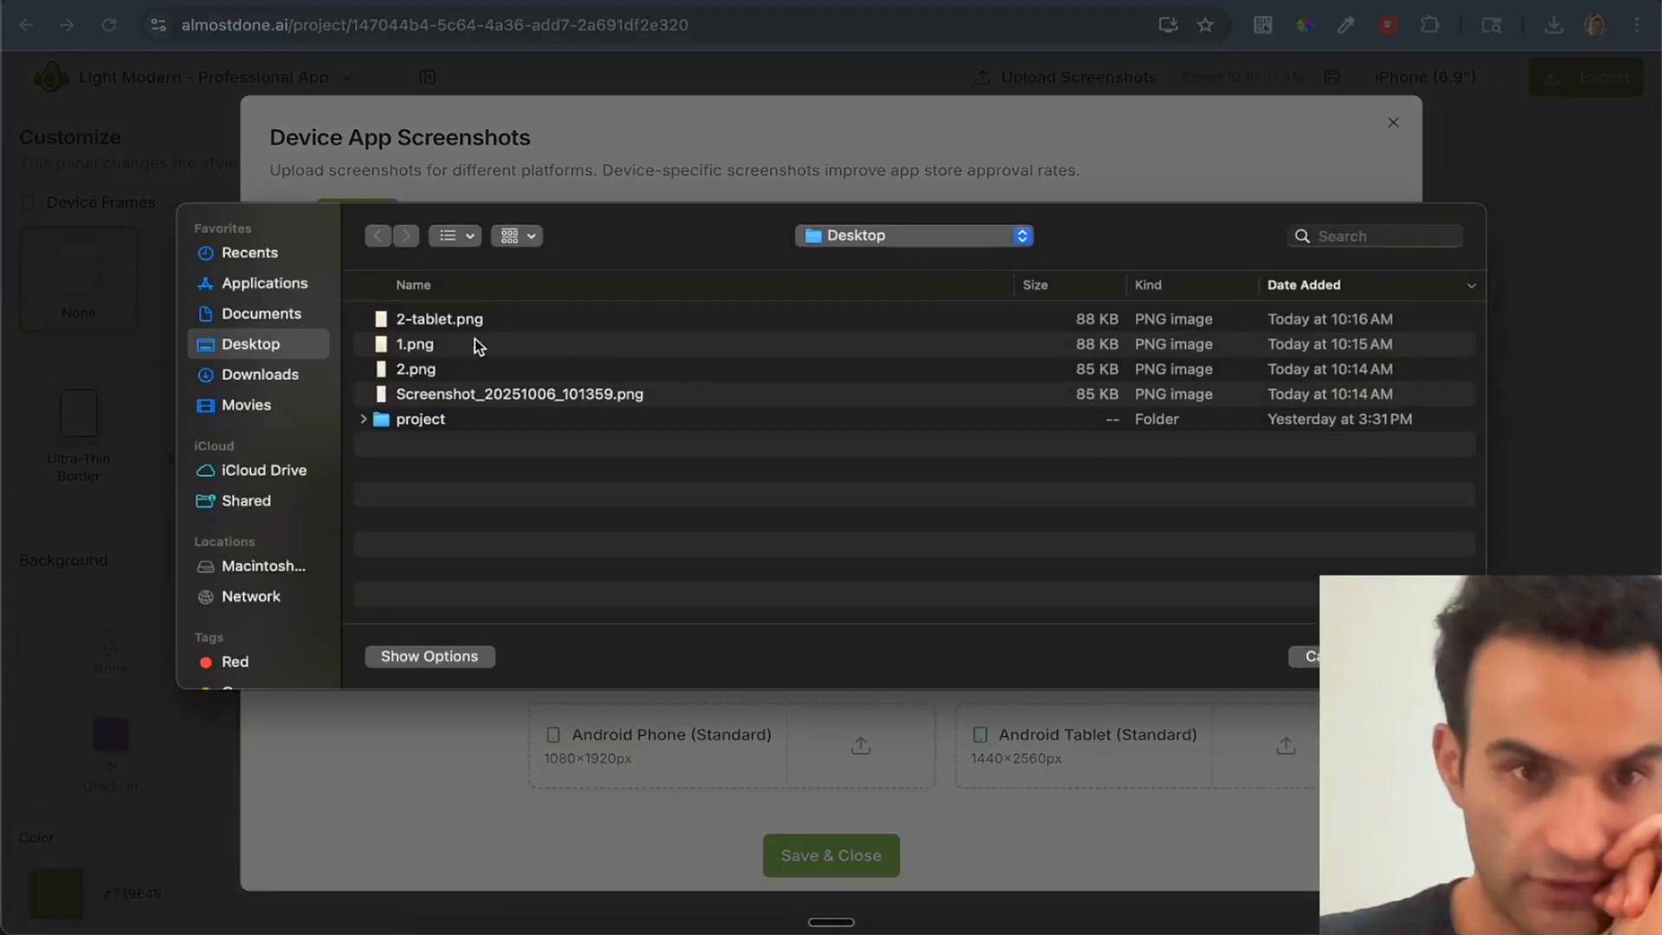
mouse_move(425, 325)
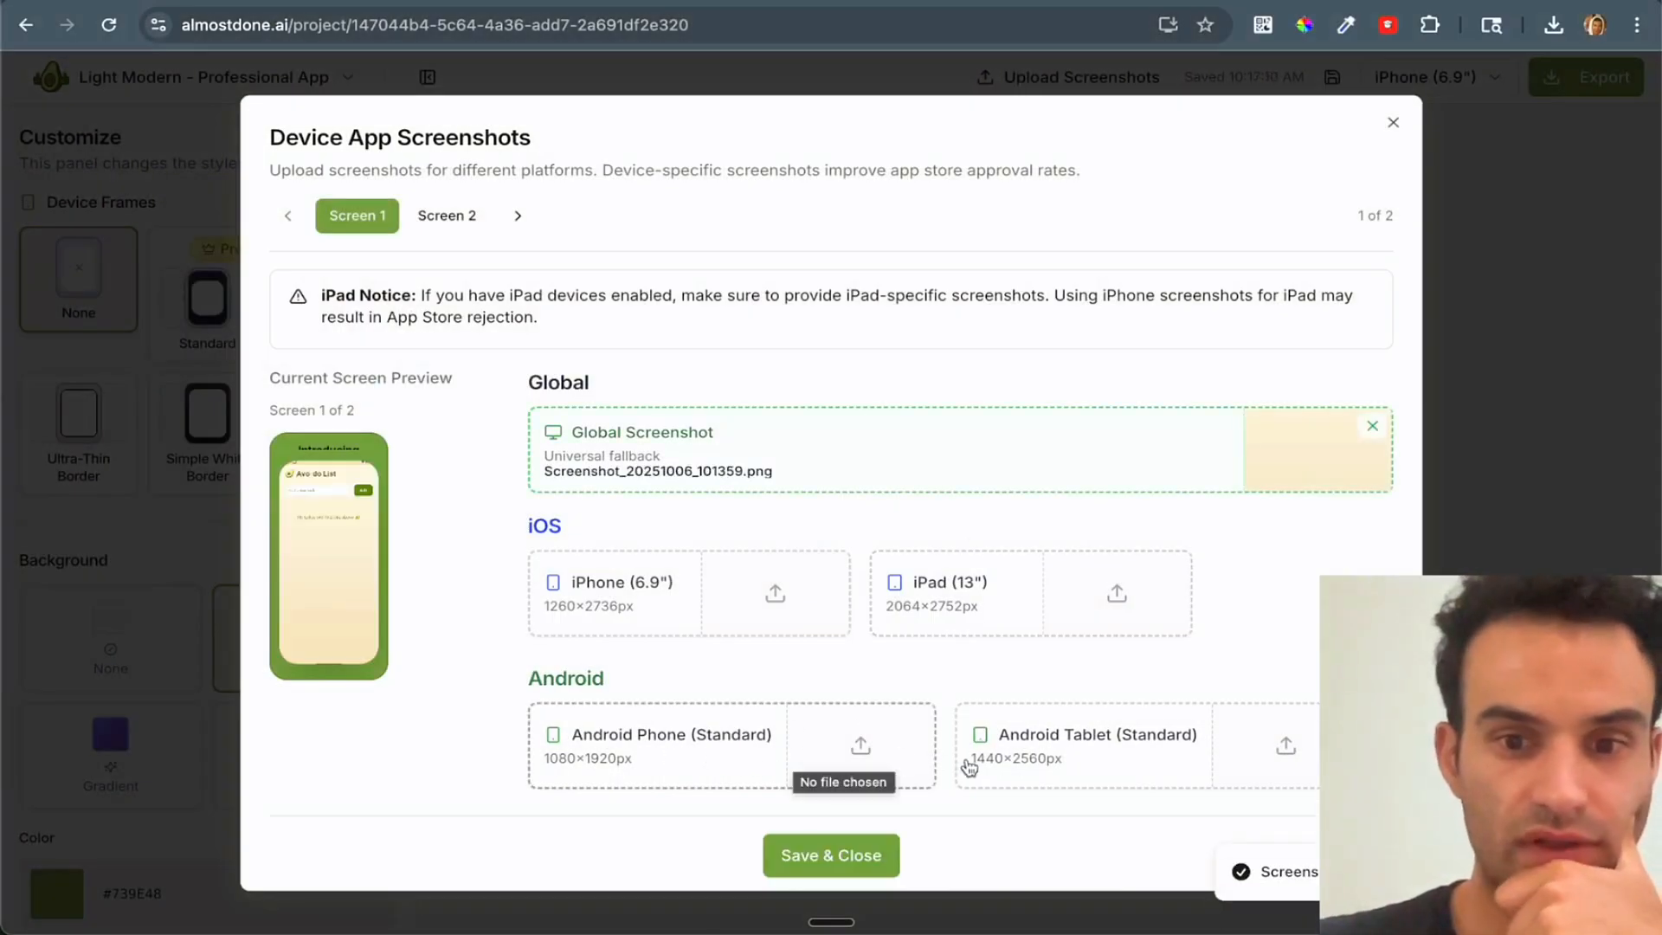
mouse_move(792, 621)
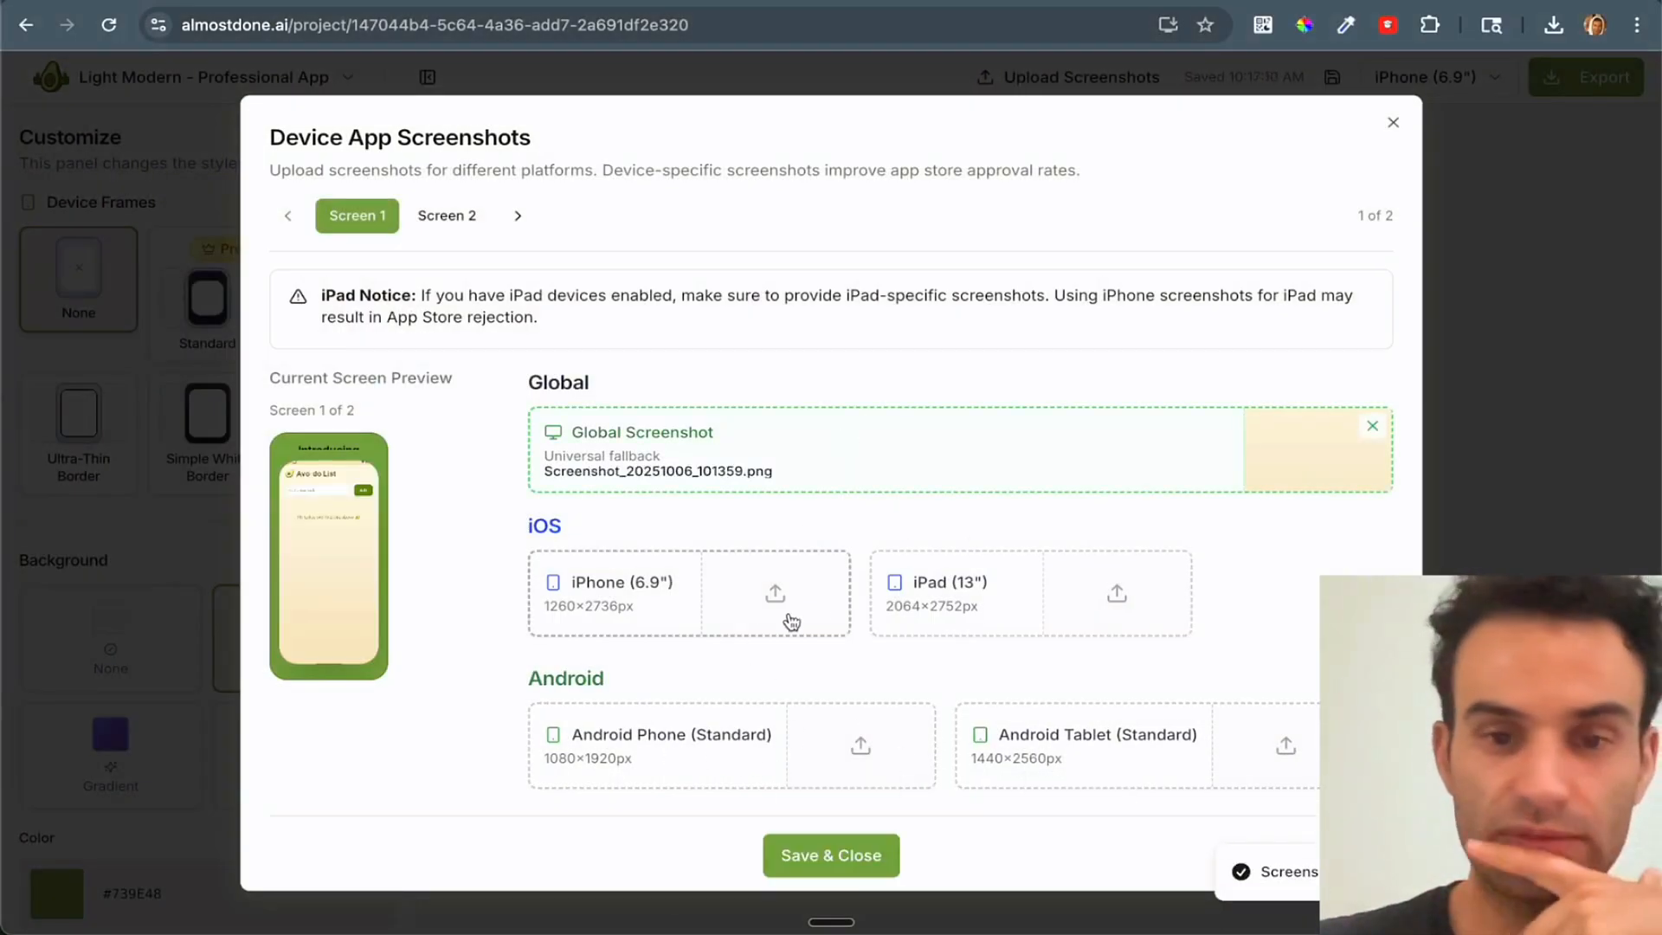
mouse_move(1067, 803)
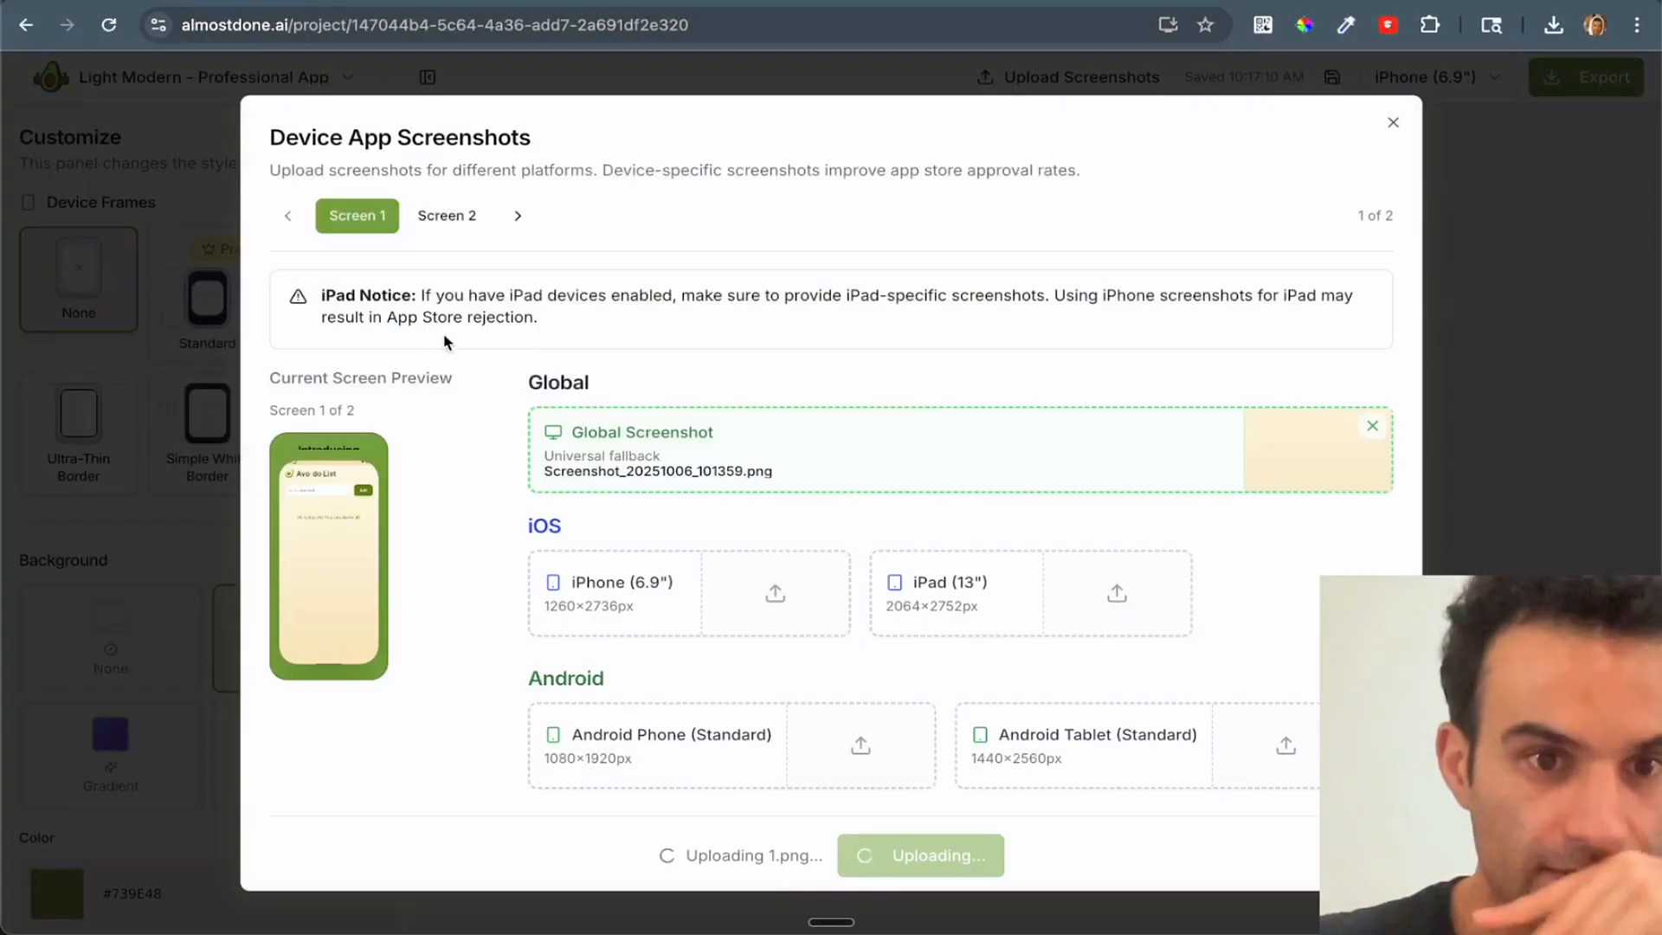
click(447, 216)
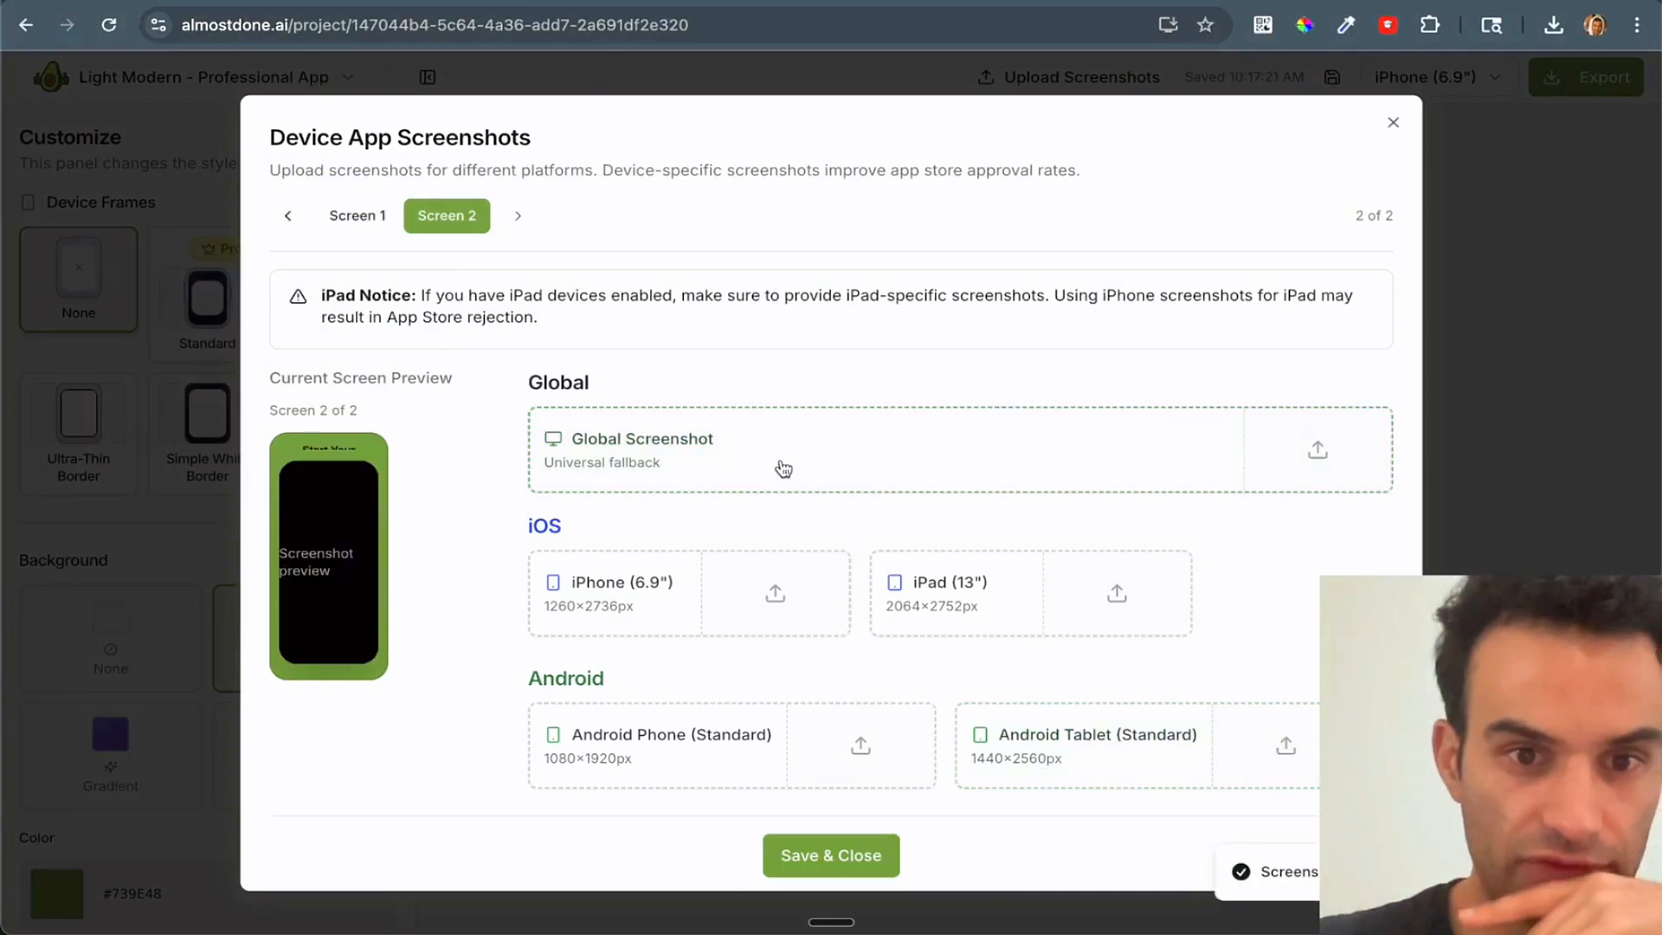
click(1317, 448)
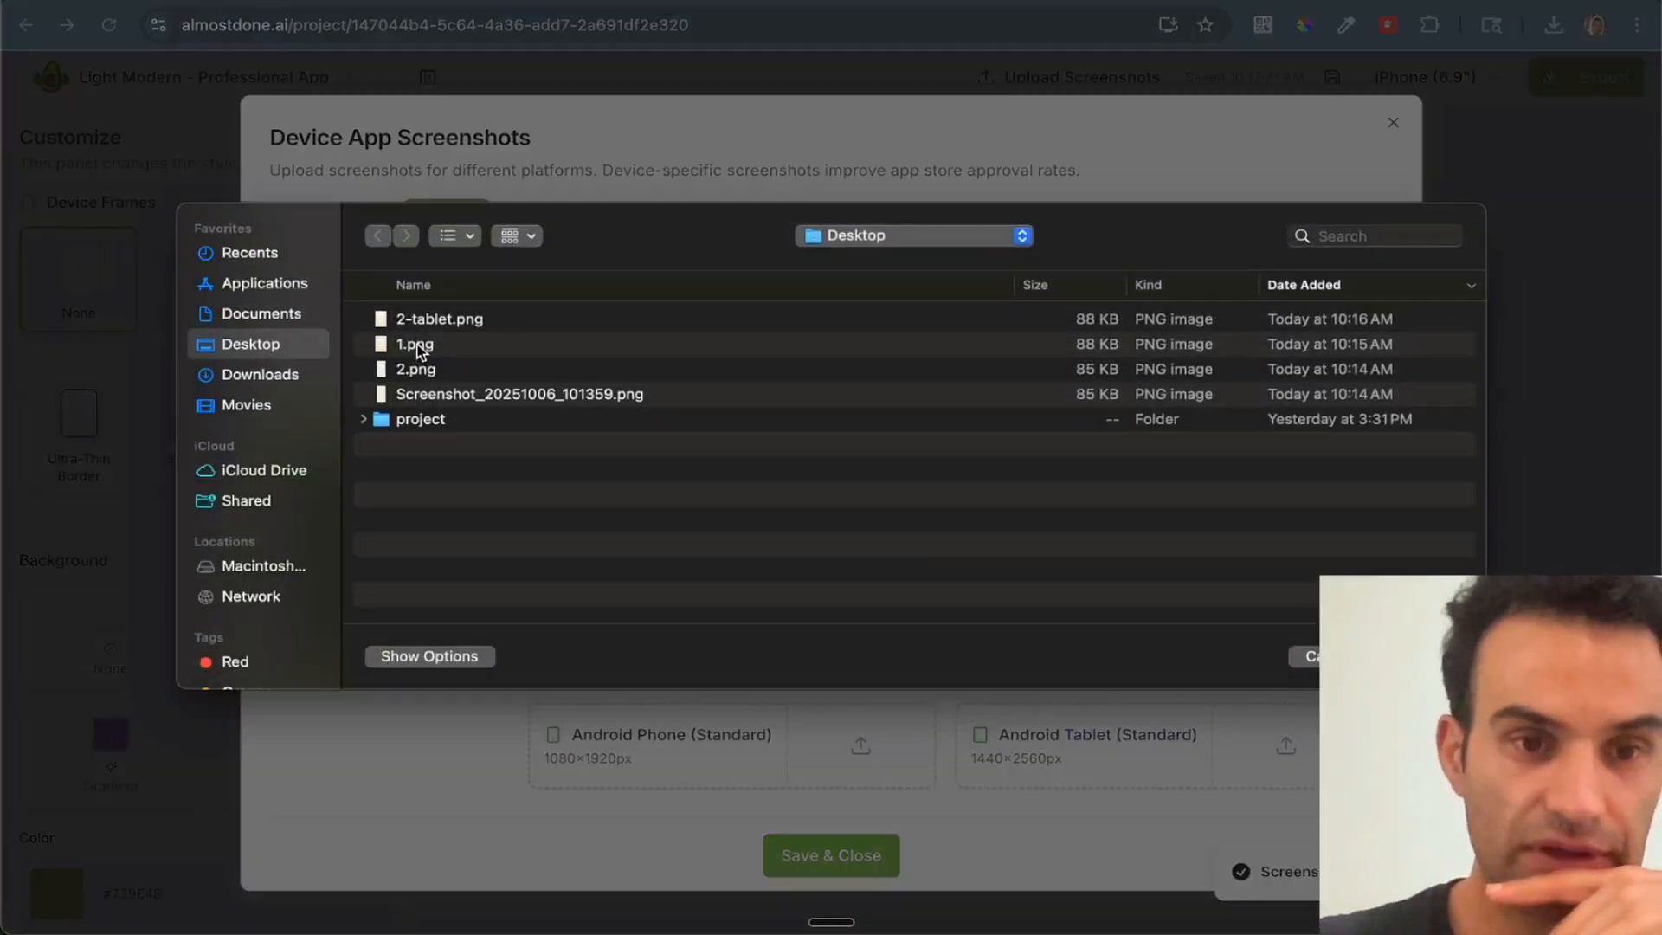
mouse_move(423, 381)
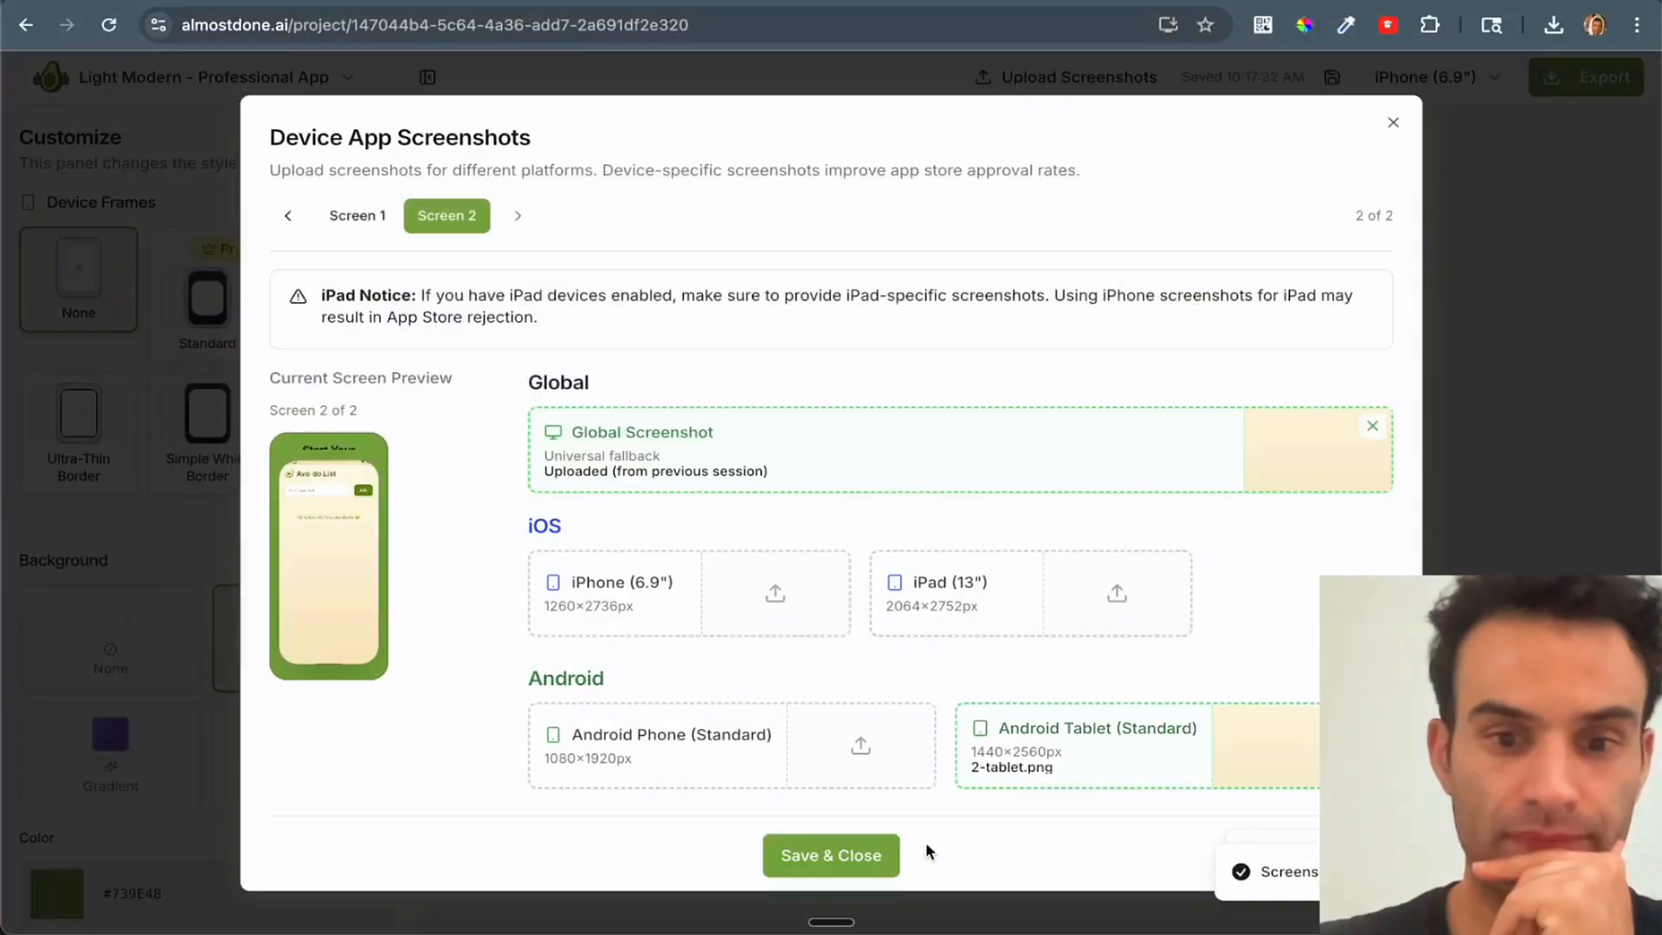
click(830, 855)
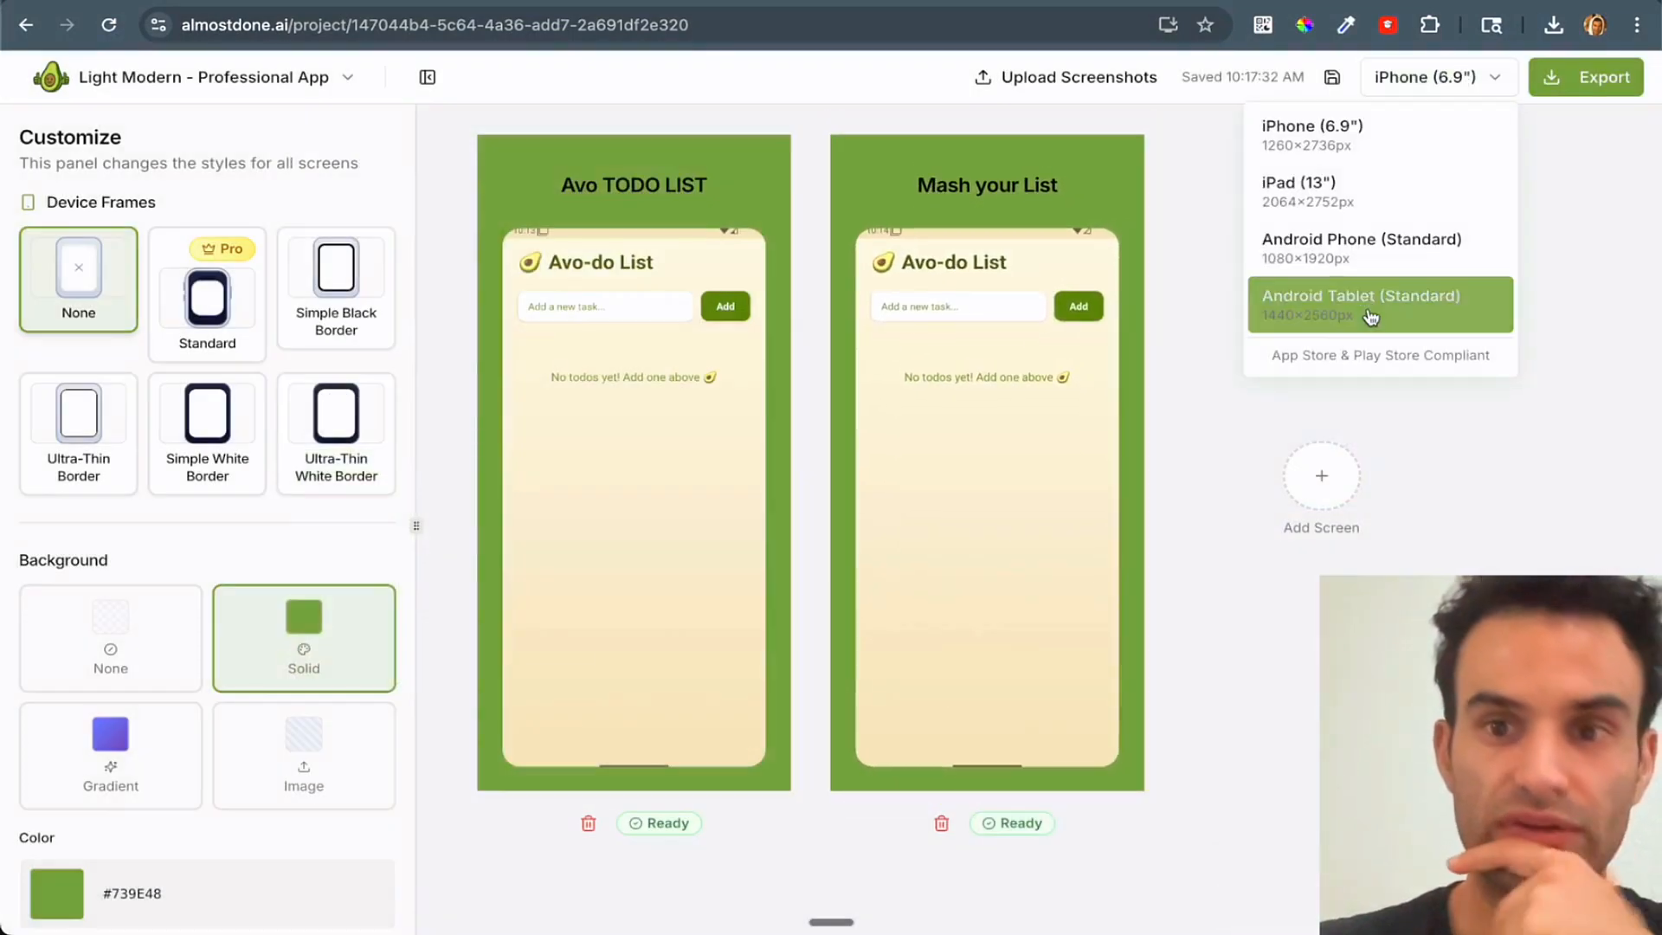
- Preview the screens at Android Tablet size, then at Android Phone size
click(1359, 304)
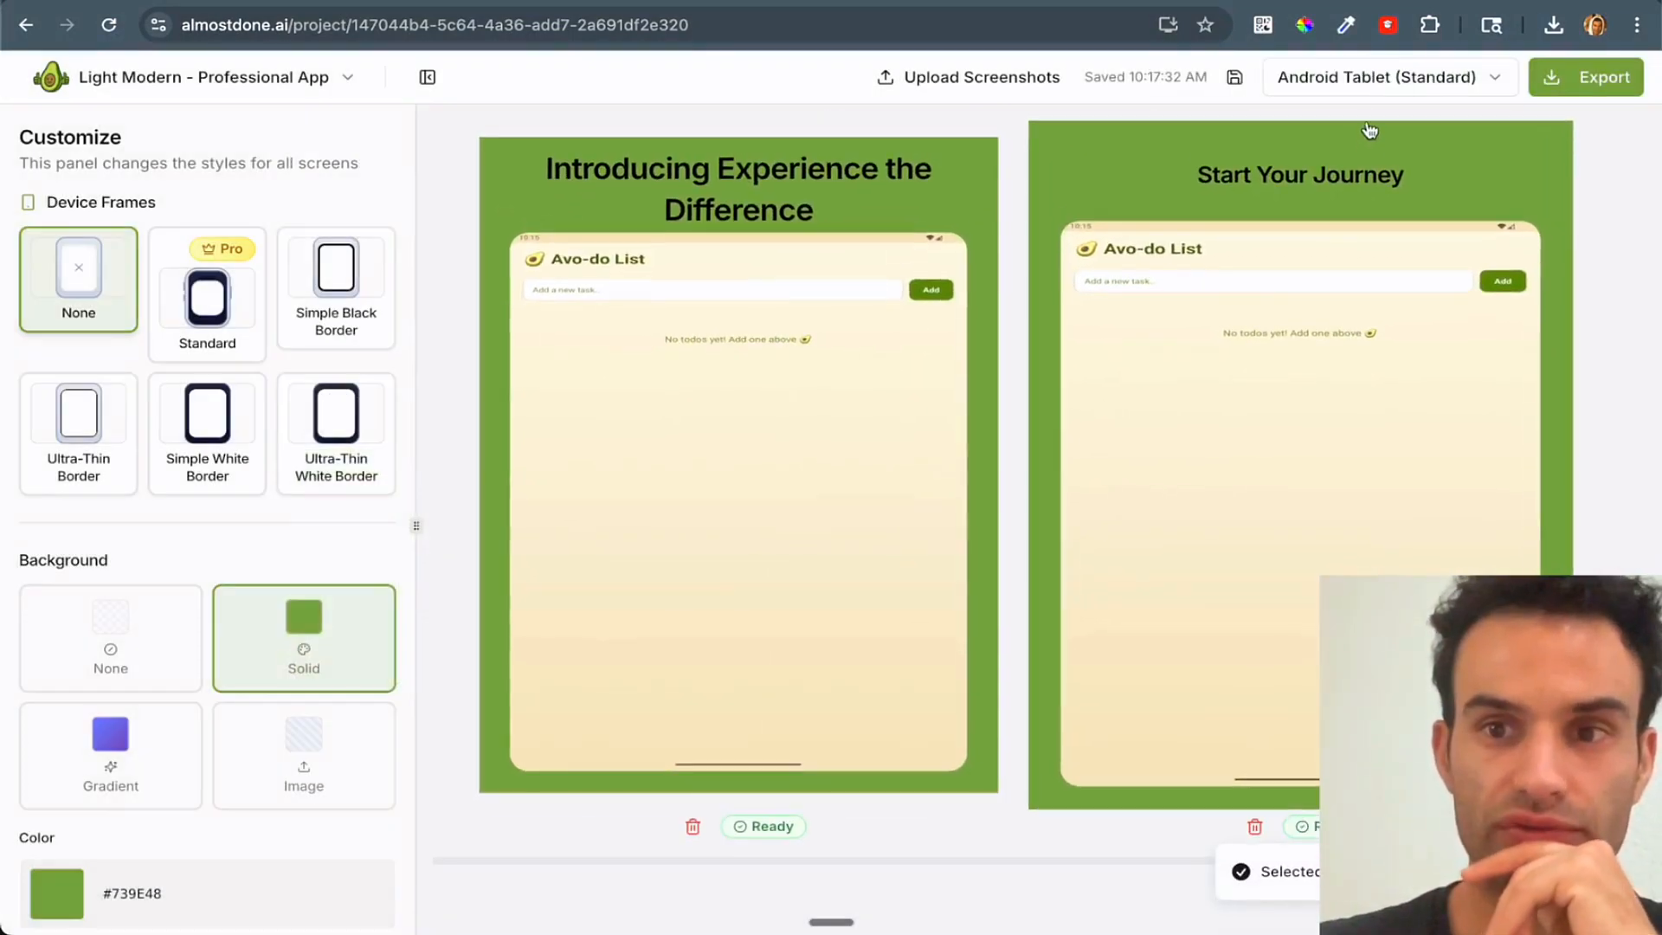
click(1389, 76)
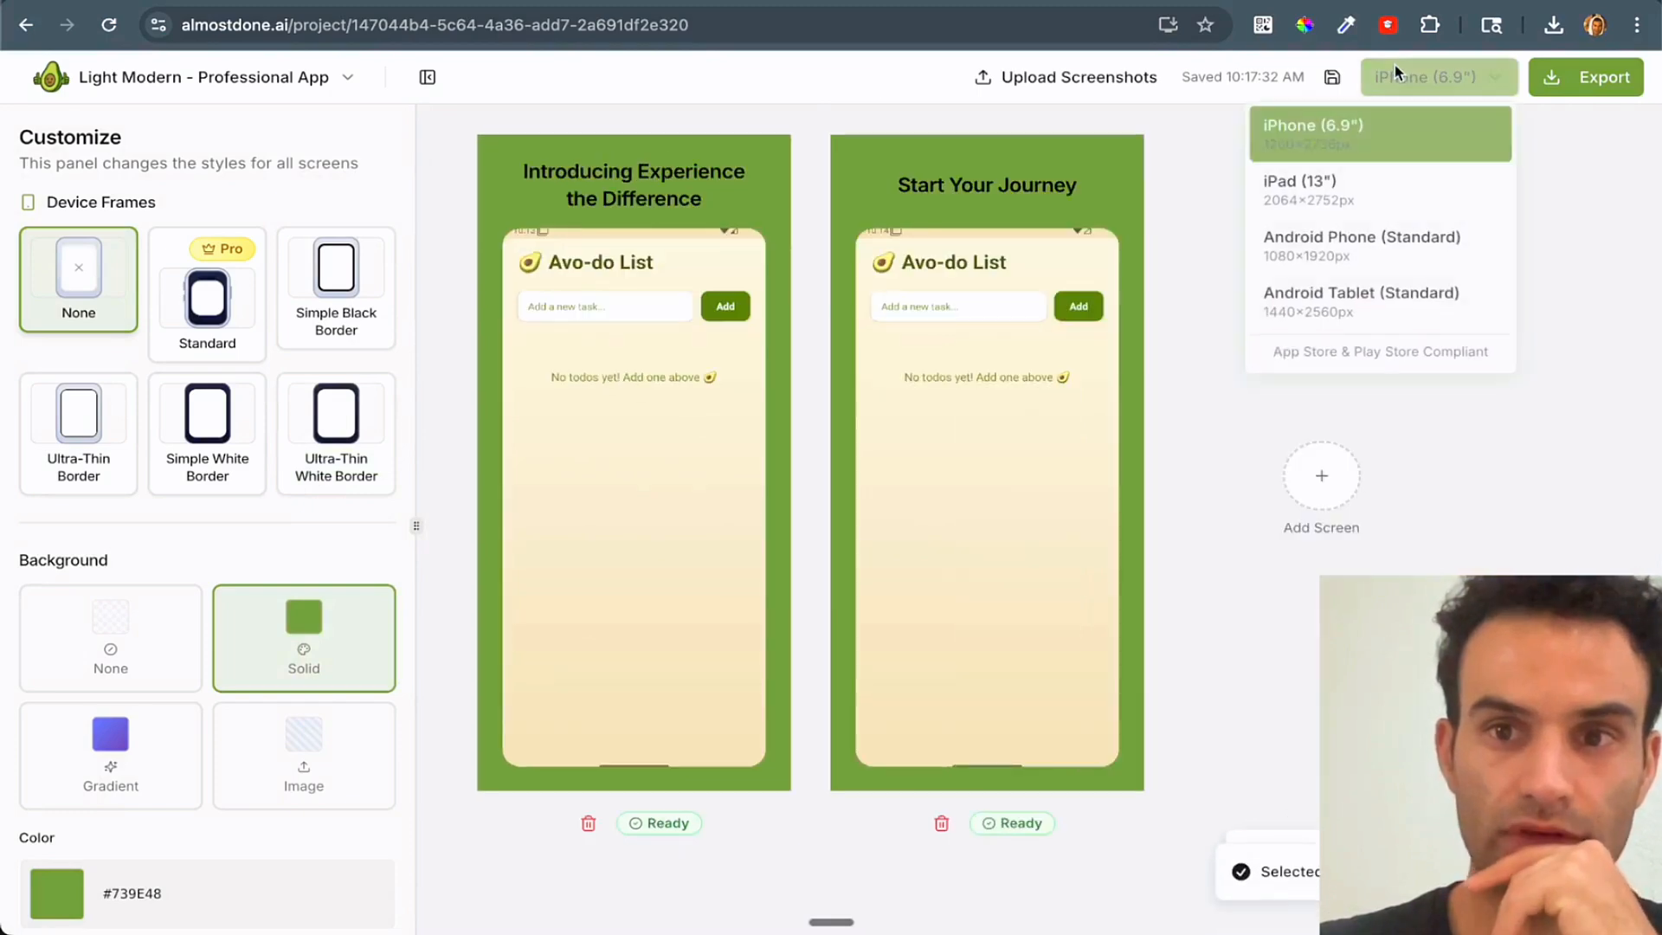
click(1362, 246)
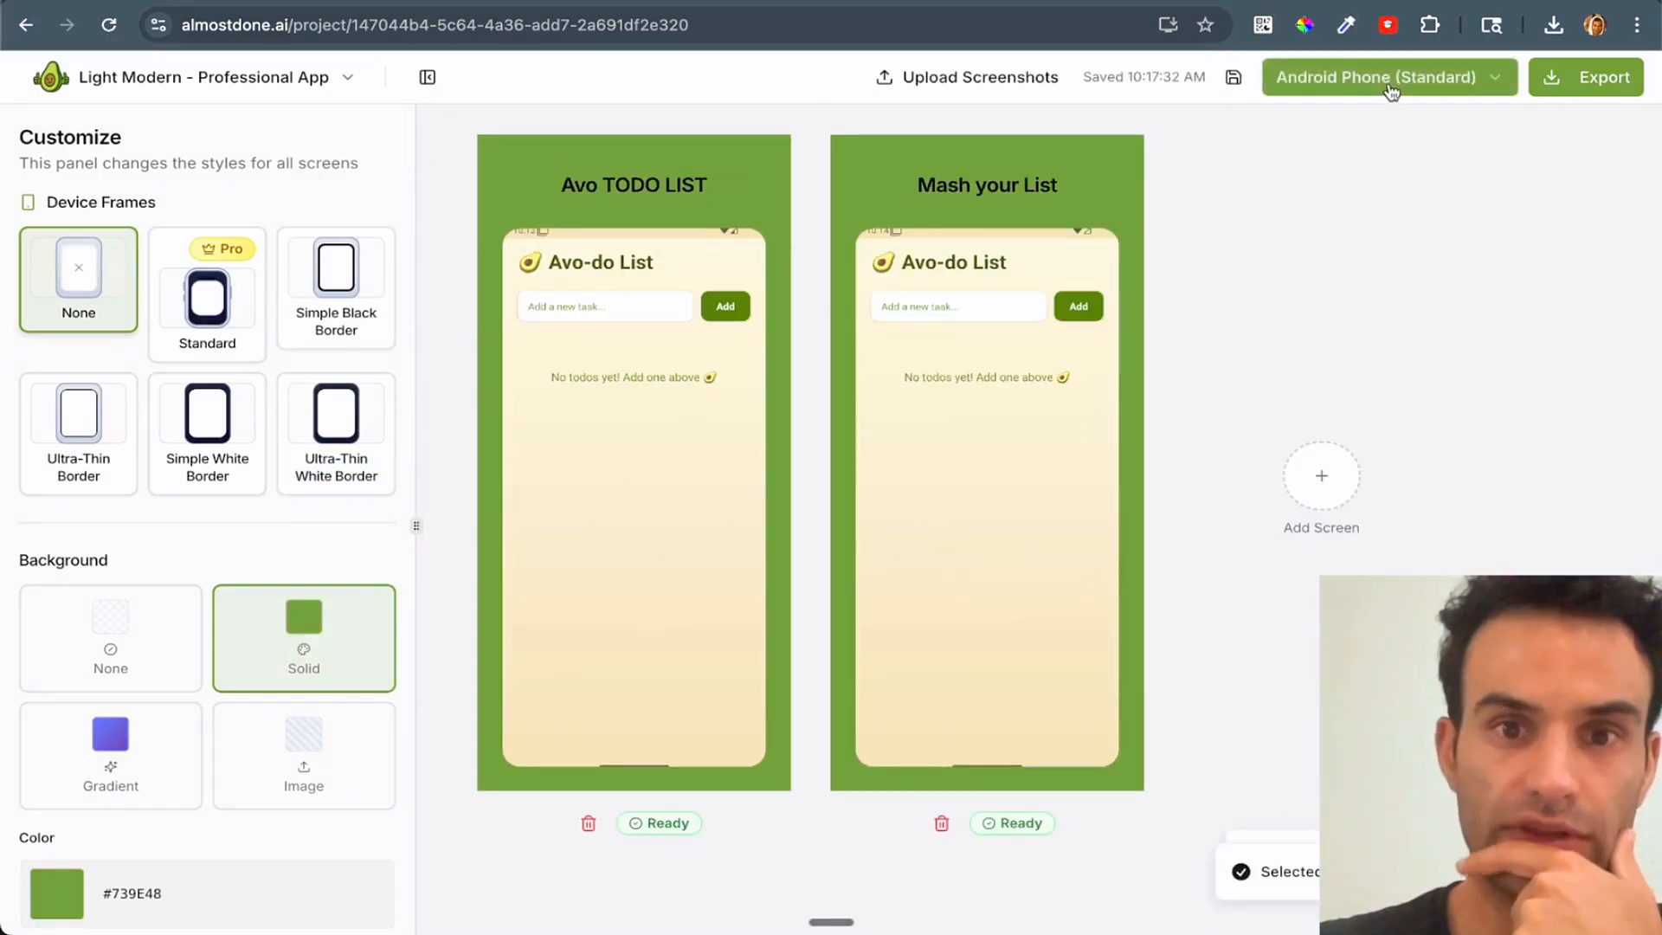
- Try Ultra-Thin Border, settle on Simple Black Border, and export the screenshots
click(77, 433)
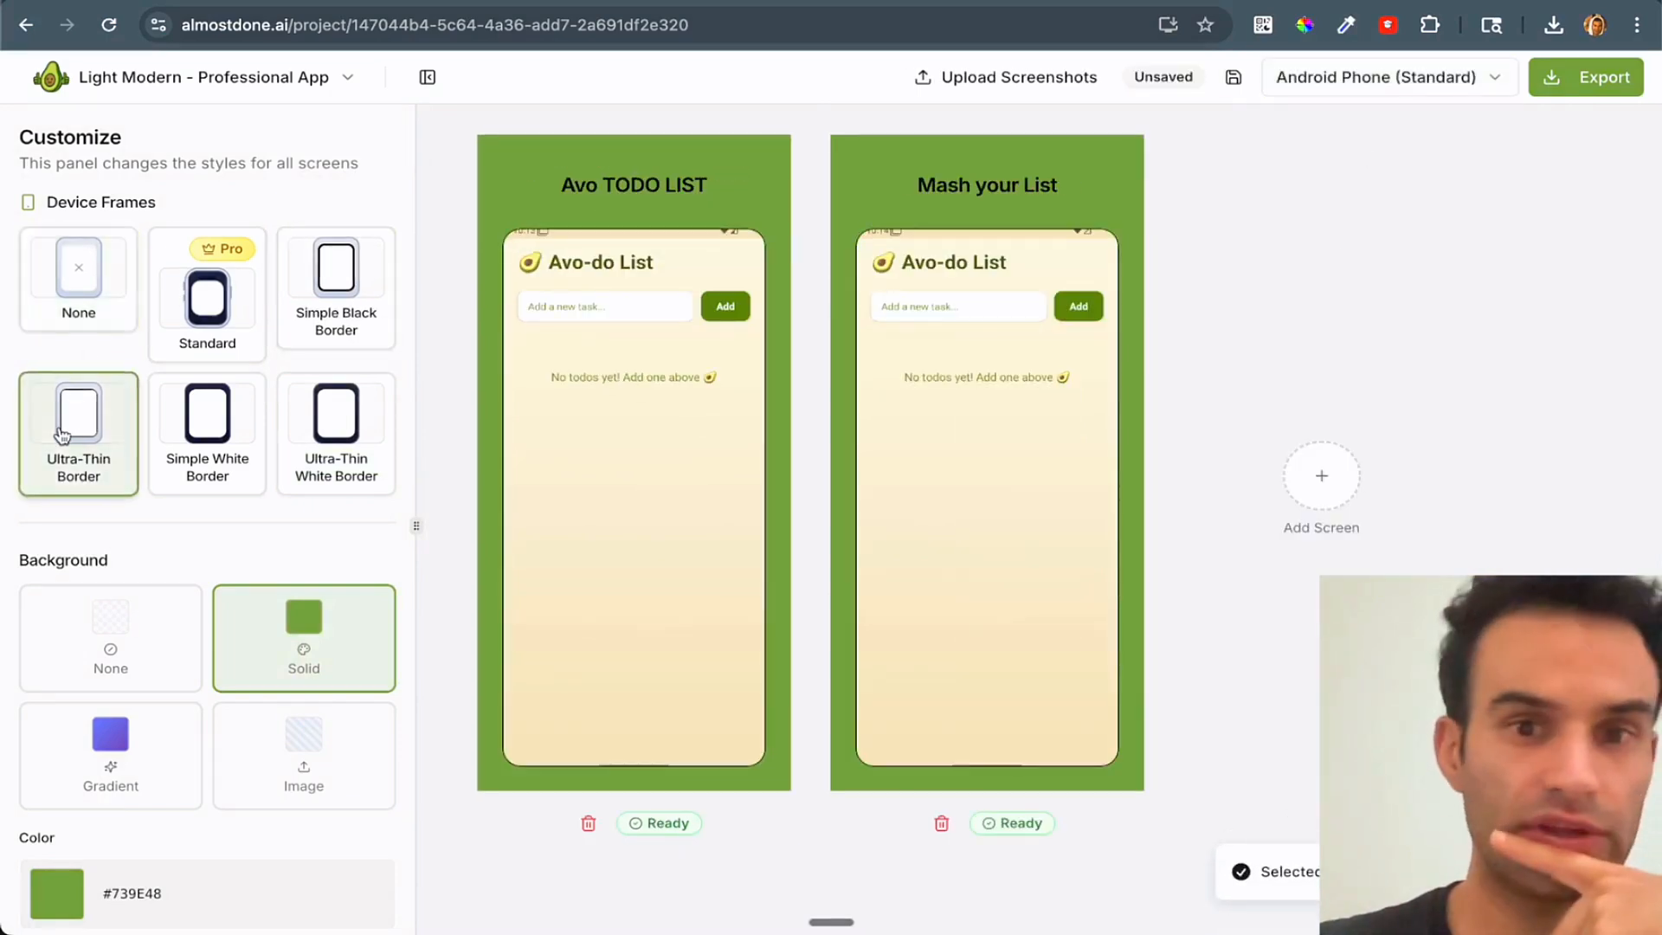
click(335, 278)
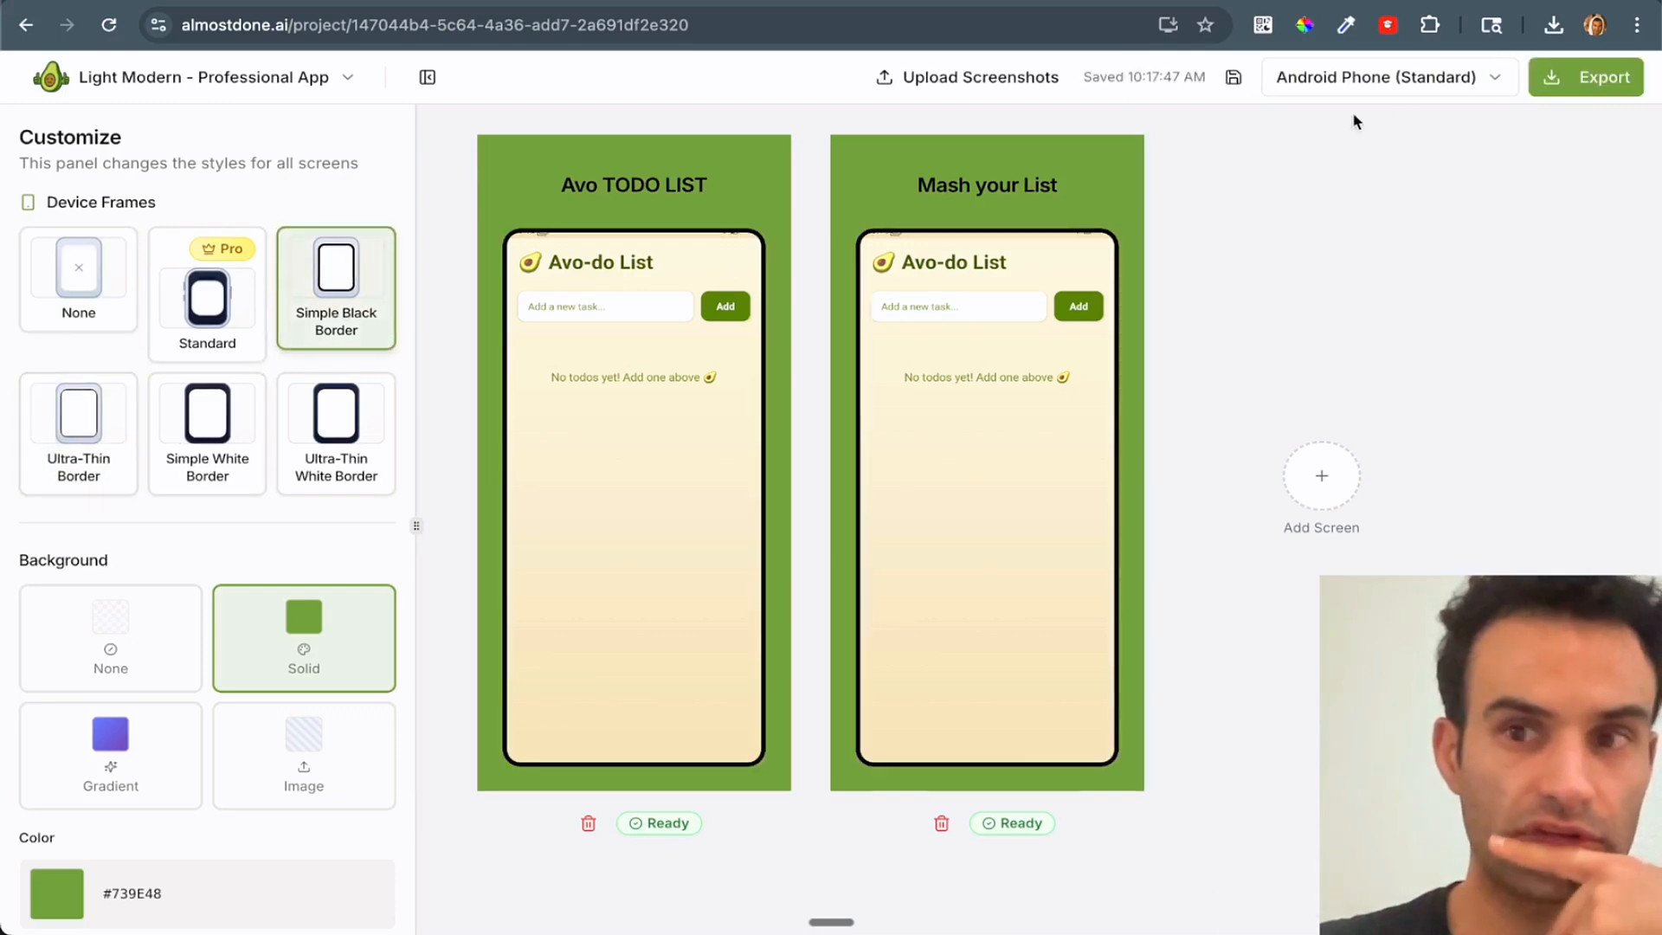
click(1585, 76)
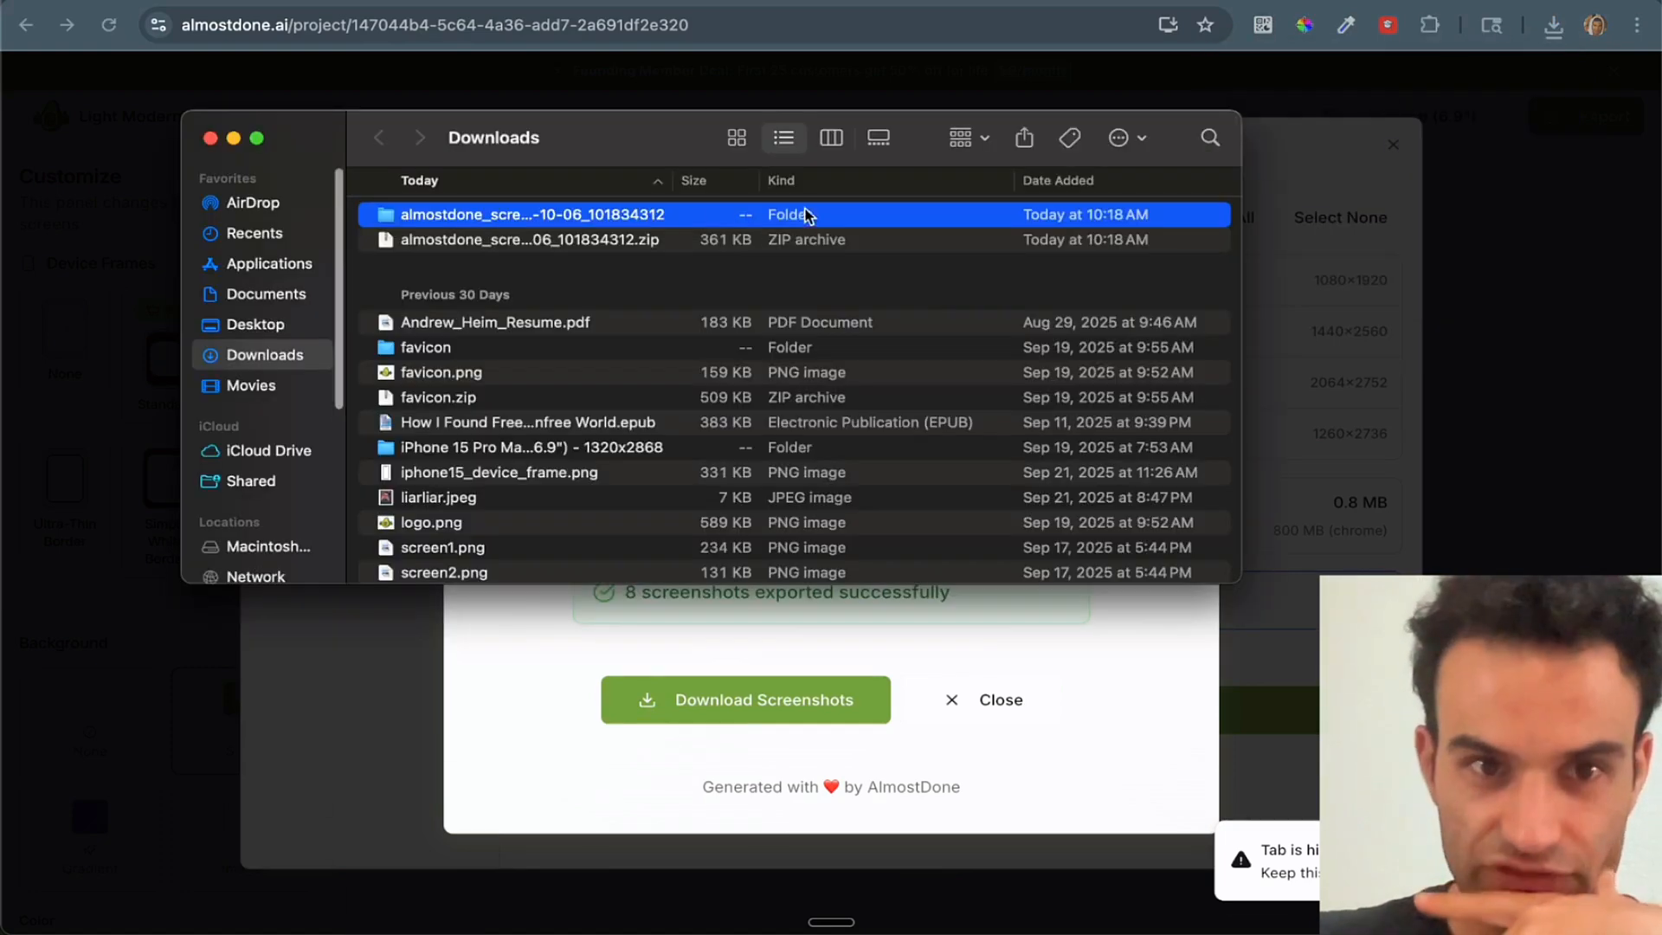
- Open the exported screenshots folder and its Android Phone (Standard) subfolder in Downloads
double_click(533, 213)
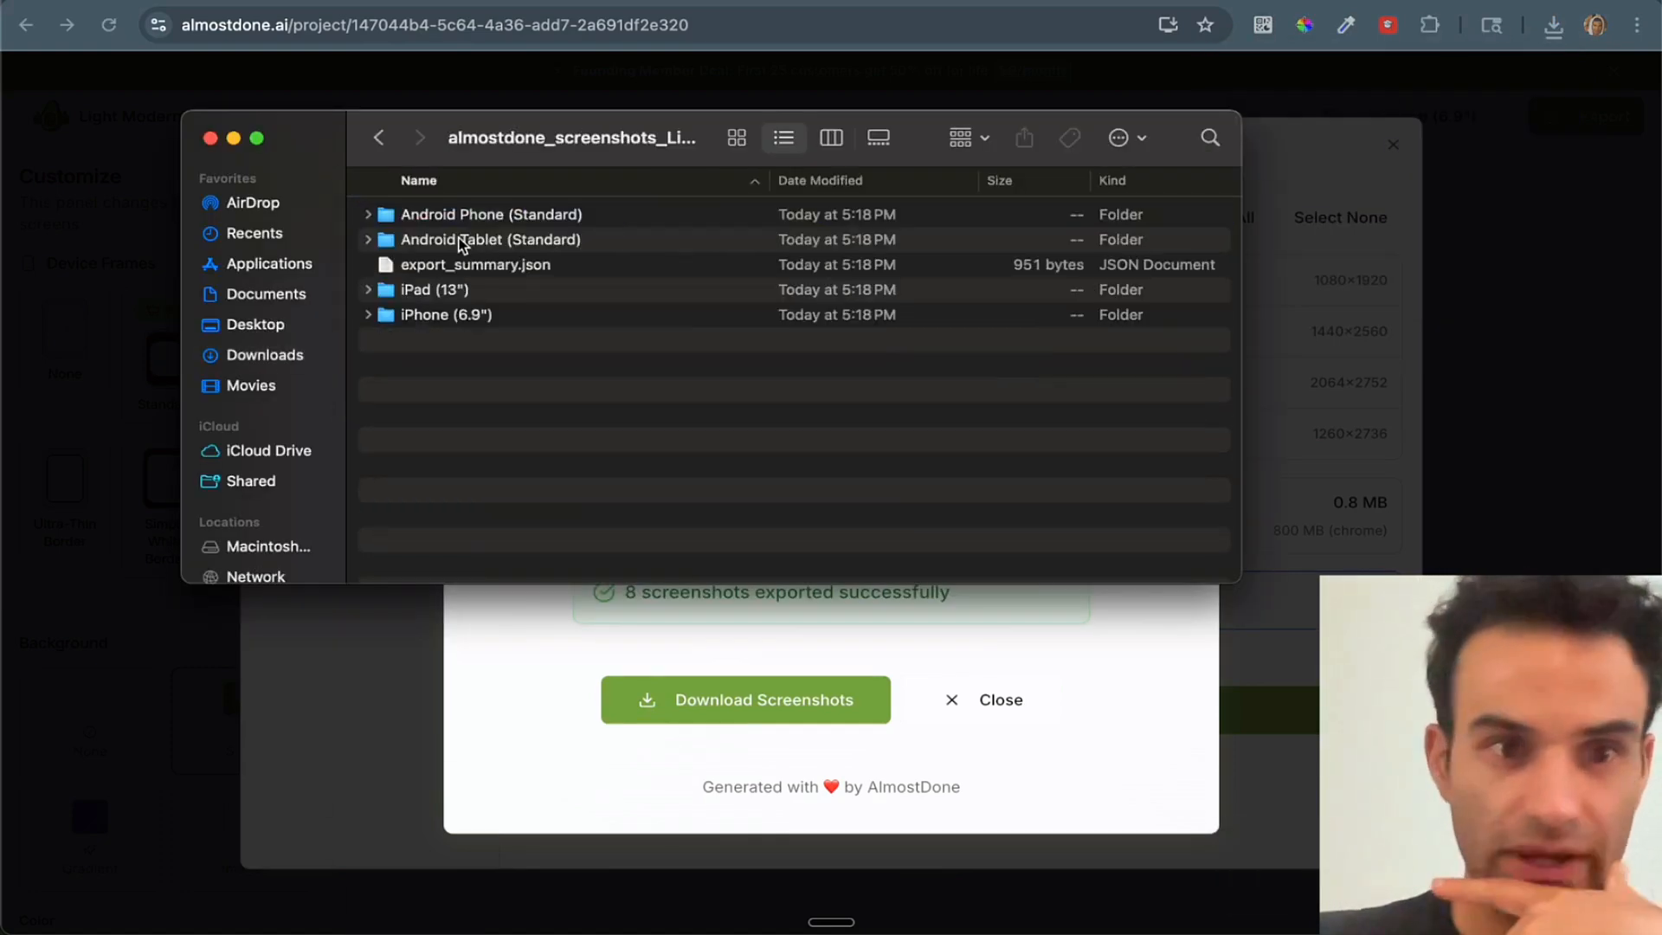
double_click(492, 213)
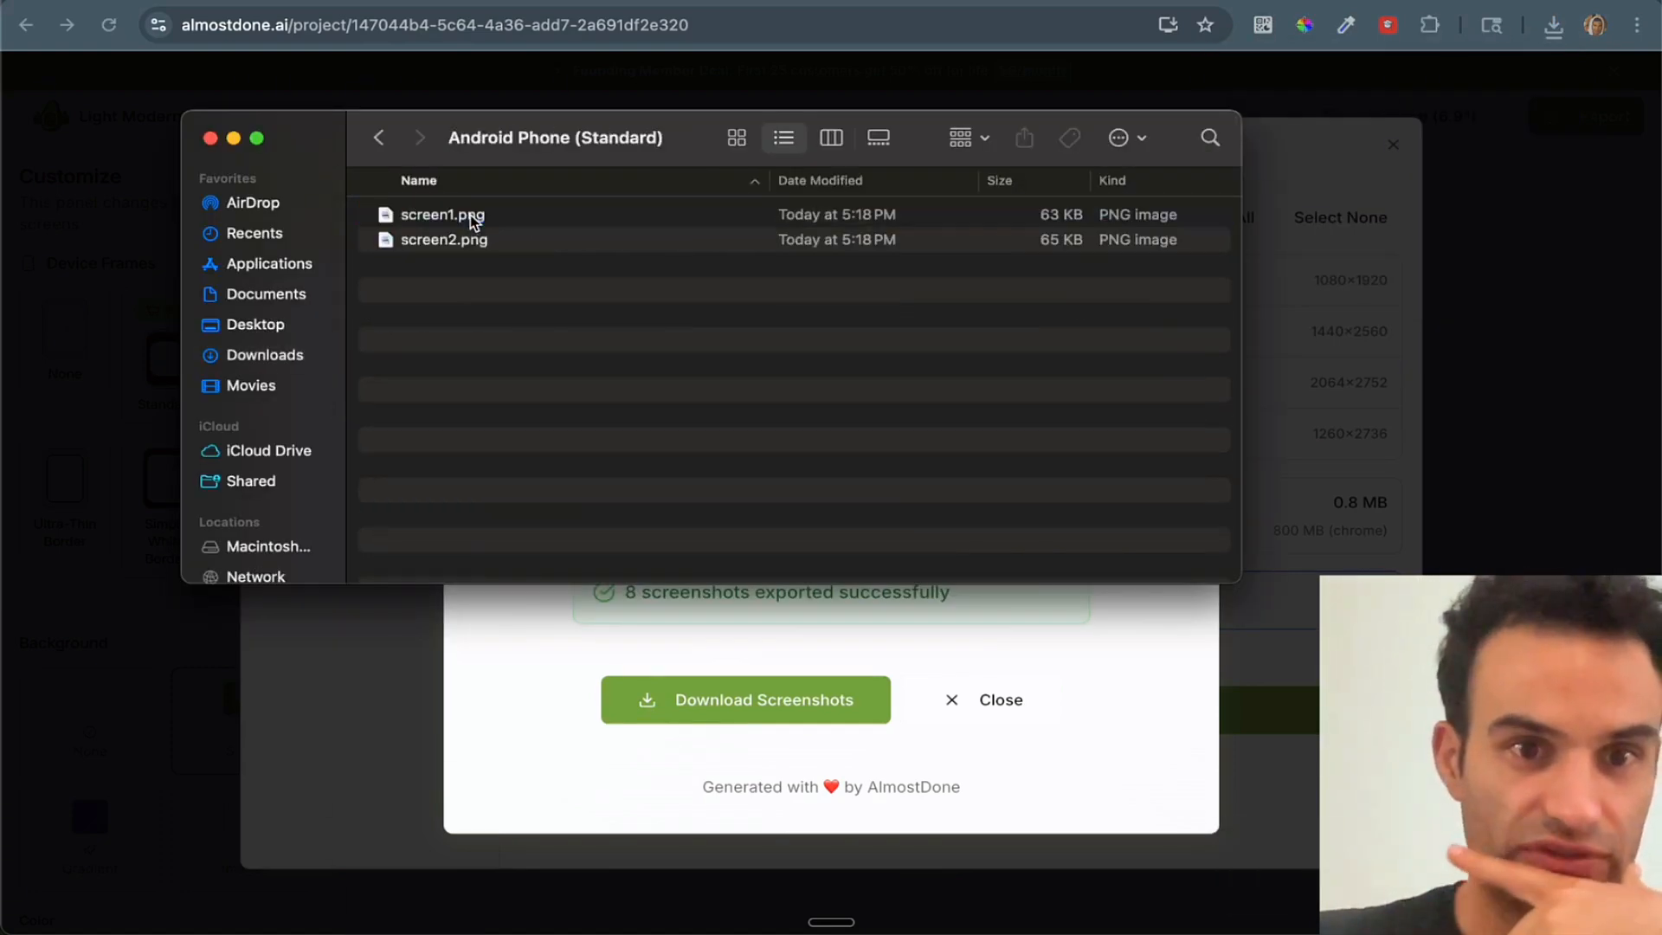